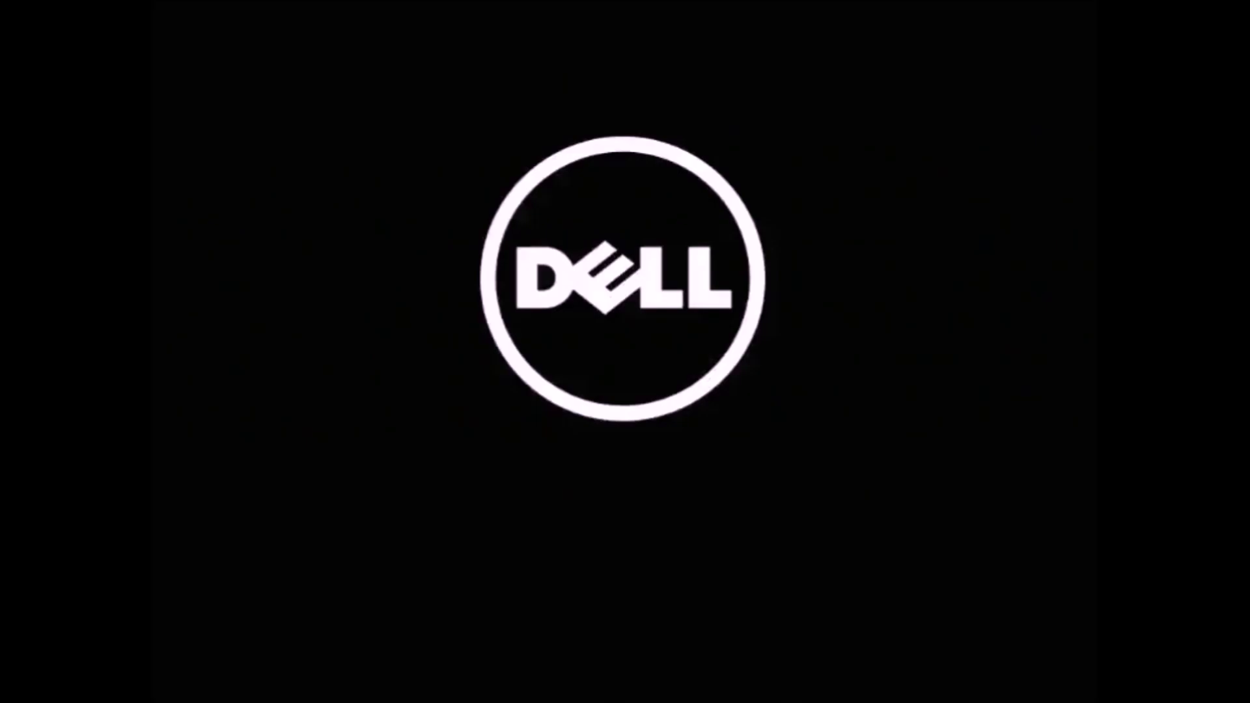
Step: Boot from Windows Boot Manager under UEFI BOOT in the F12 boot menu
key("F12")
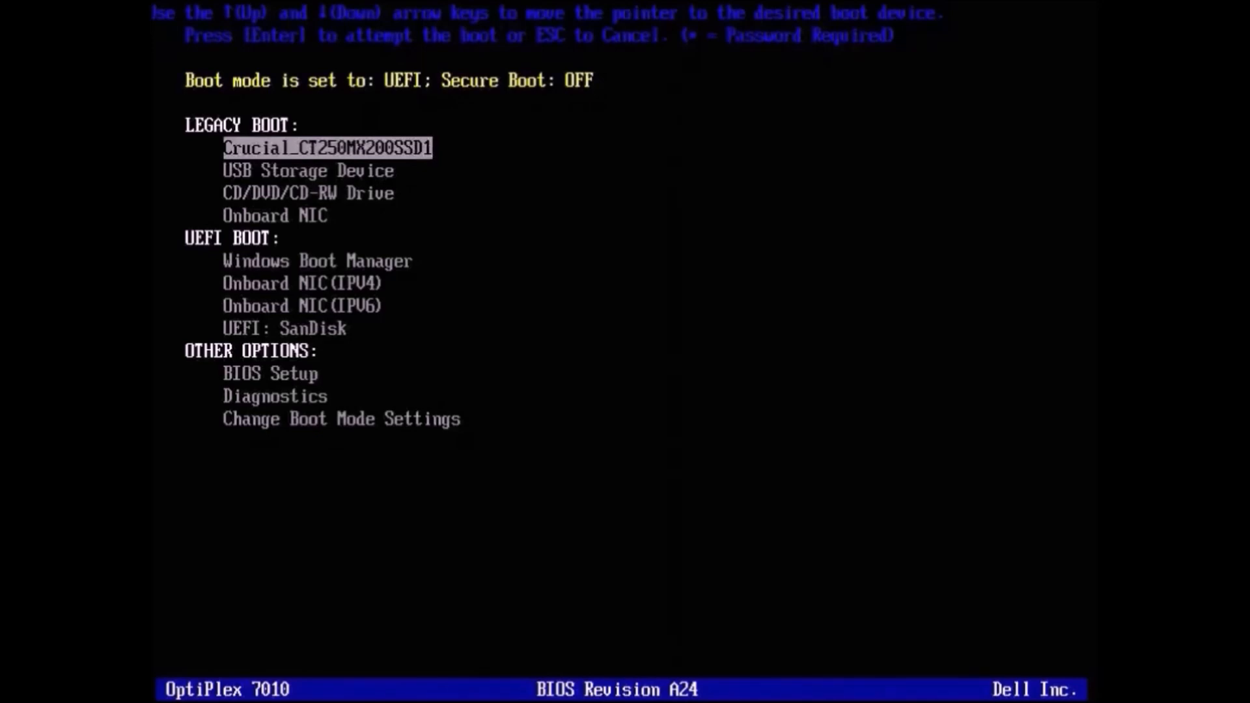
key("Down")
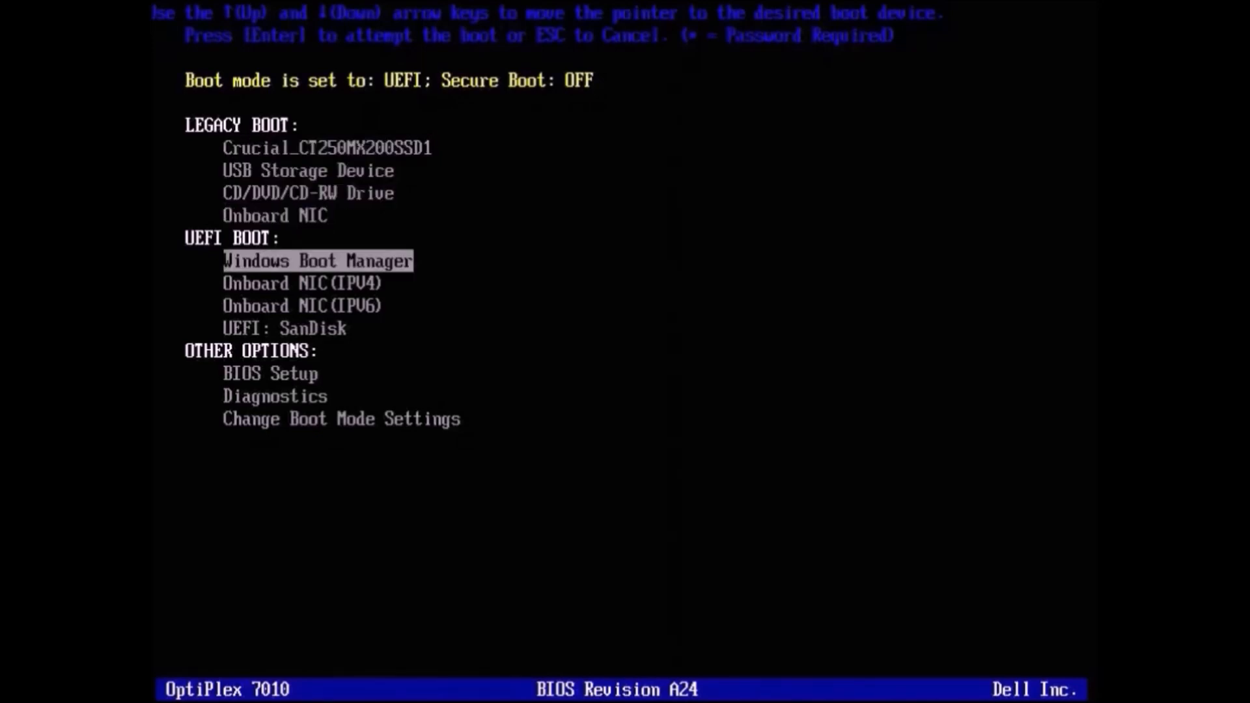
key("Down")
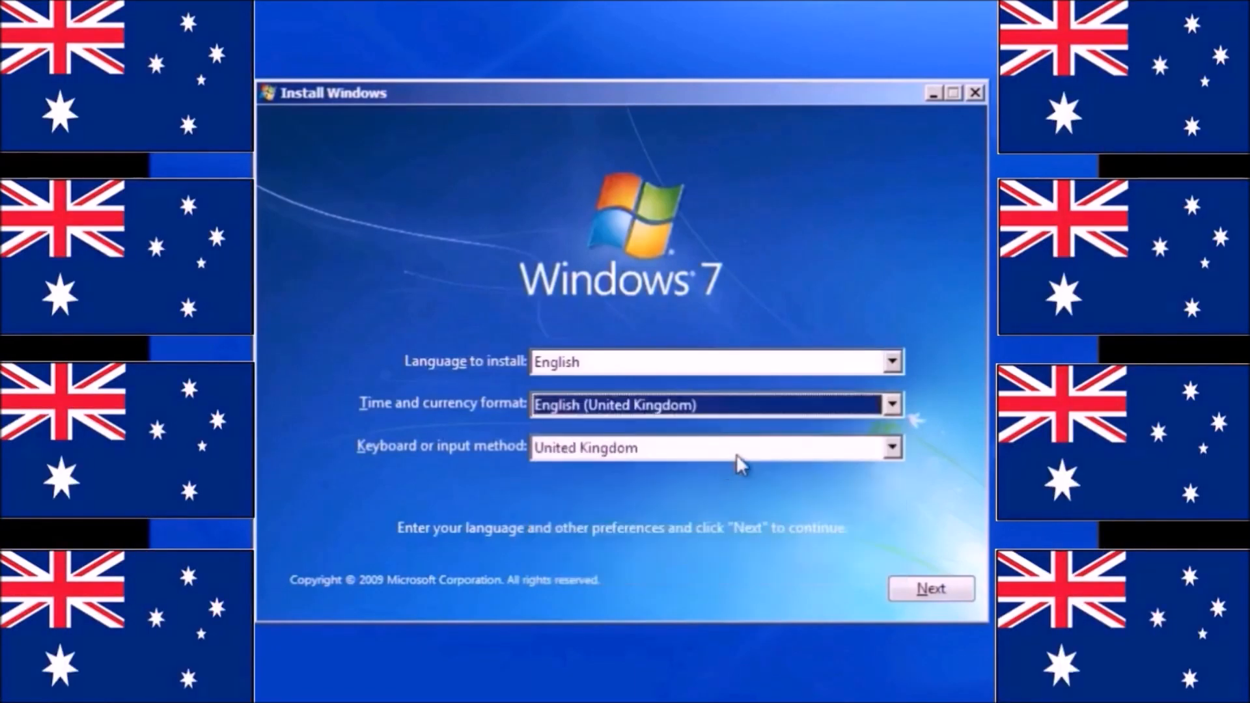
Step: Keep English with United Kingdom time and keyboard formats, then choose Install now
left_click(931, 588)
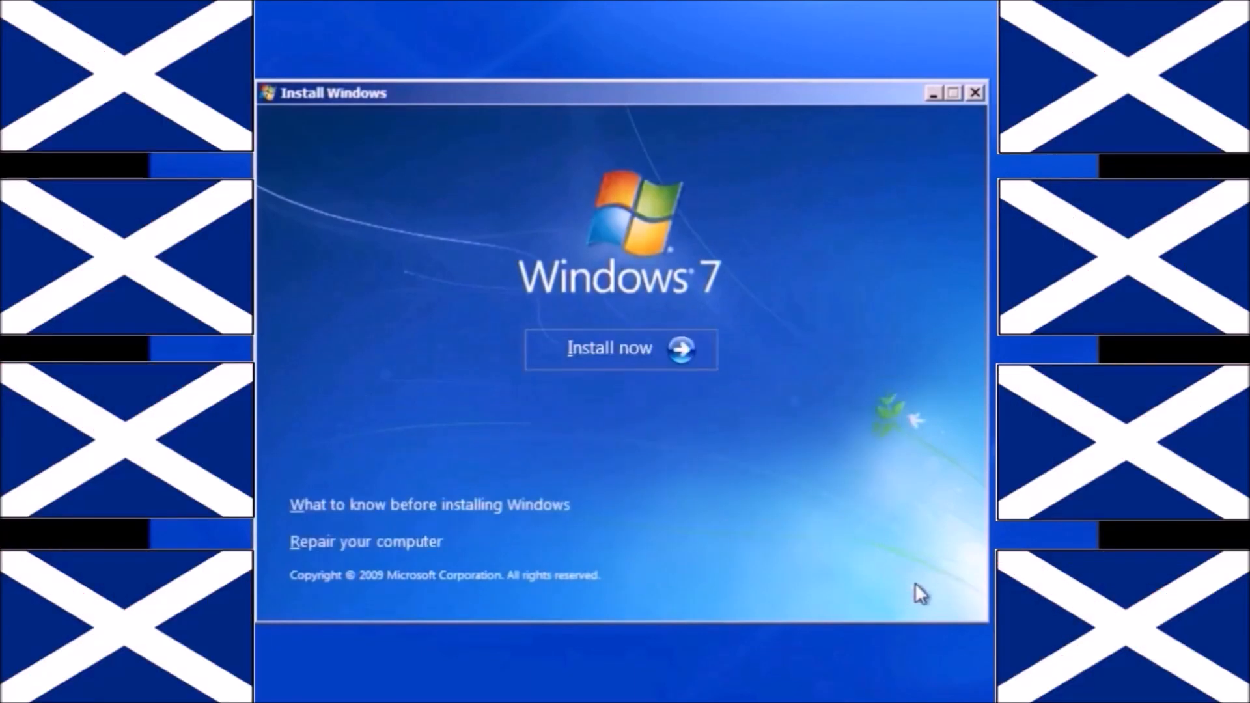
left_click(620, 348)
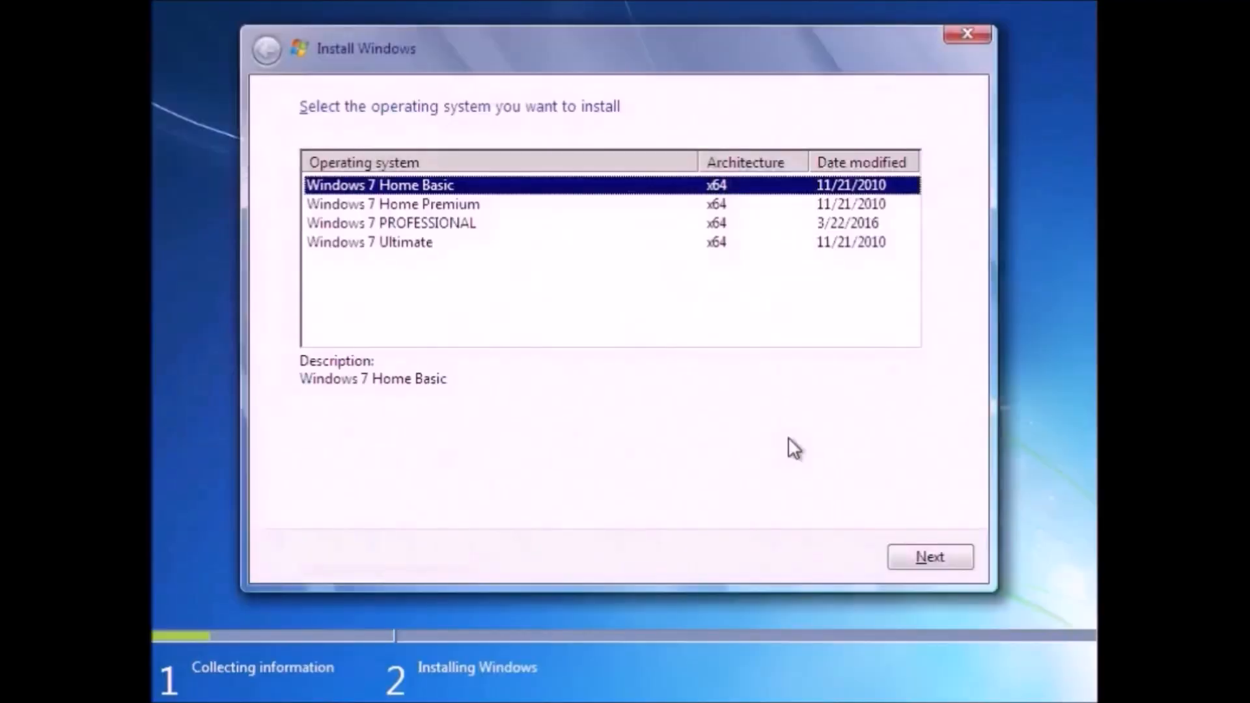
mouse_move(784, 307)
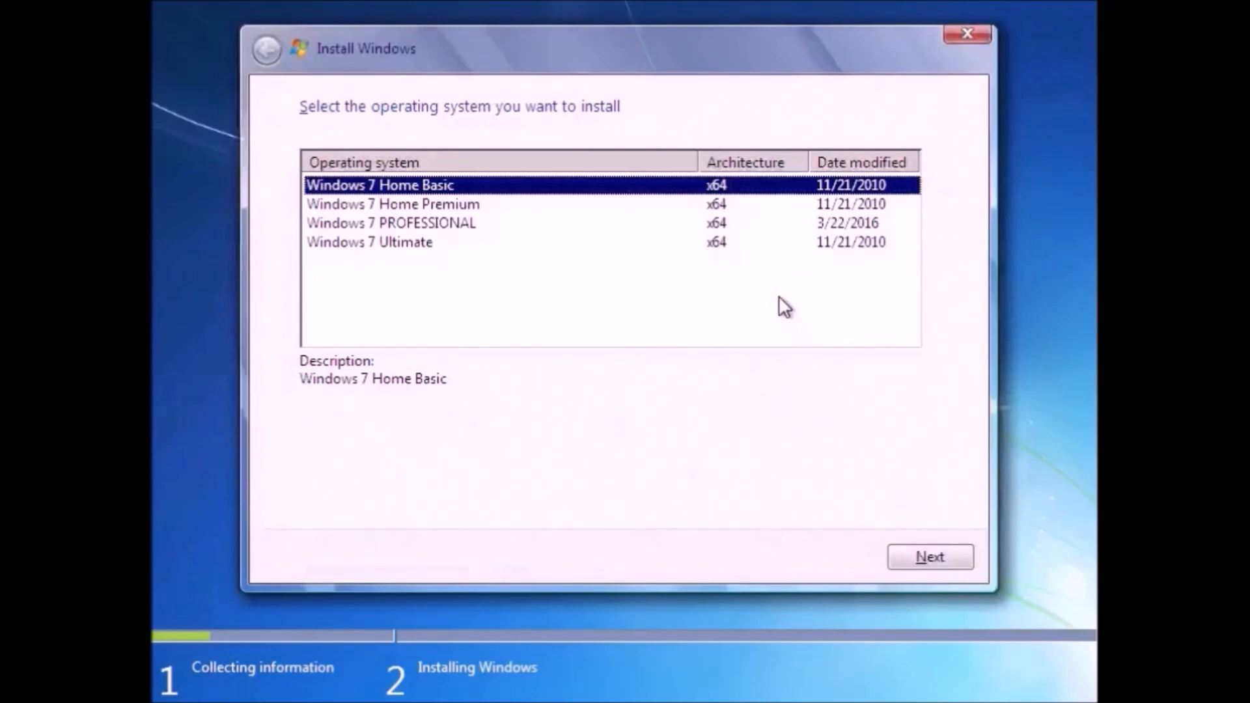
mouse_move(691, 231)
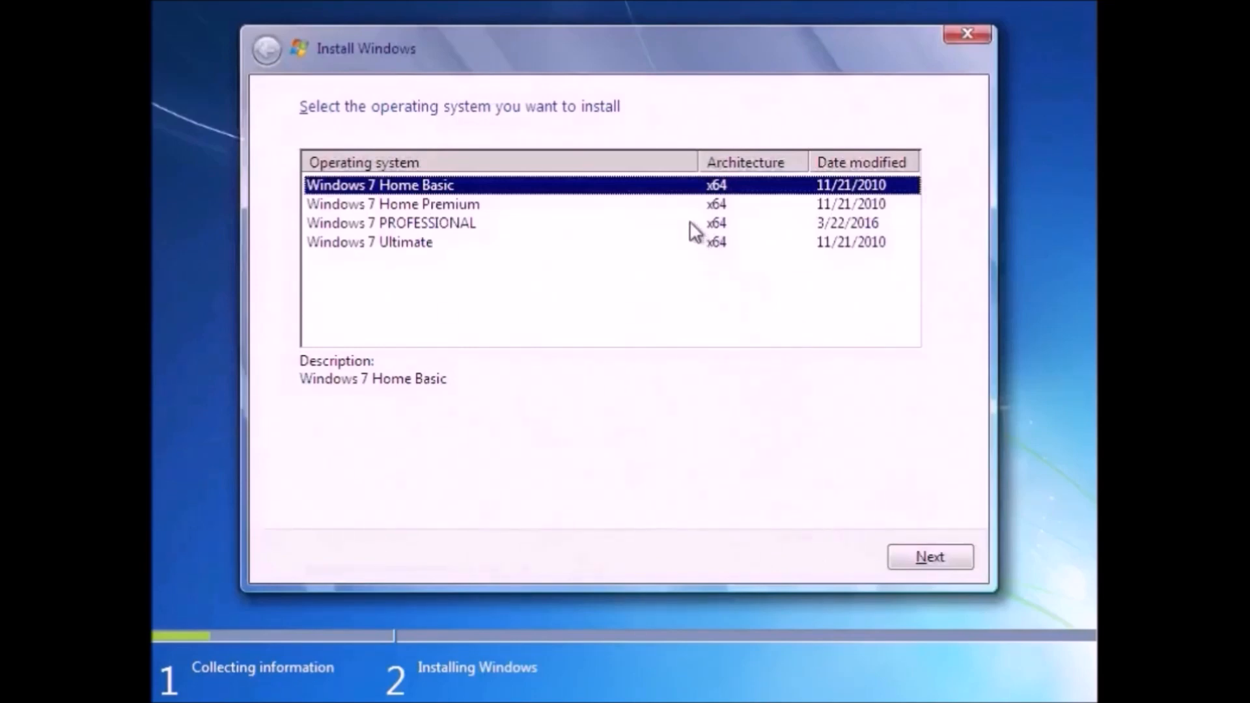
mouse_move(672, 267)
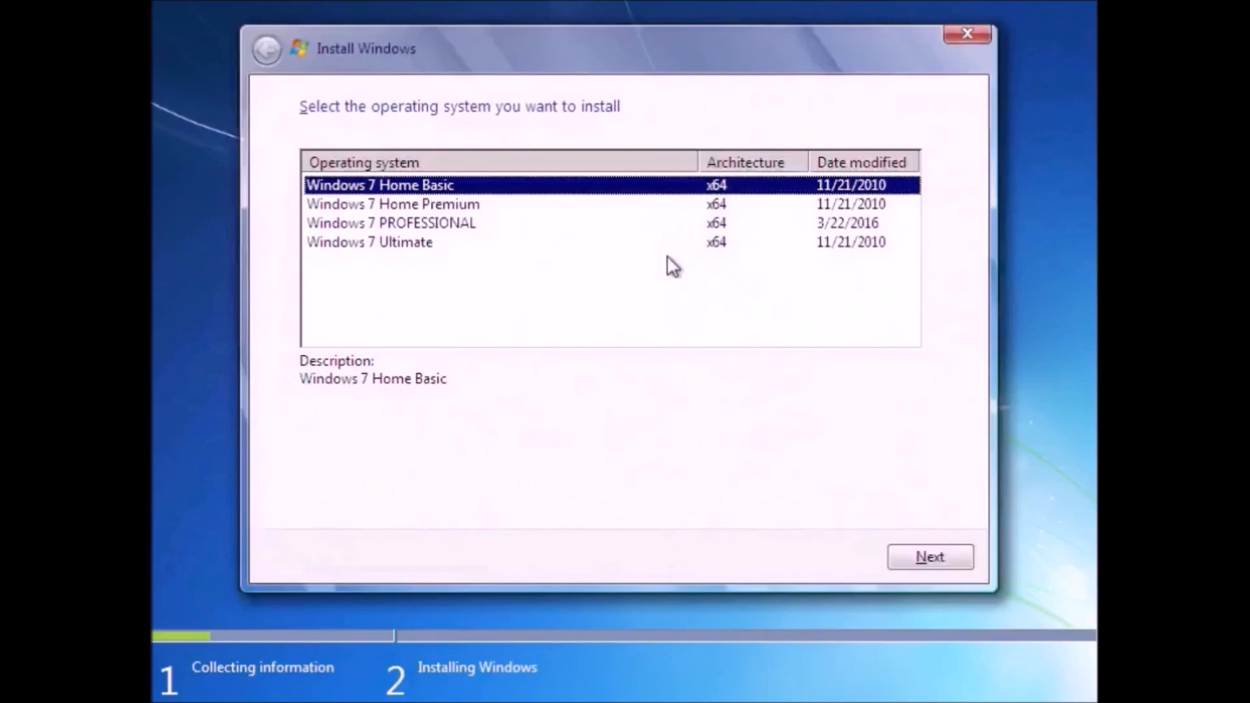
mouse_move(586, 247)
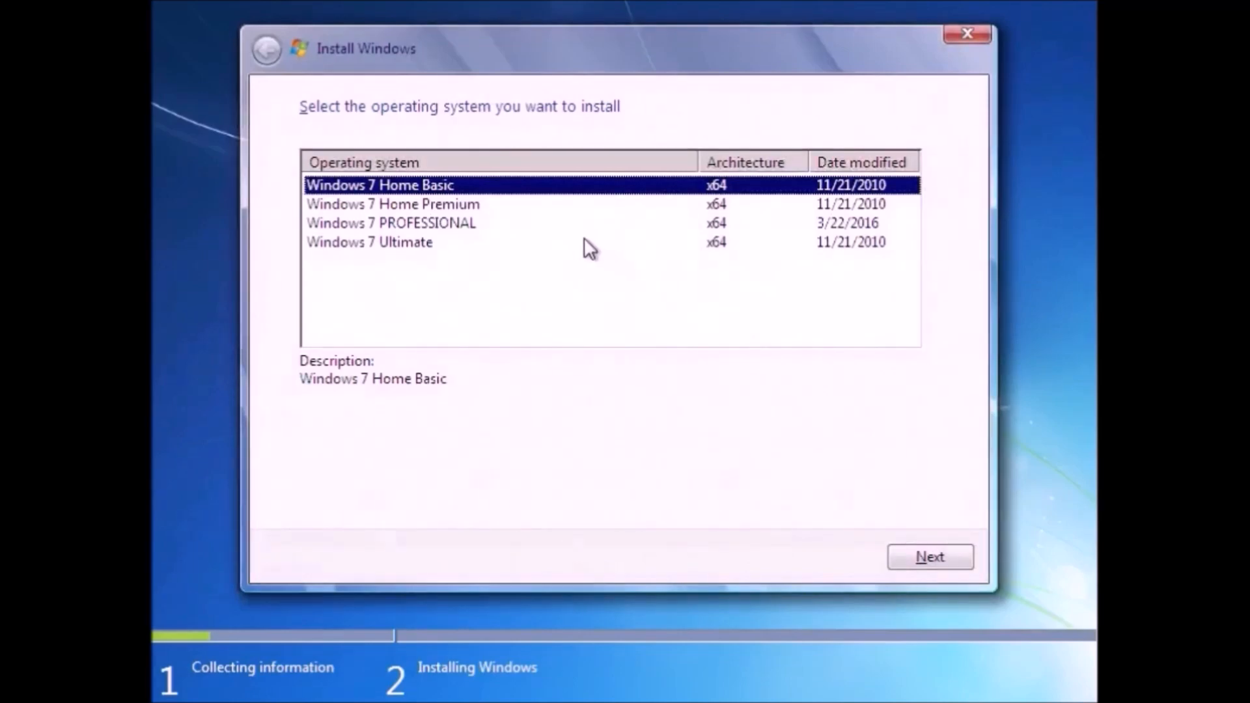
Step: Select Windows 7 PROFESSIONAL x64 in the operating system list
left_click(391, 223)
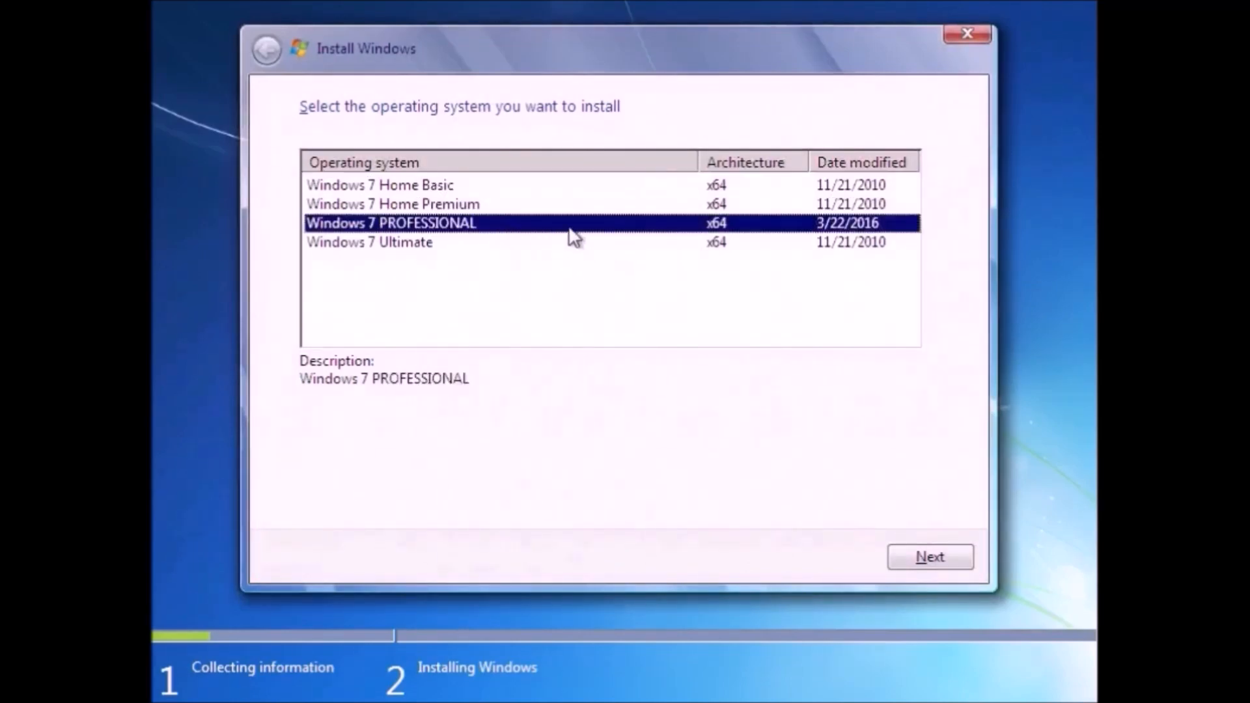
mouse_move(837, 555)
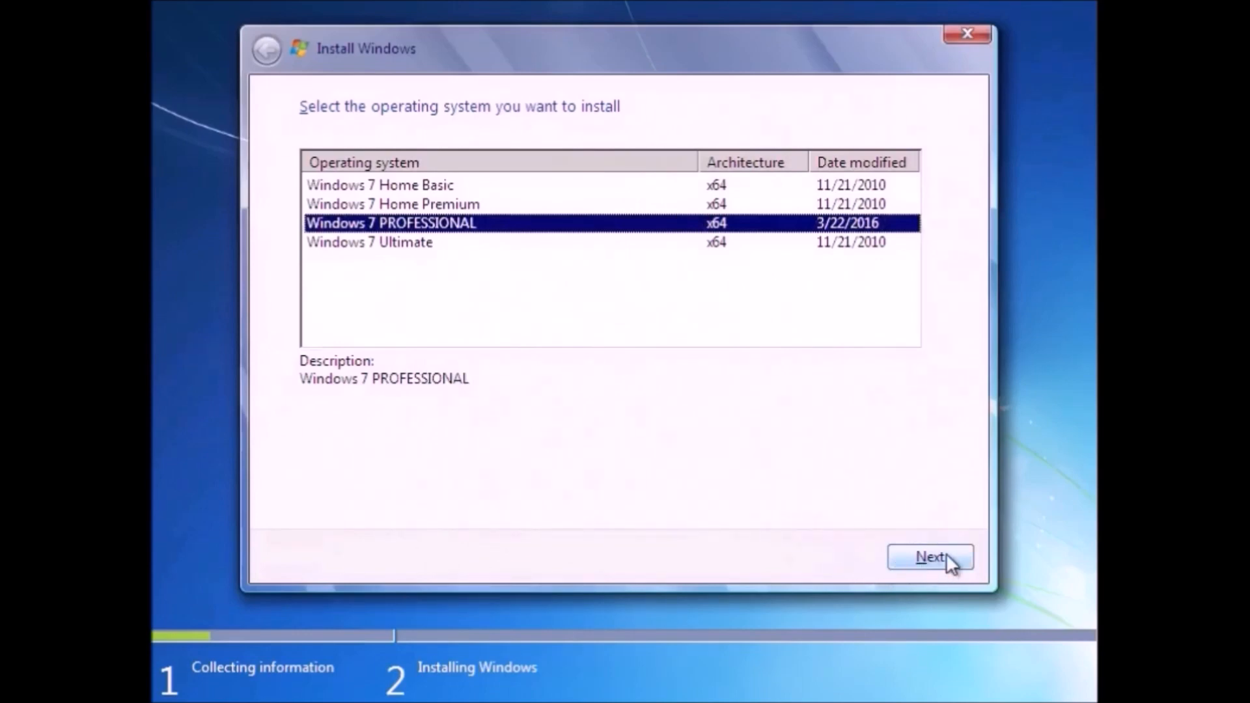
mouse_move(964, 559)
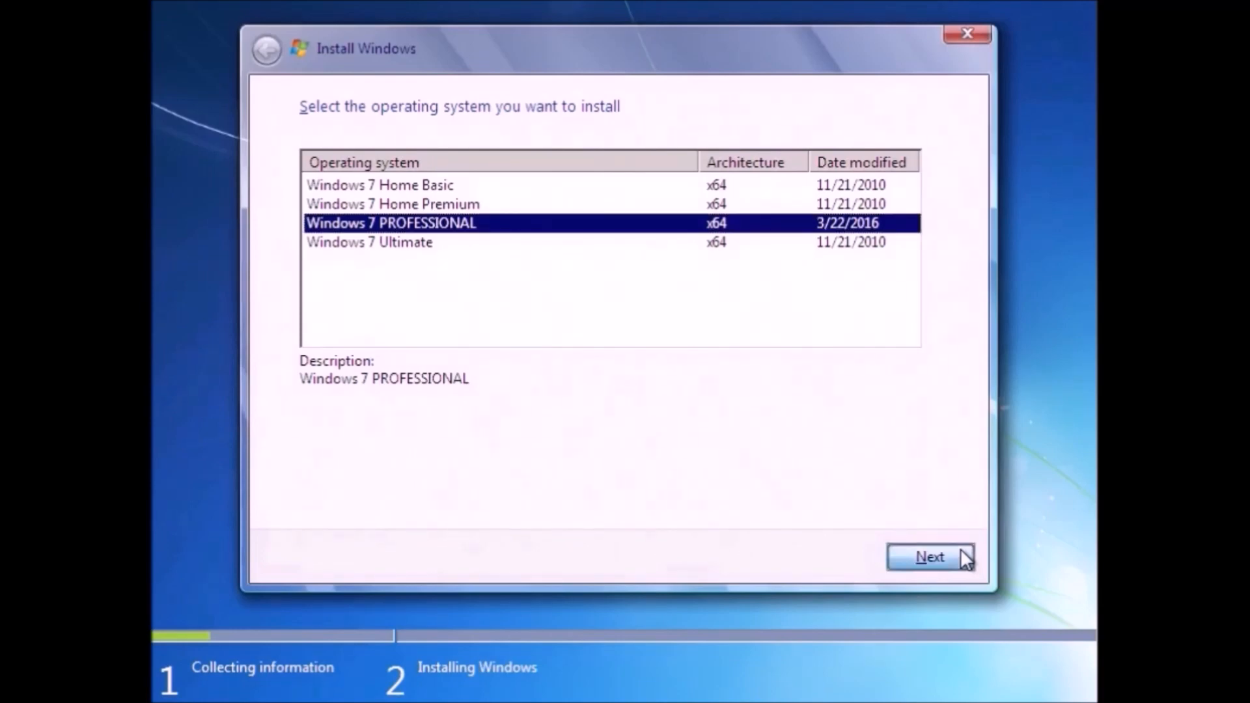
Step: Confirm the Professional edition and accept its license terms
left_click(929, 556)
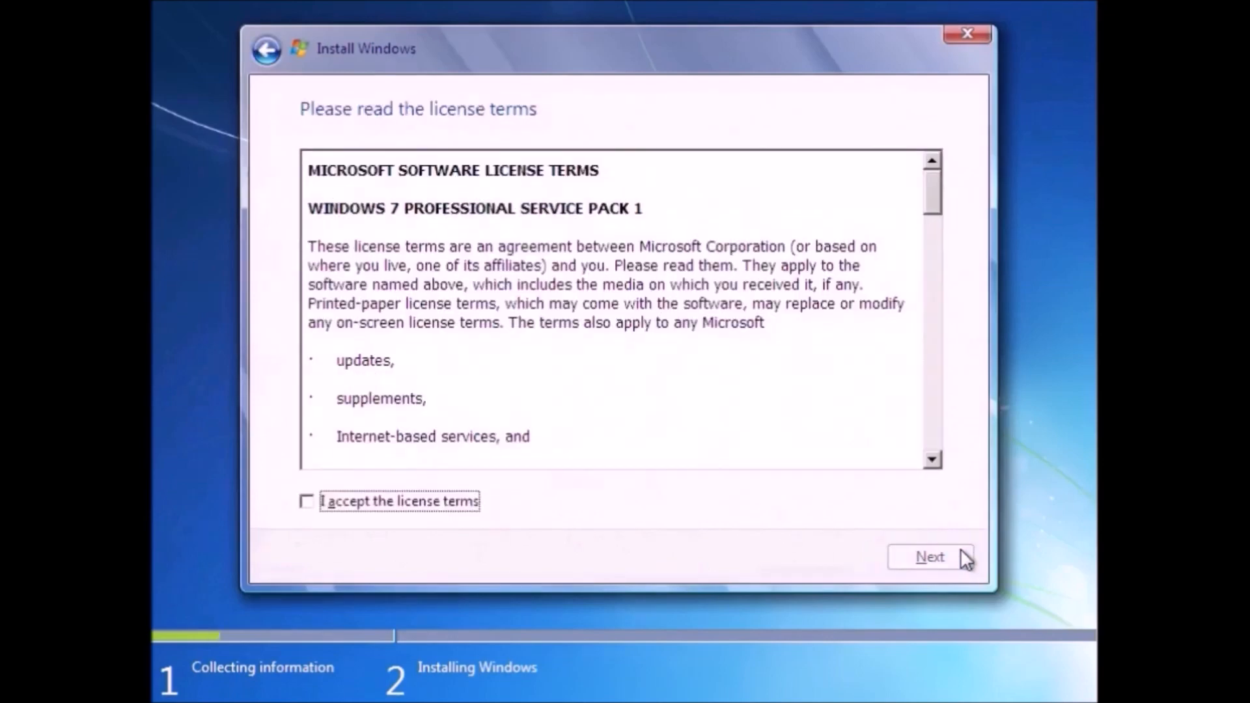
left_click(306, 500)
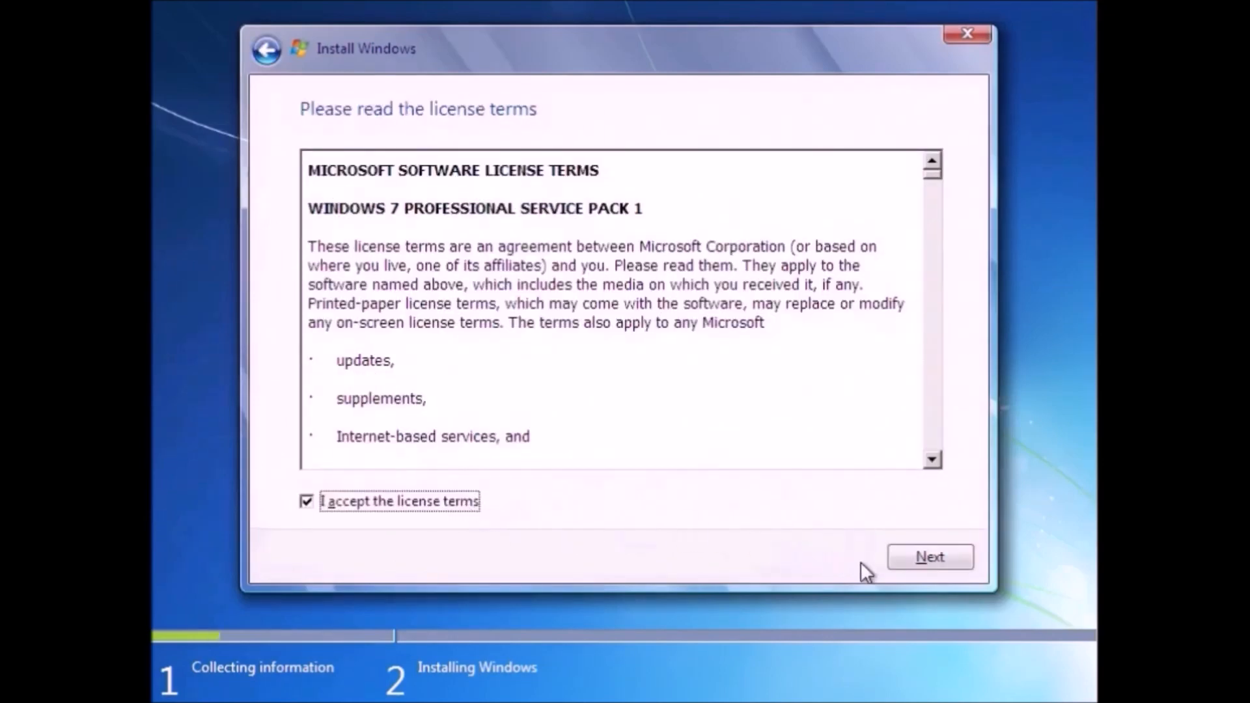
left_click(929, 557)
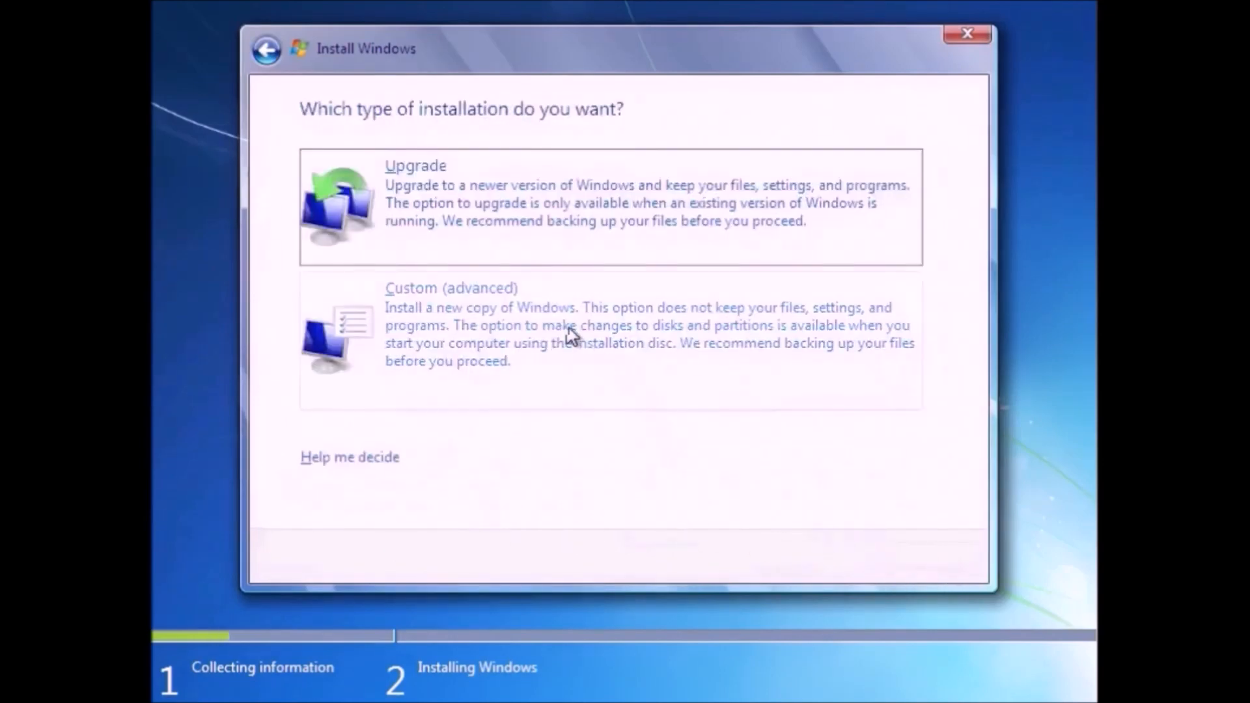
mouse_move(578, 384)
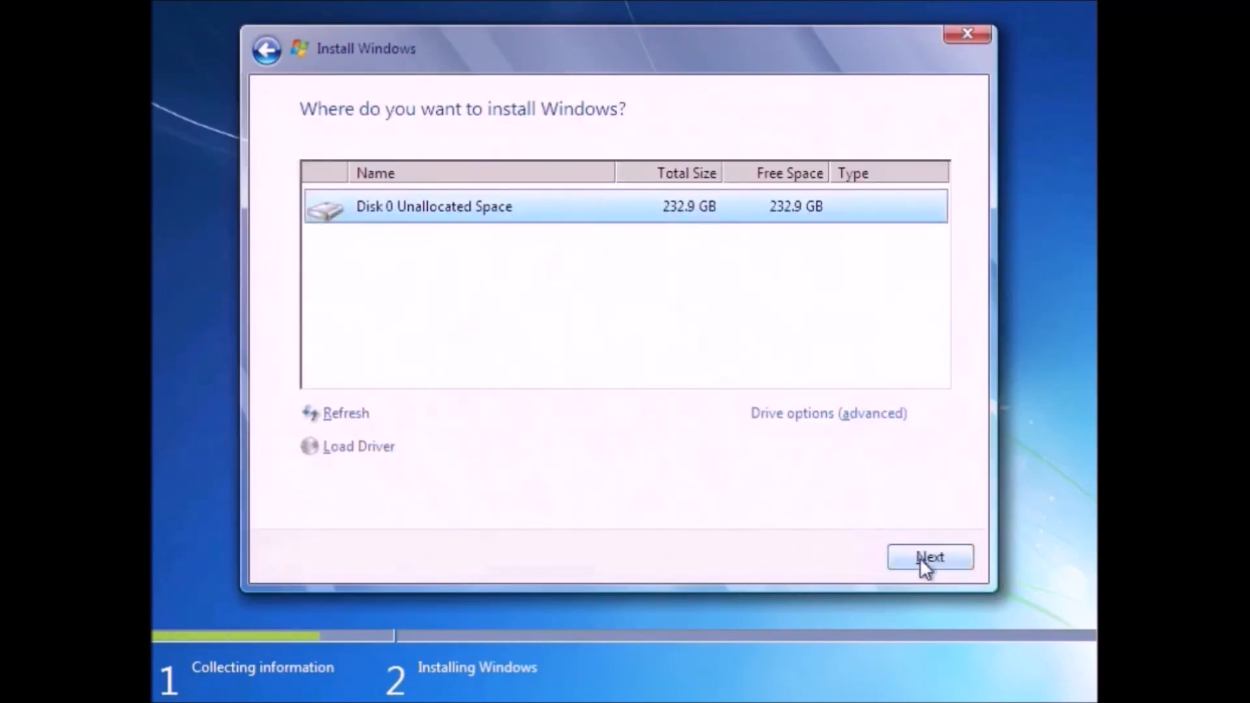
Step: Install onto Disk 0's 232.9 GB unallocated space
left_click(929, 556)
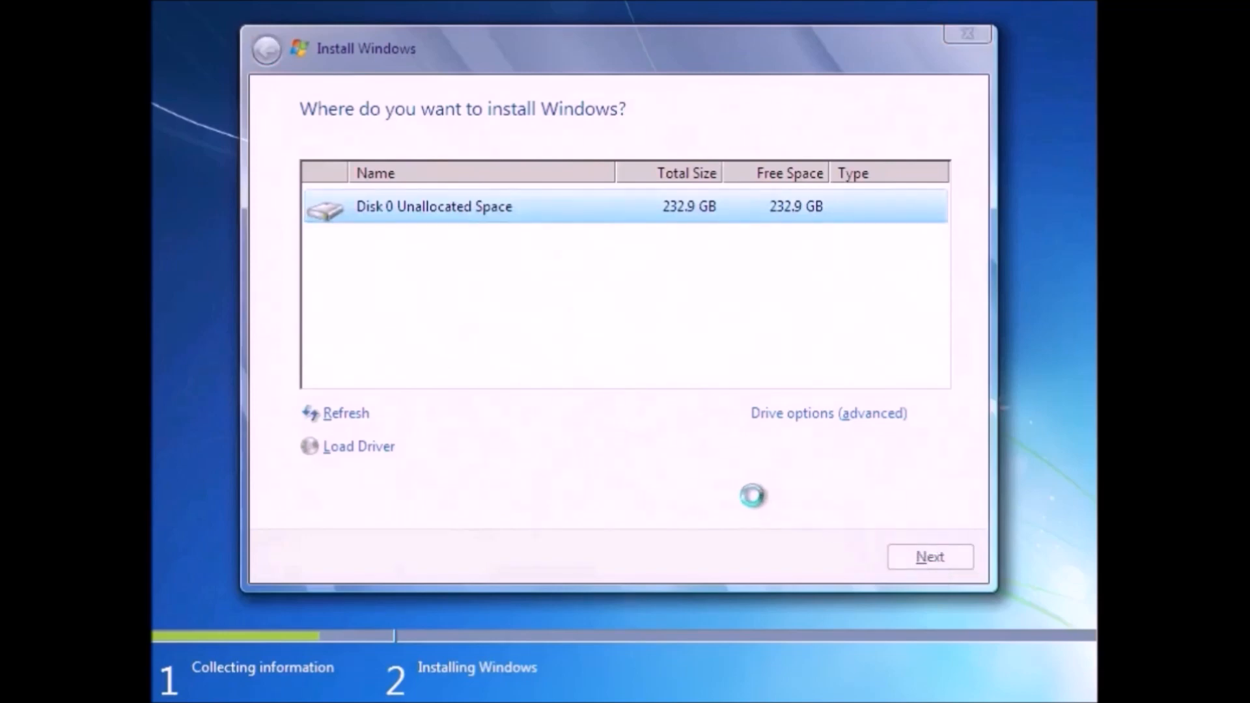
left_click(928, 557)
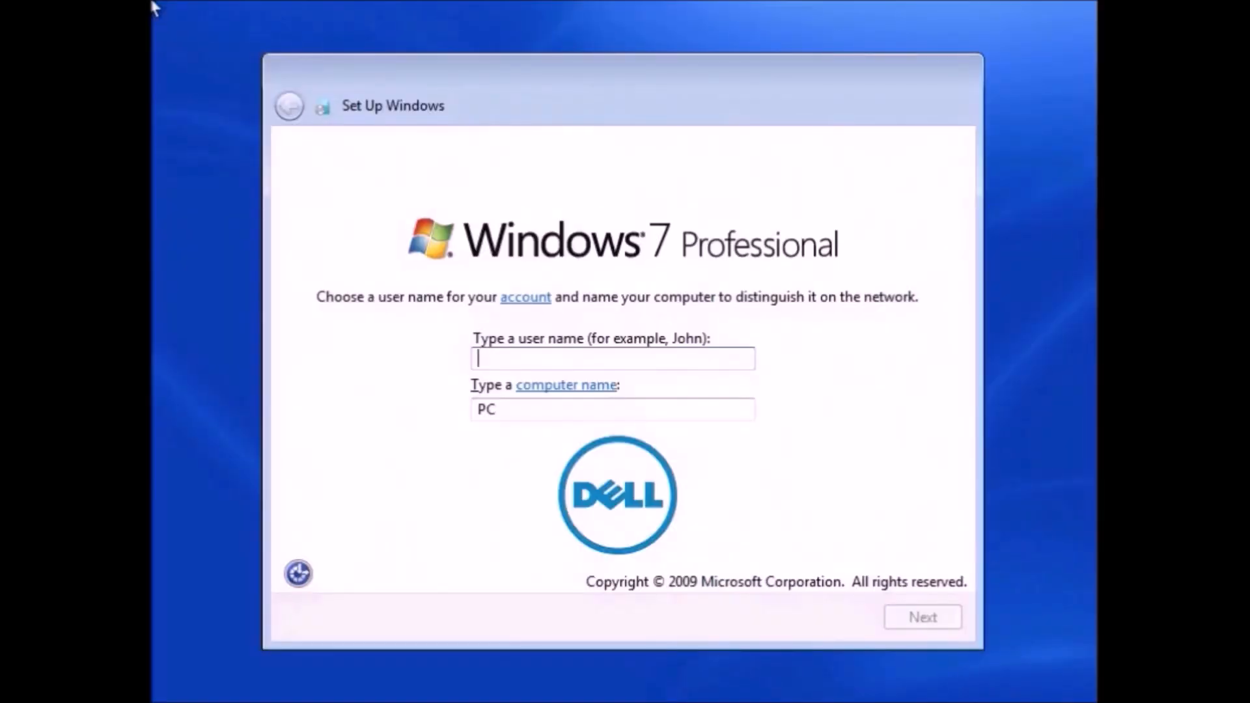
Step: Enter user name 'Philip' and computer name 'OptiPlex7010', then continue
type("Phili")
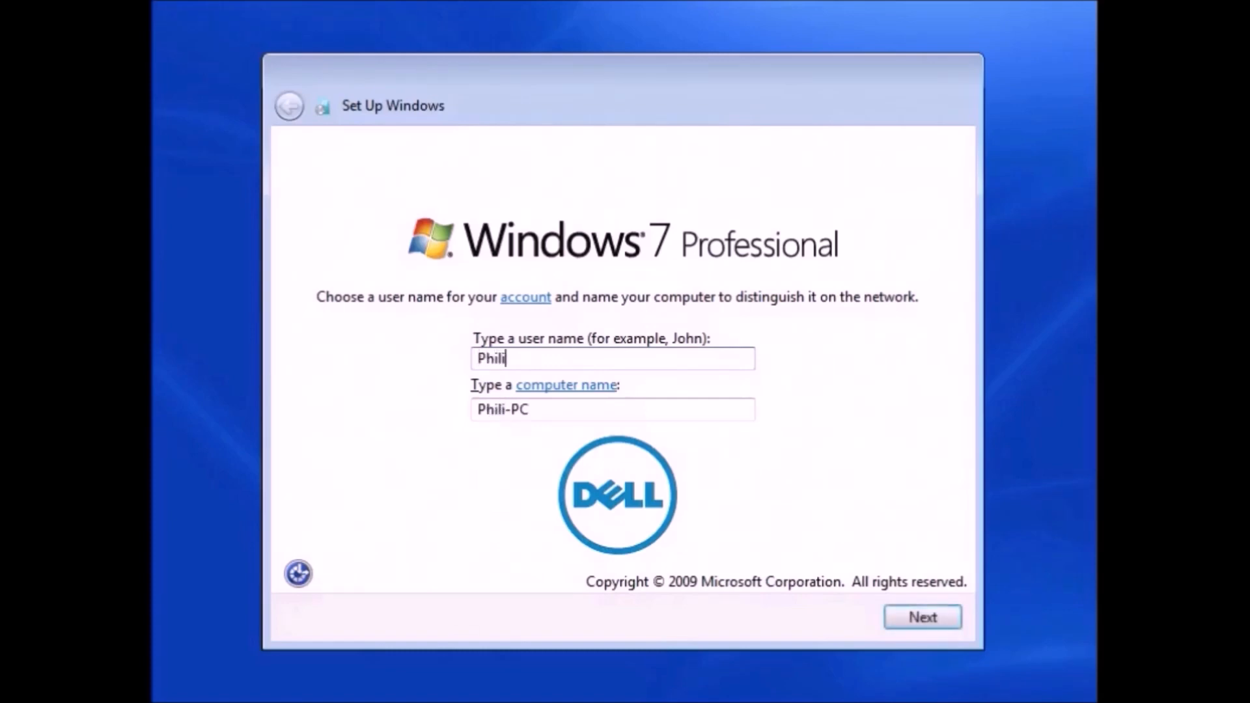
type("p")
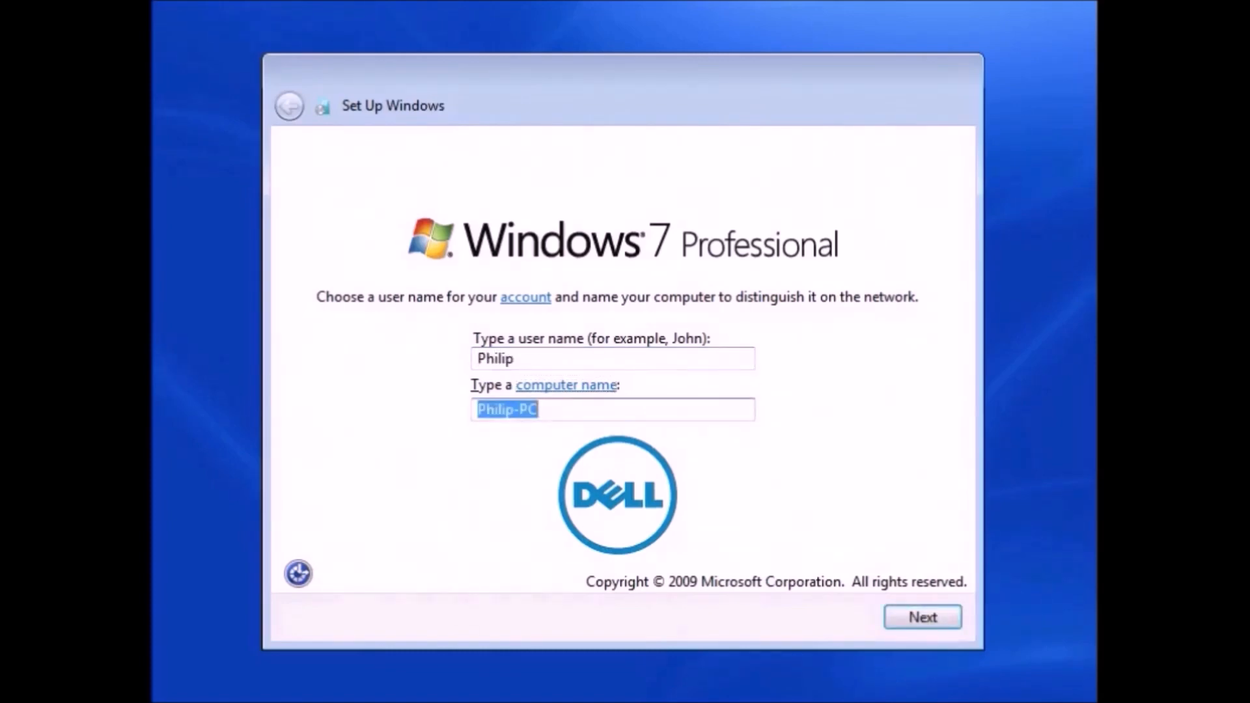
type("OptiPl")
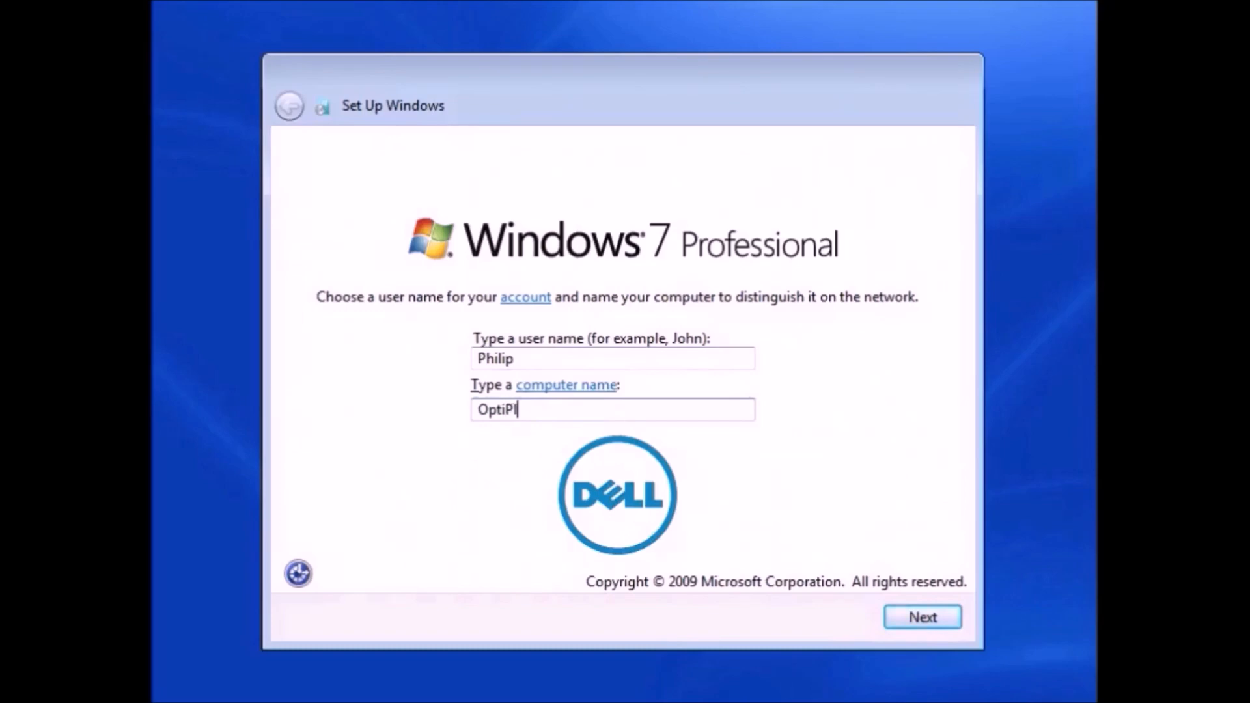
type("ex")
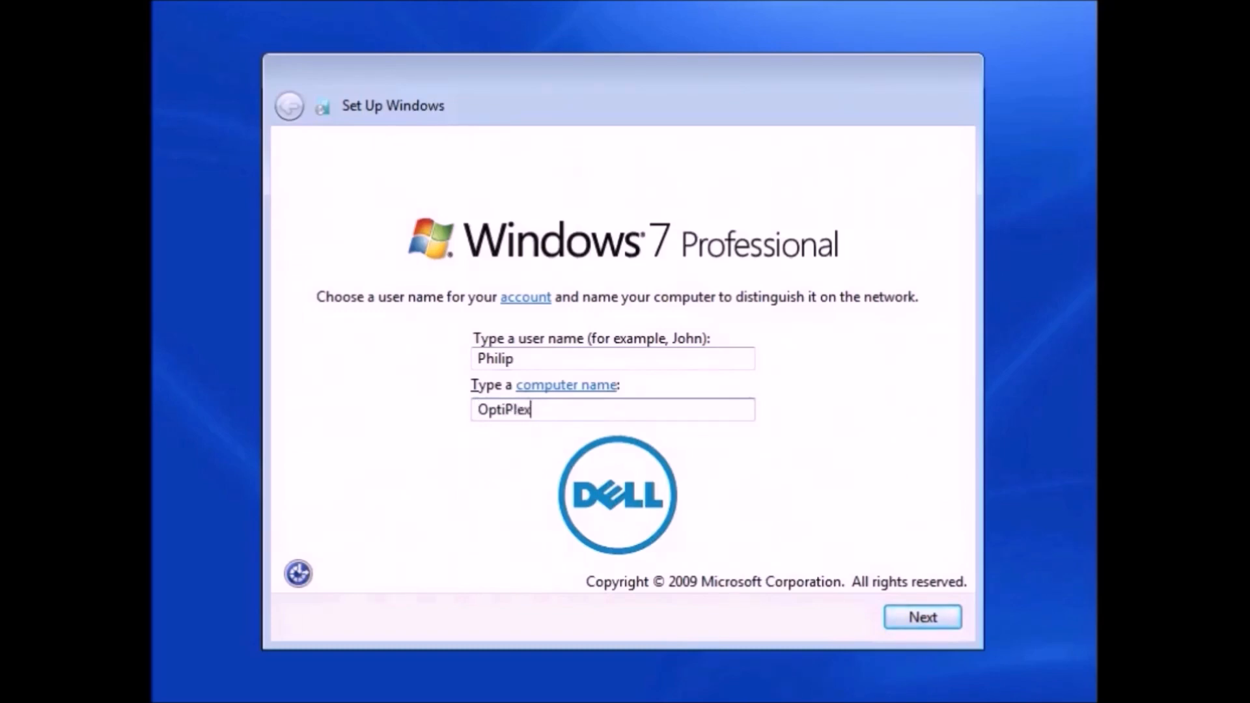
type("7")
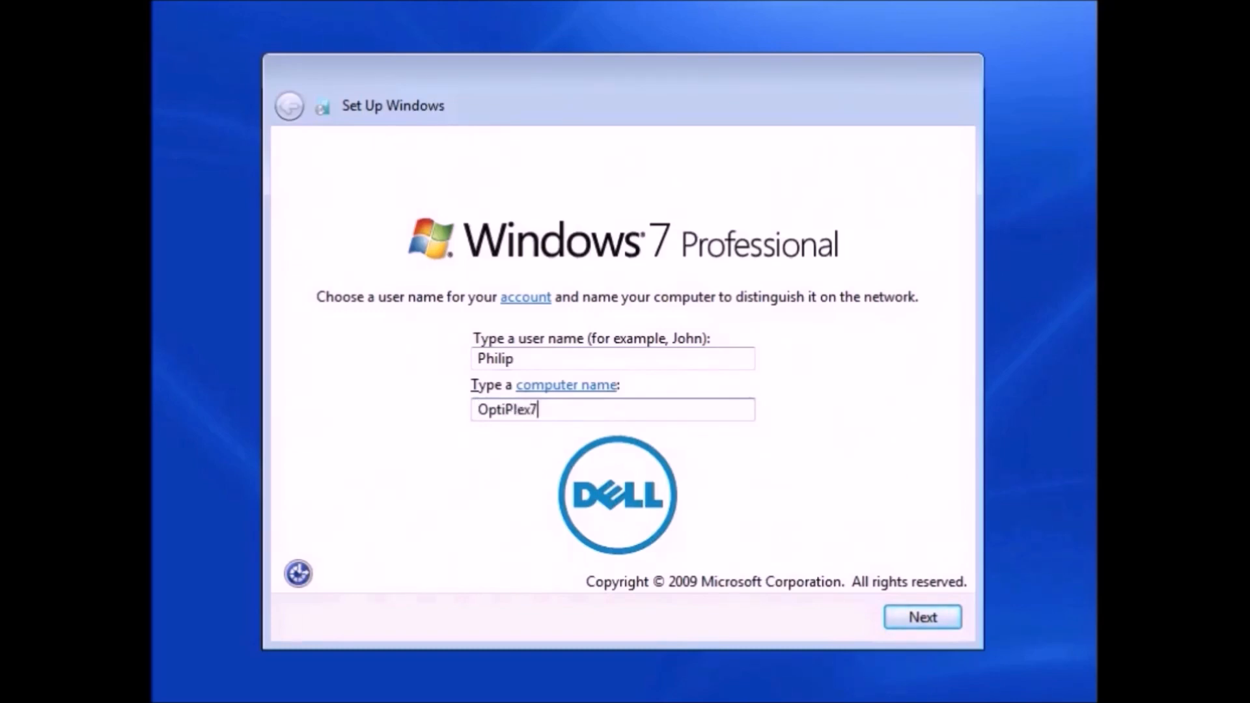
type("010")
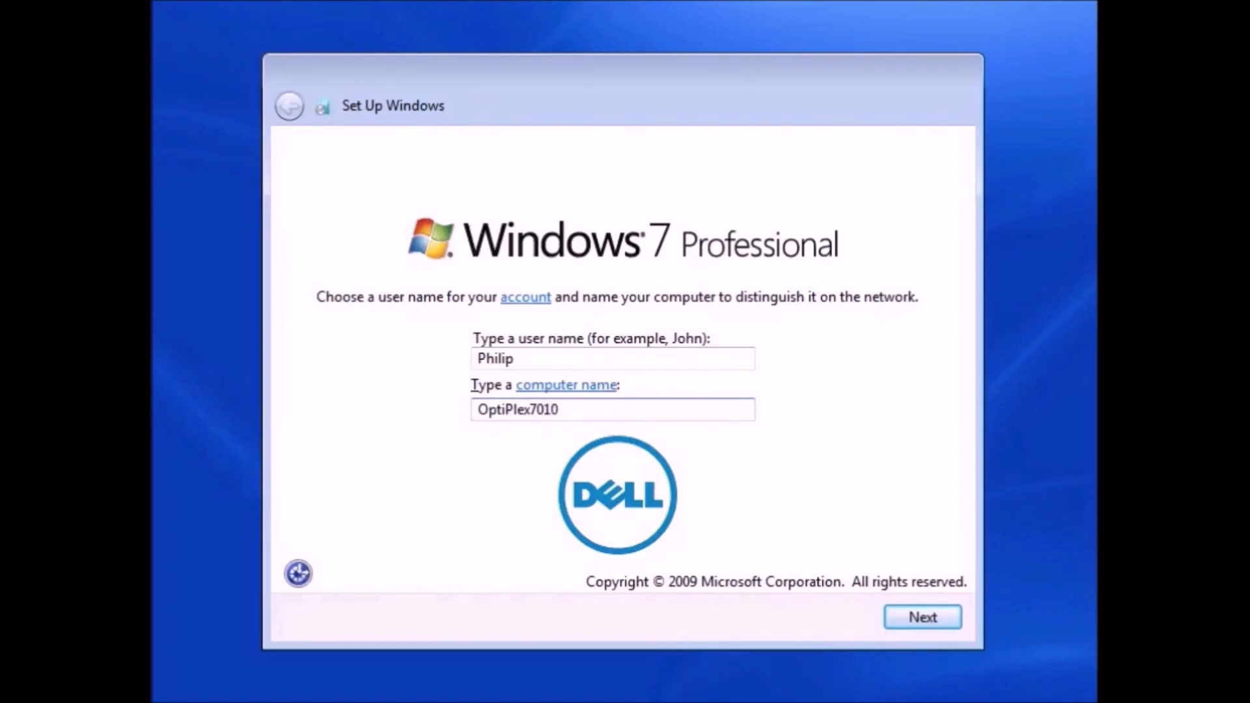
mouse_move(724, 405)
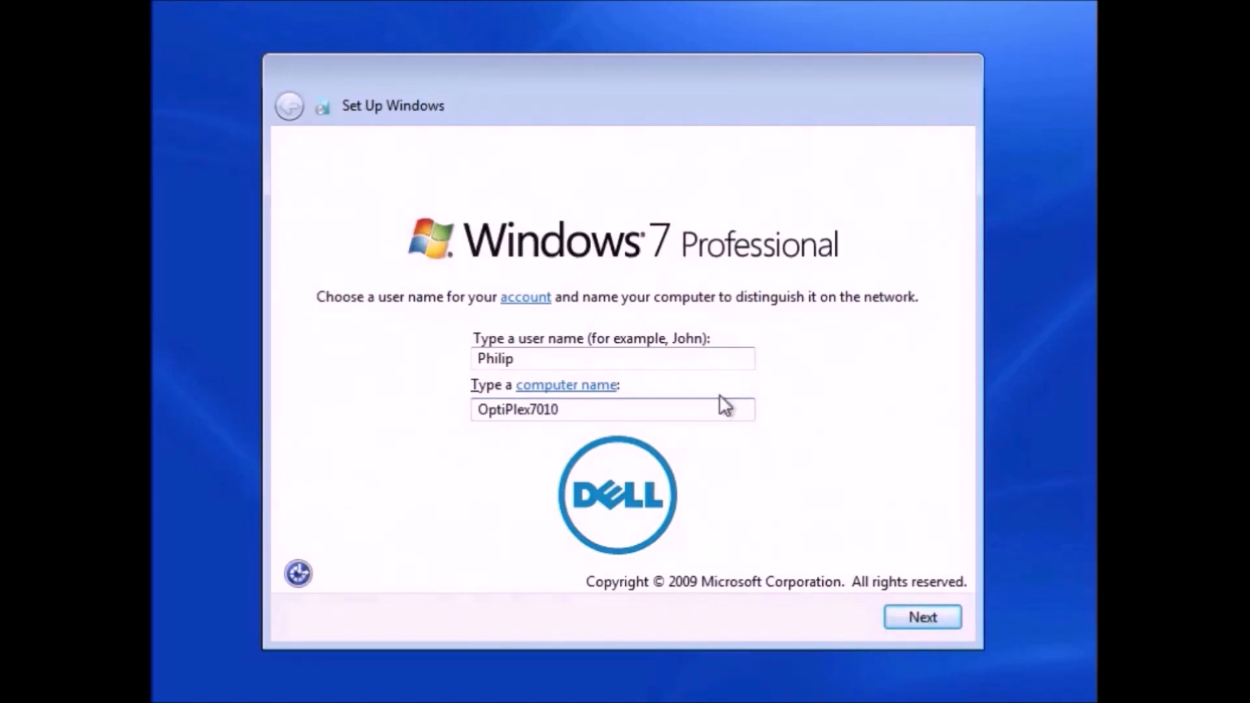
left_click(921, 616)
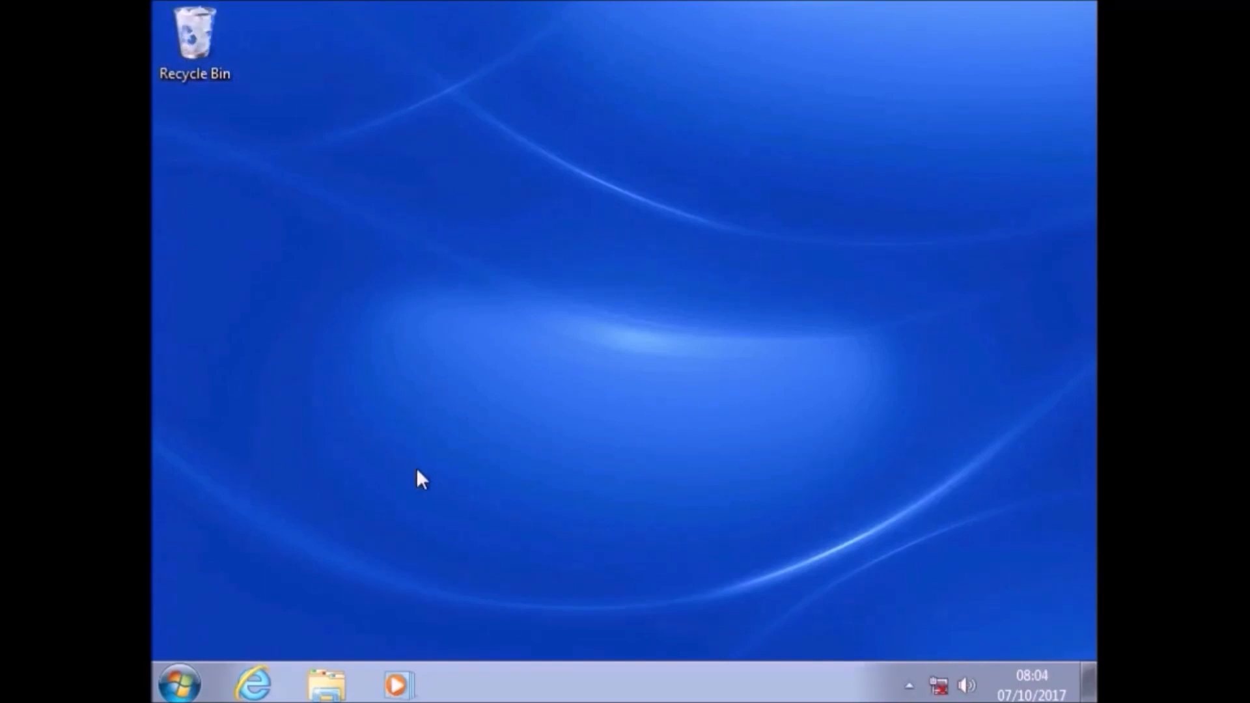
Step: View Computer Properties from the Start menu to confirm the 64-bit Professional install
left_click(177, 681)
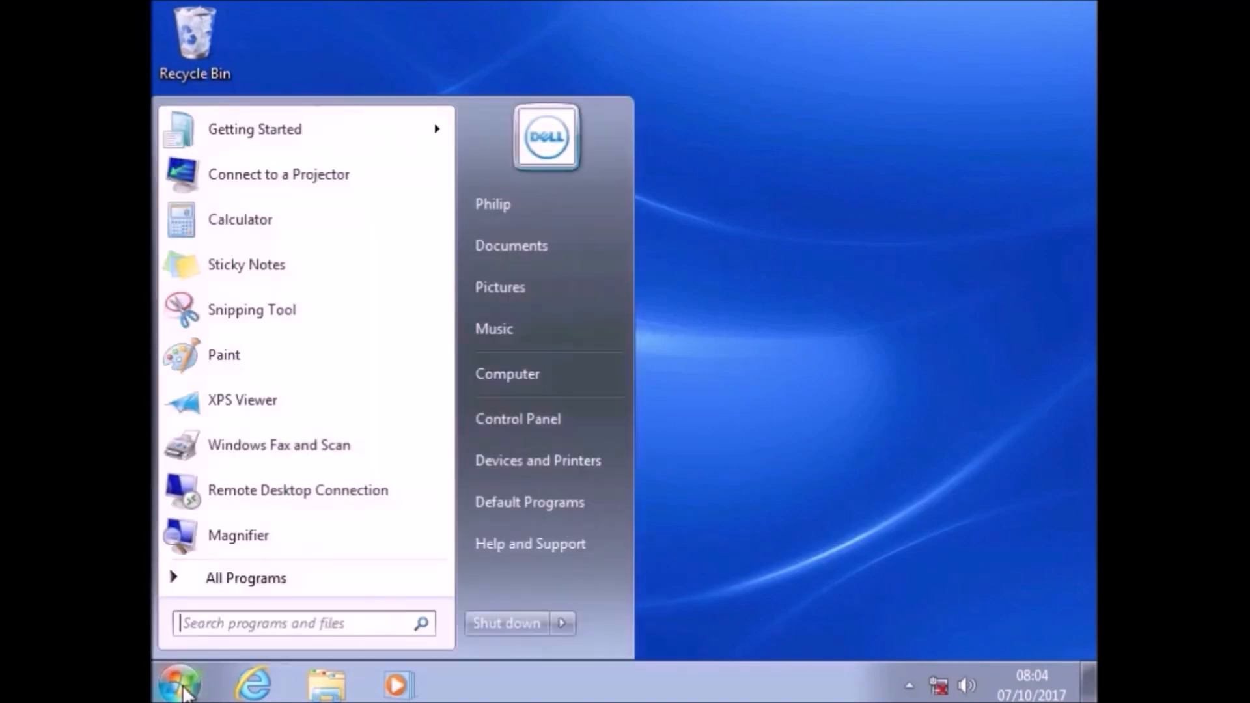
right_click(507, 372)
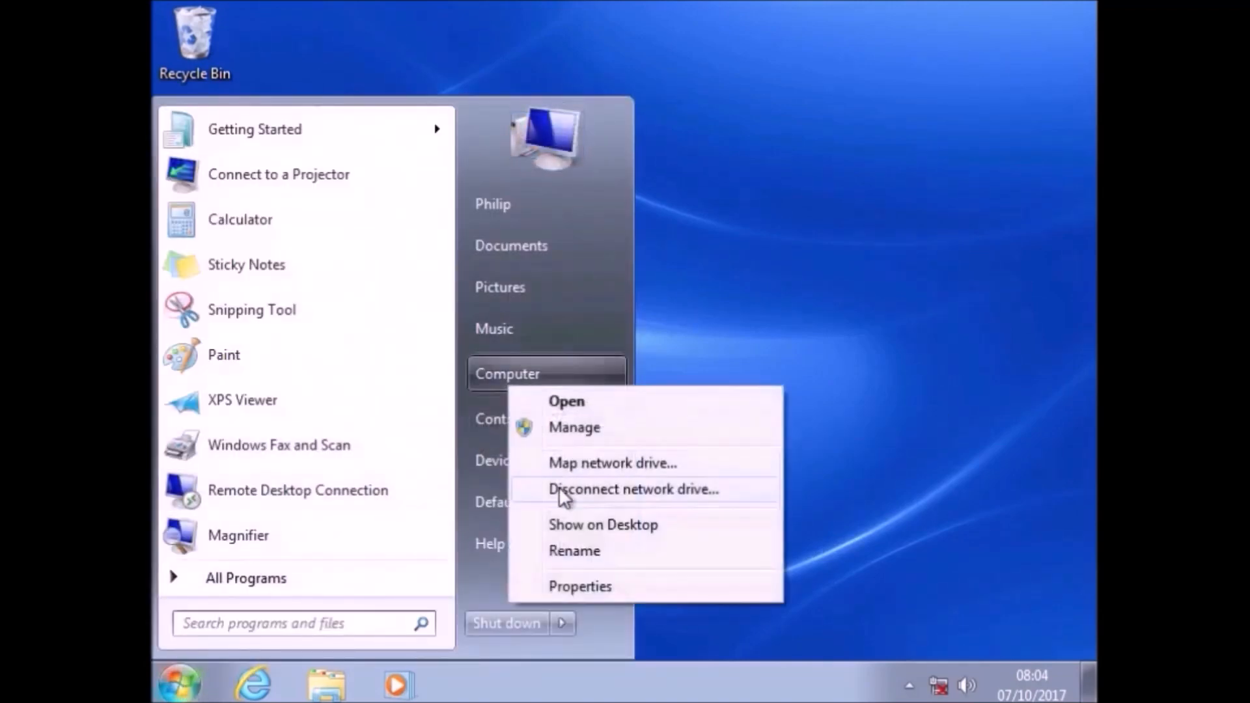
left_click(579, 586)
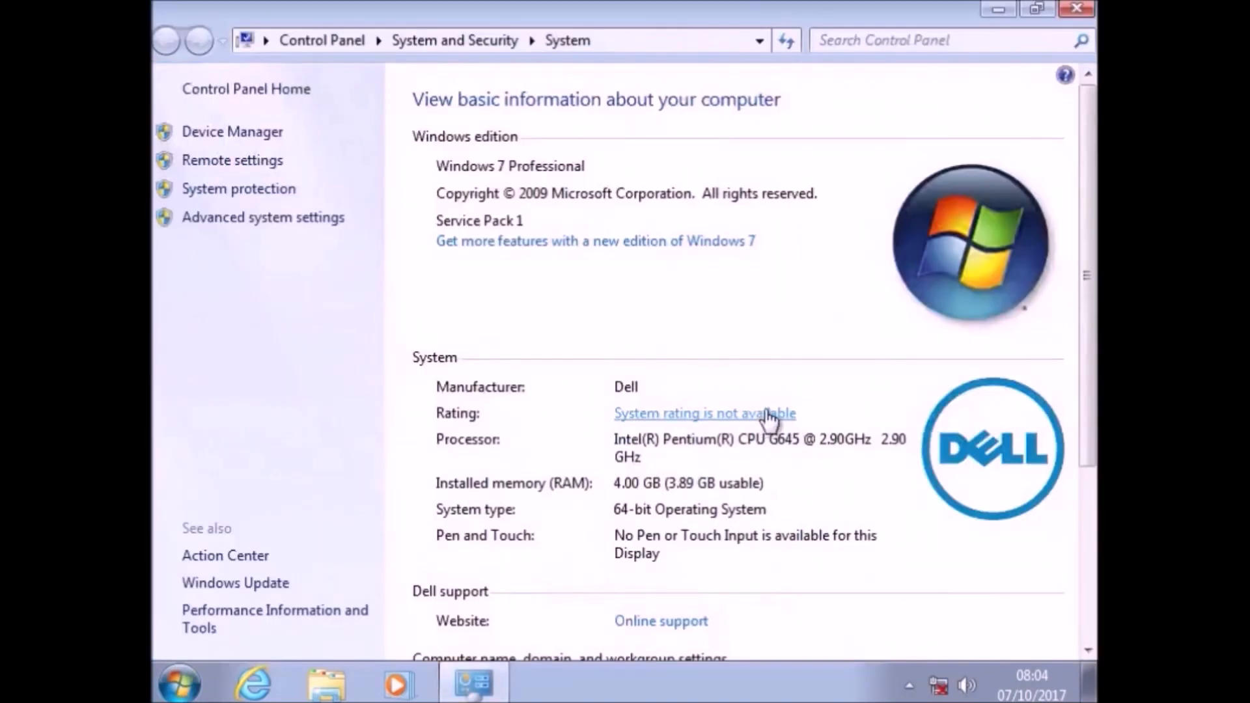
scroll("down", 3)
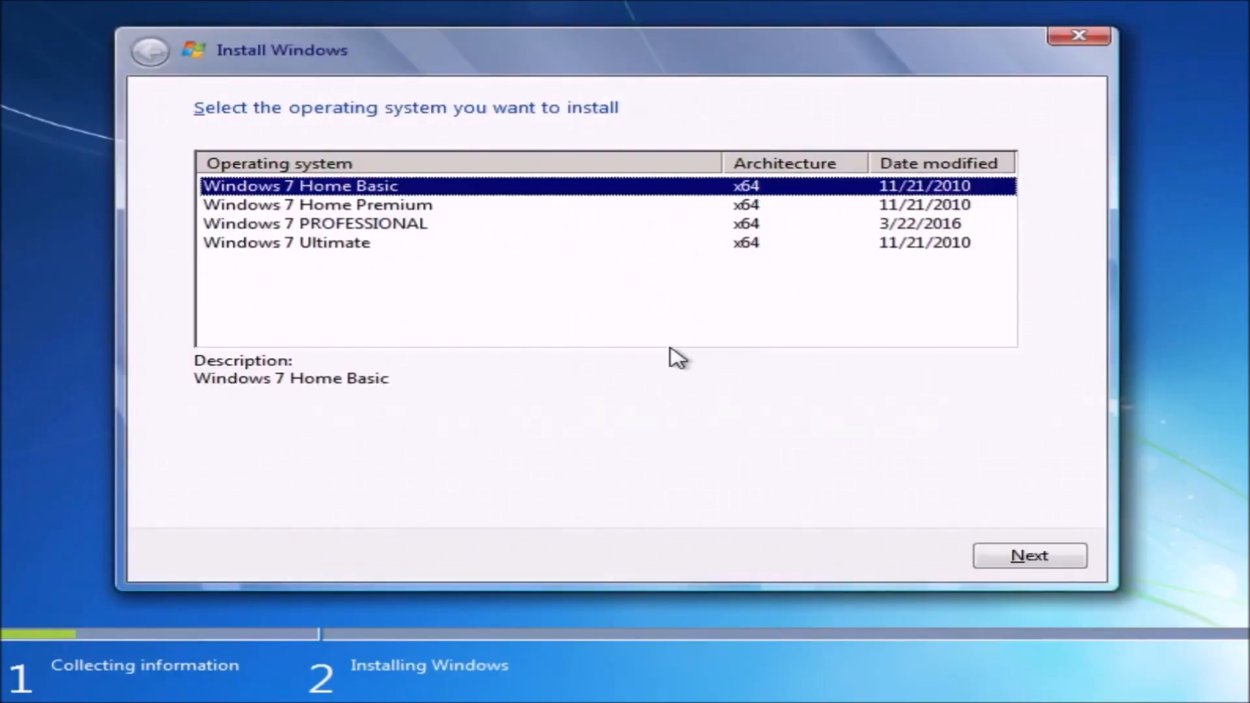
mouse_move(455, 209)
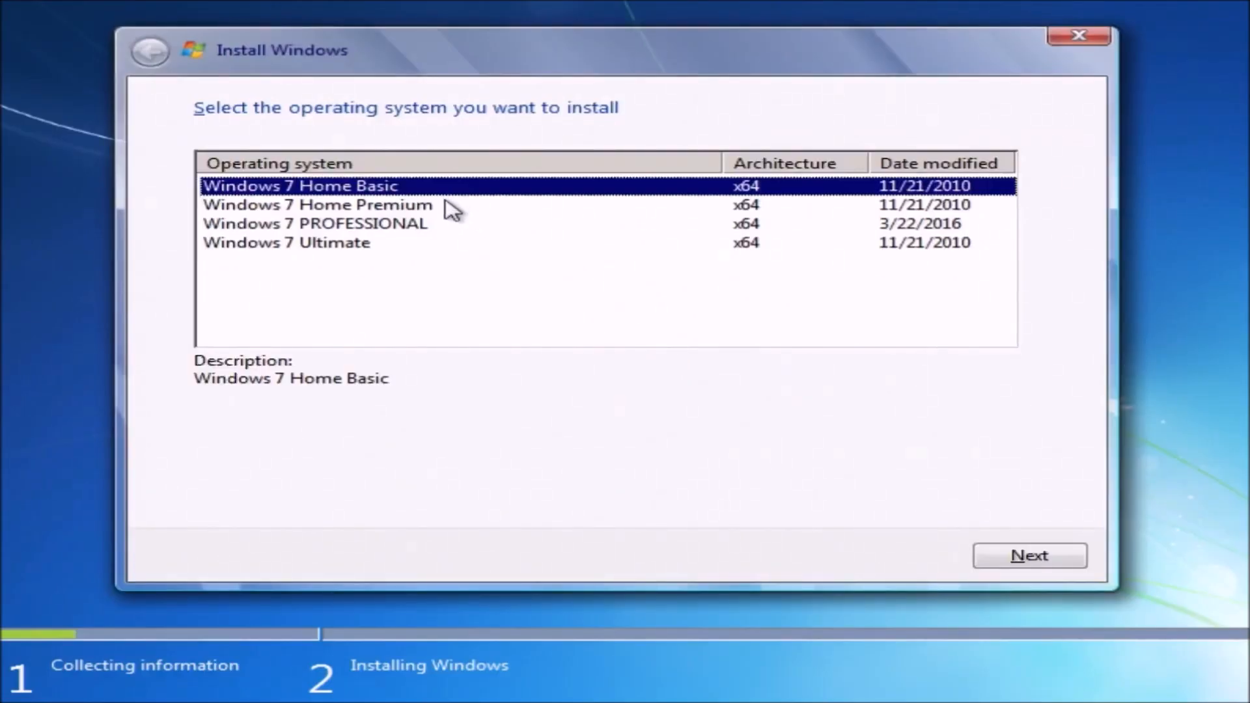
Step: Select Home Premium x64 from the edition list and accept its license terms
left_click(313, 204)
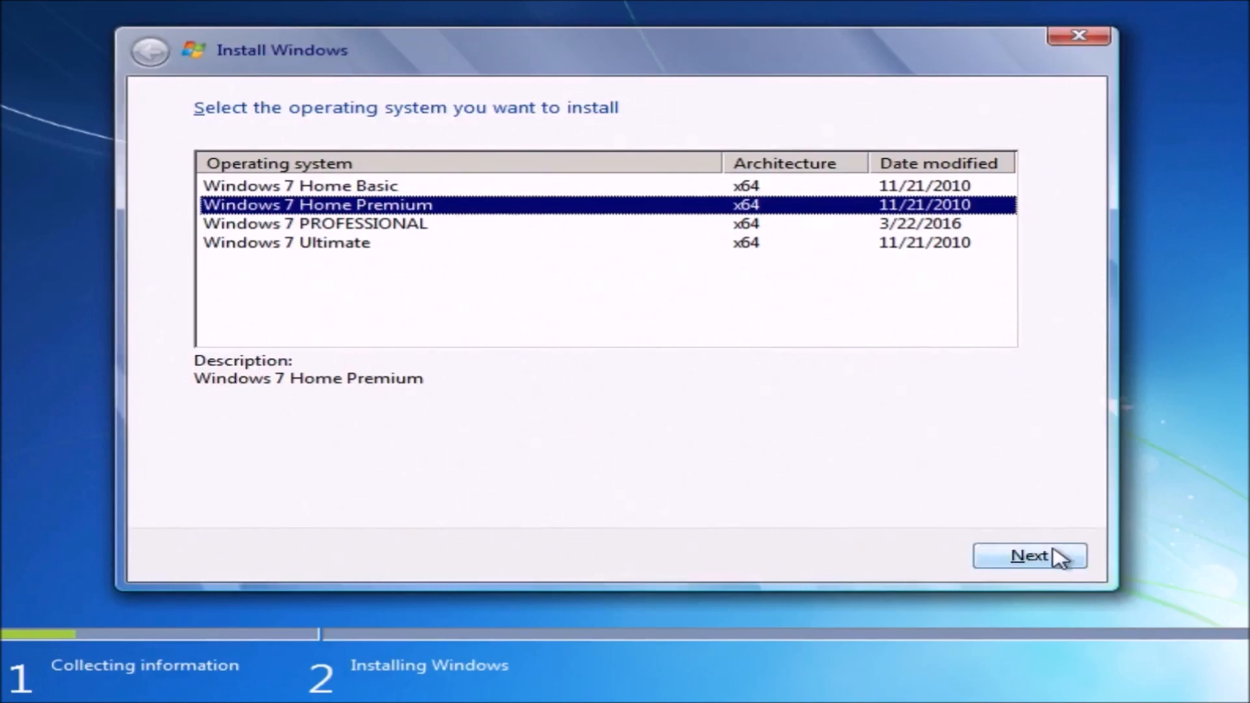
left_click(1029, 555)
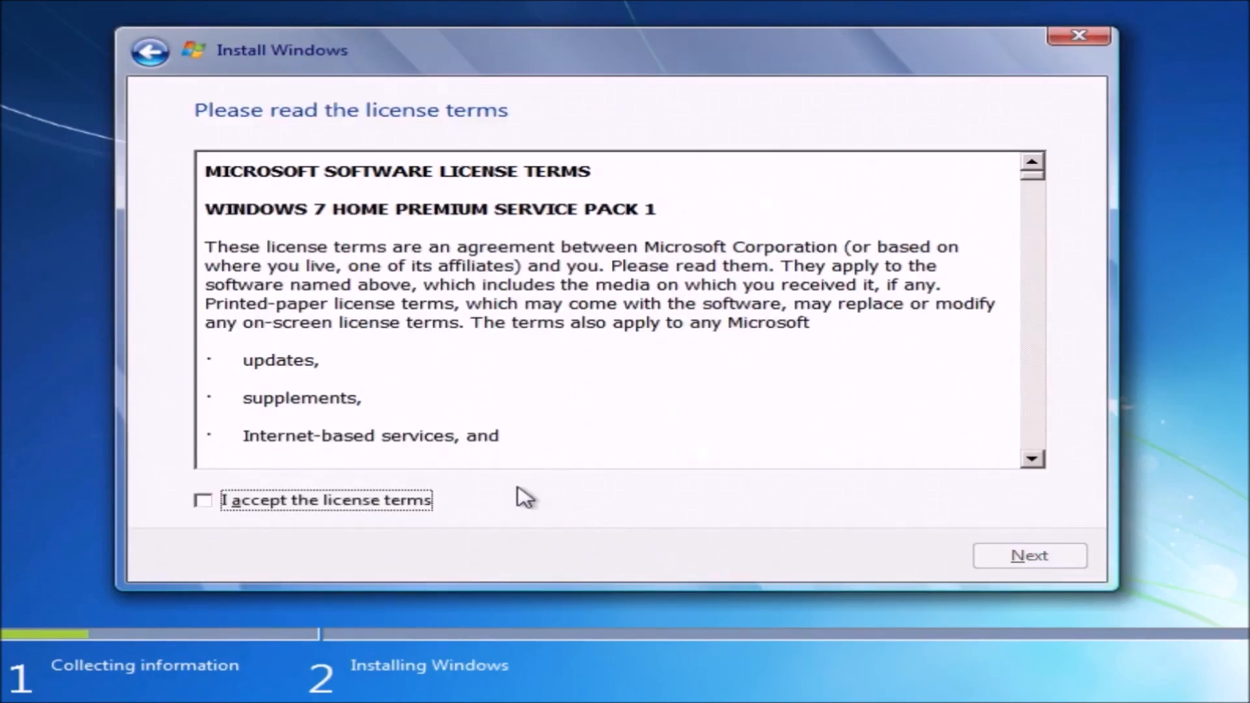
left_click(203, 499)
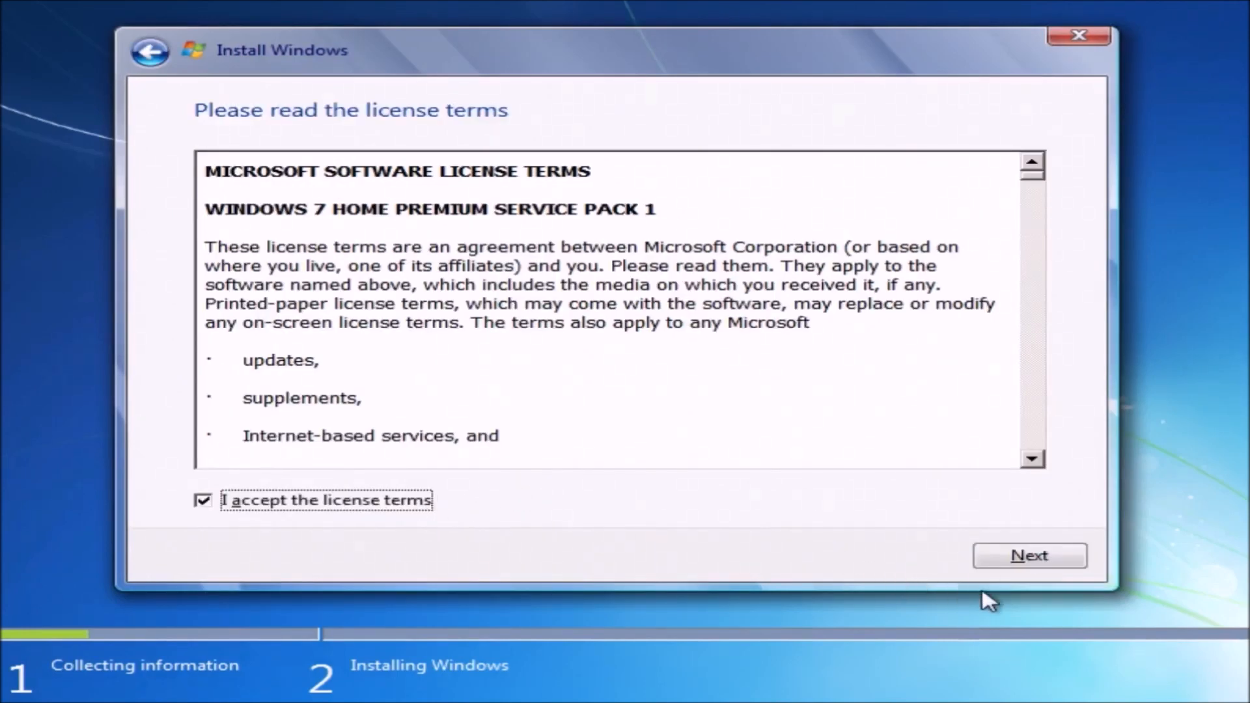
left_click(1028, 556)
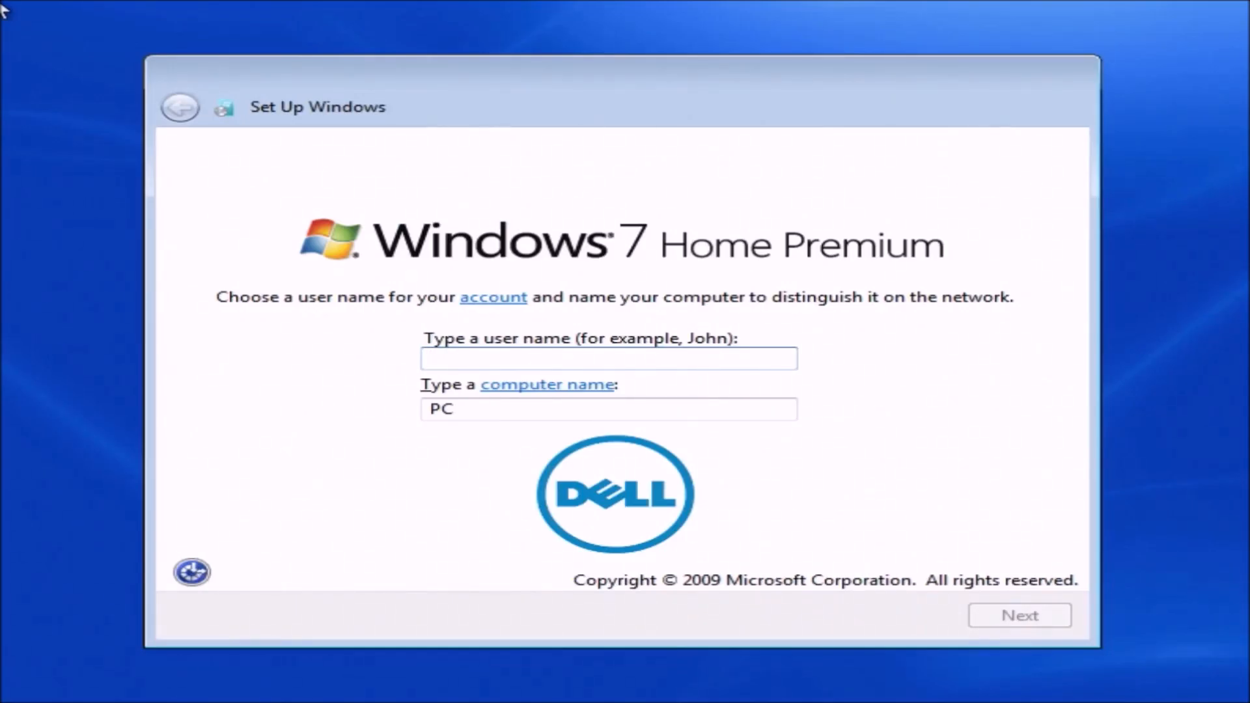
Step: Enter user name 'Philip' and computer name 'OptiPlex', then continue
type("P")
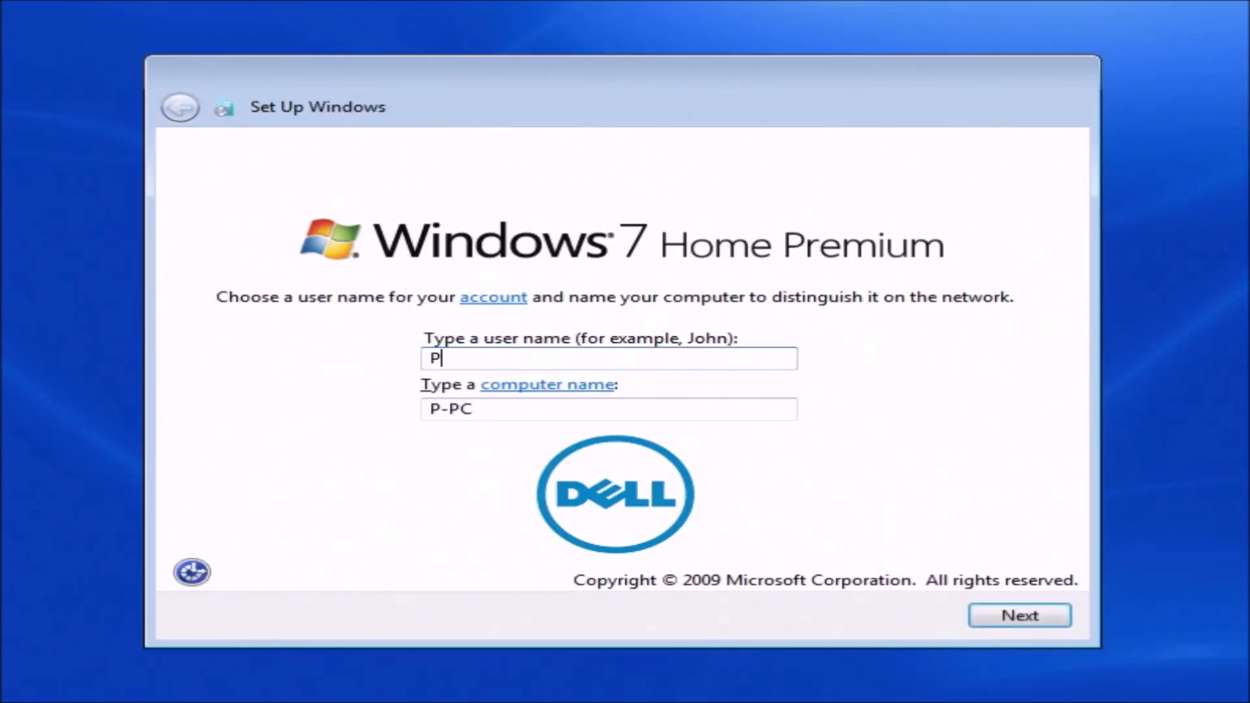
type("hilip'")
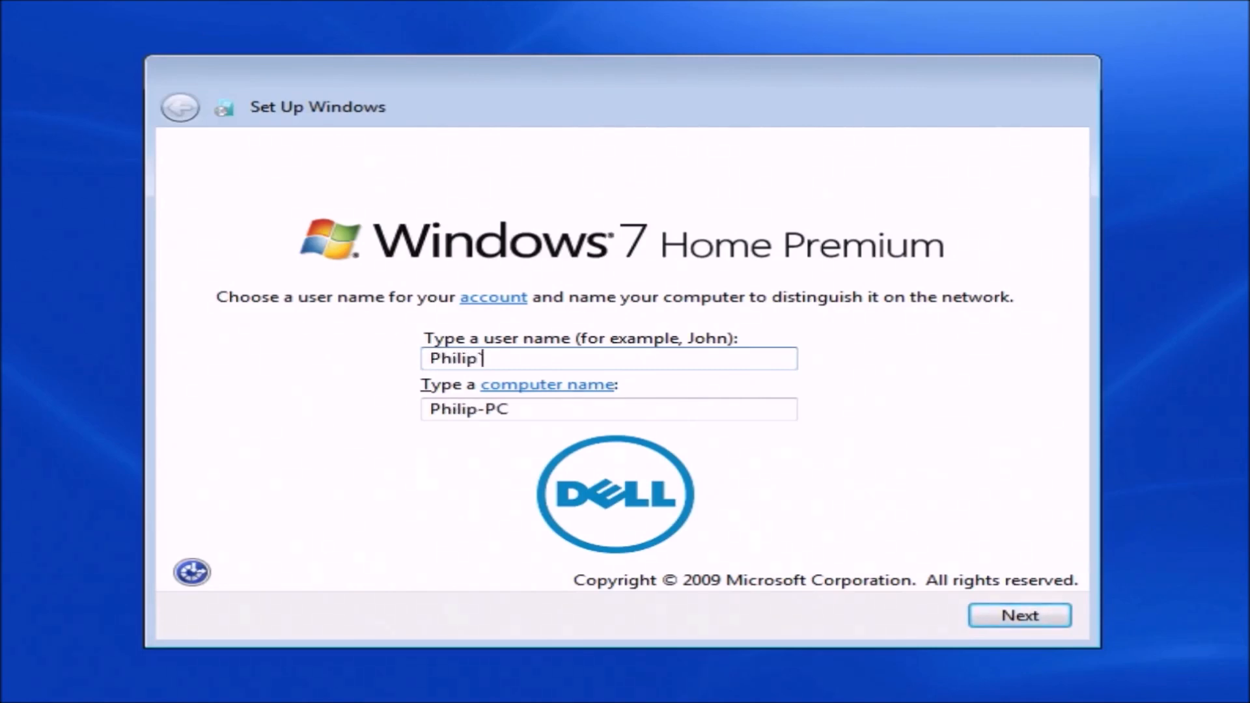
type("O")
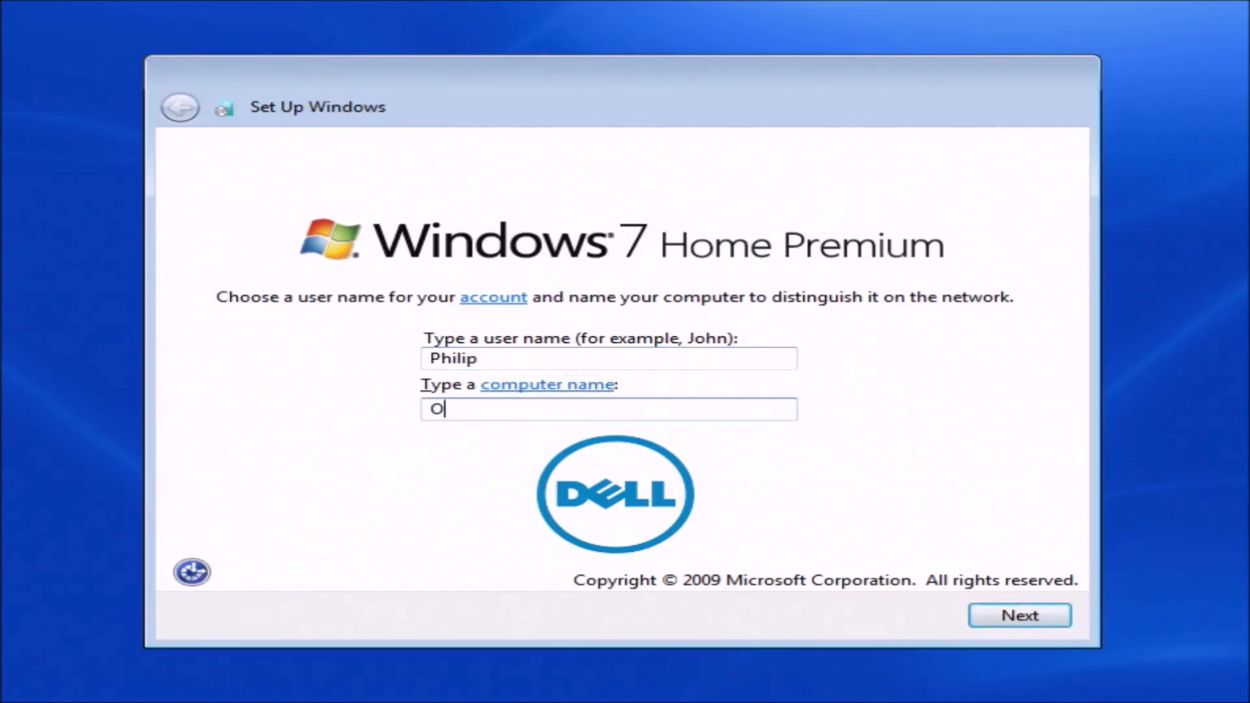
type("ptiPlex")
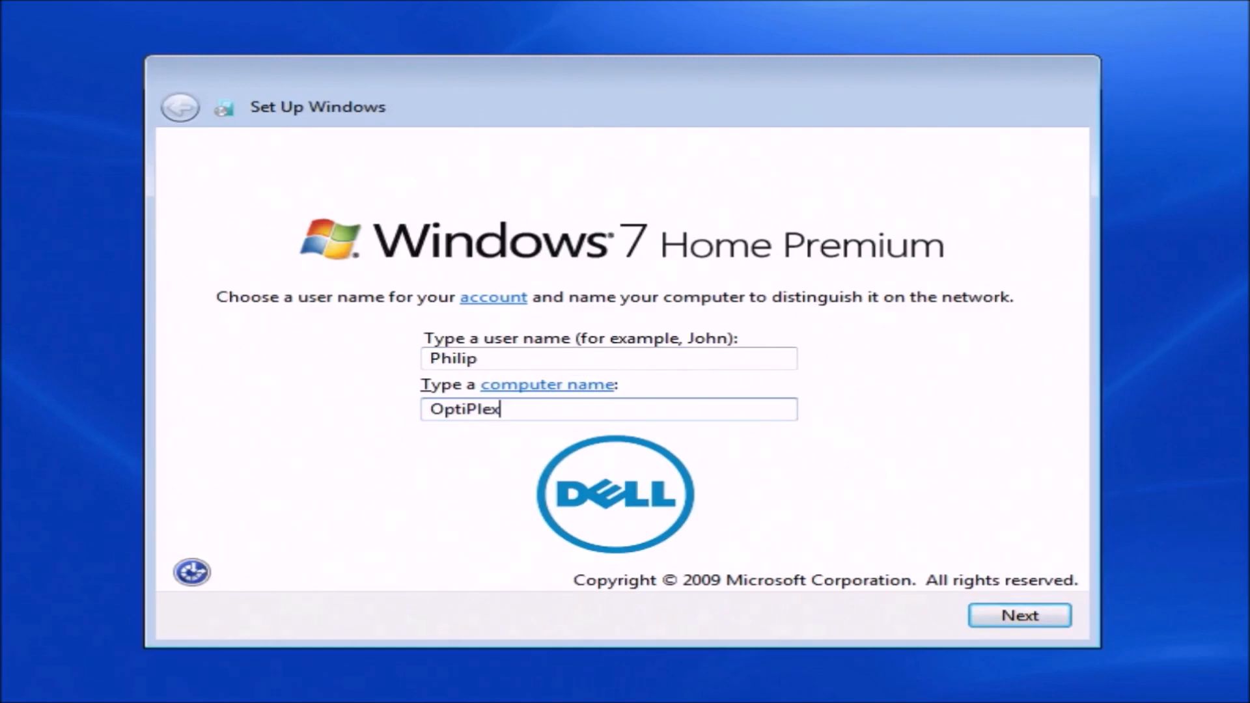
left_click(1019, 615)
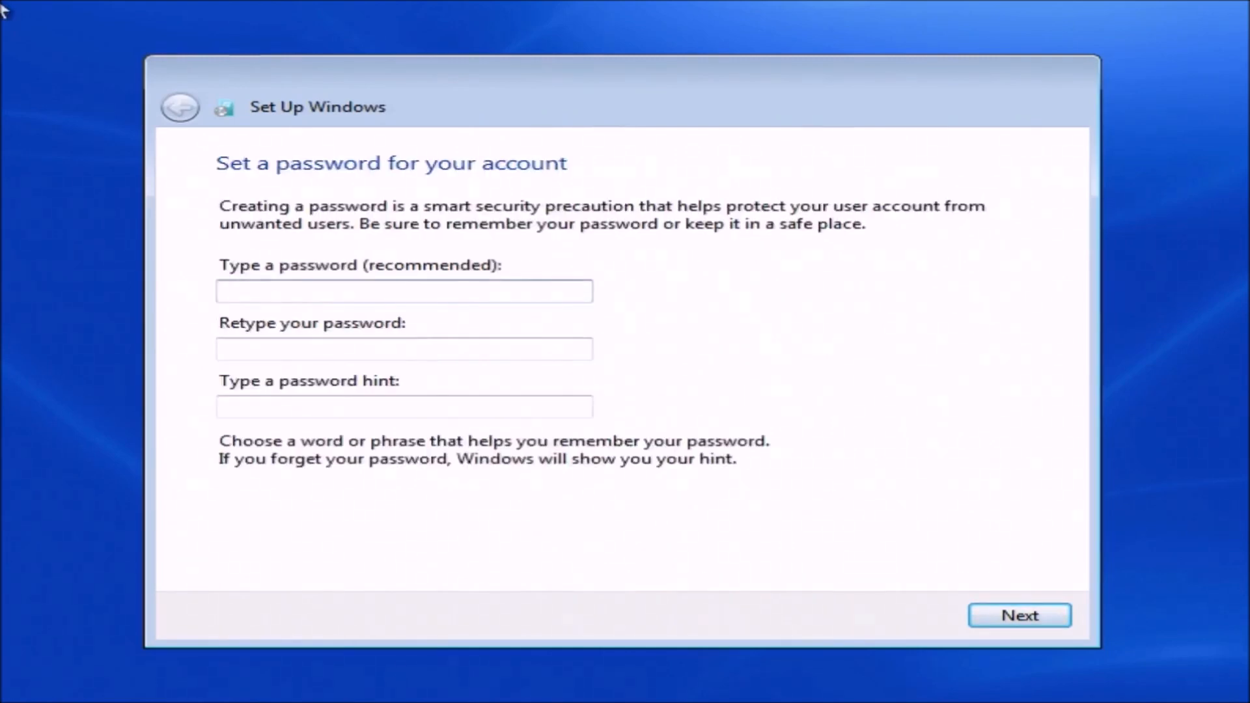
Step: Leave the password blank, skip the product key, and keep the London time zone
left_click(404, 291)
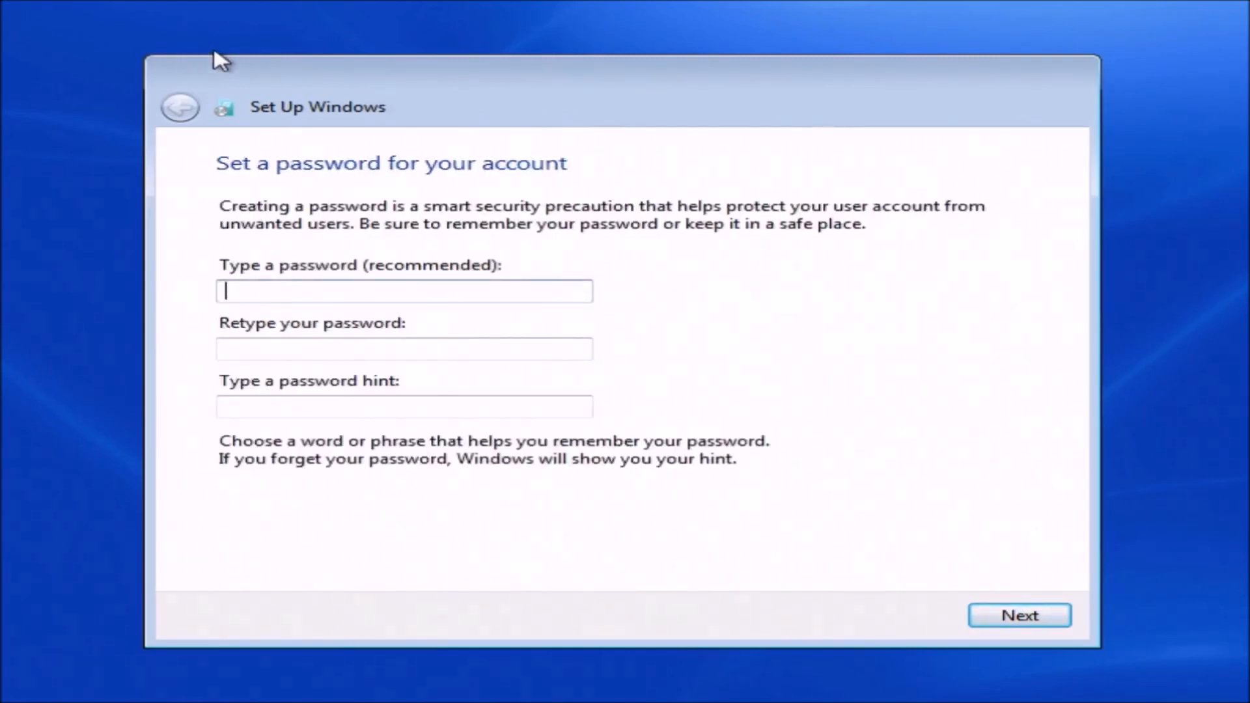
left_click(1018, 615)
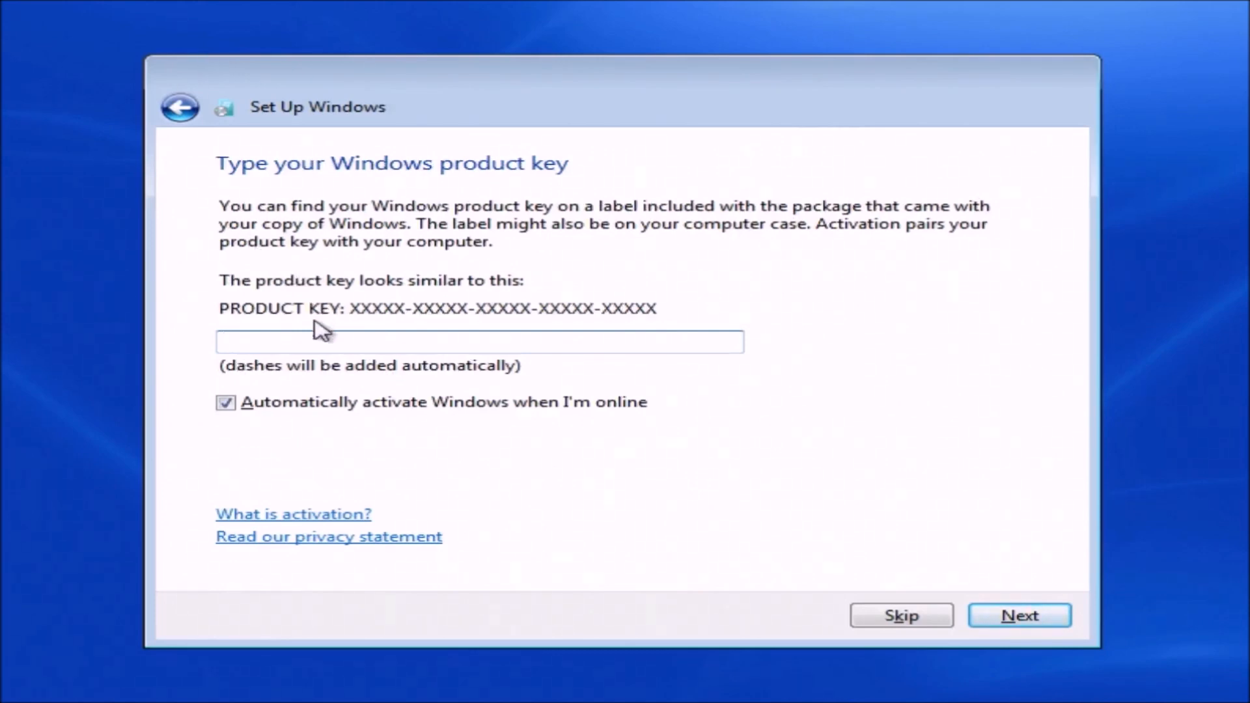
mouse_move(843, 524)
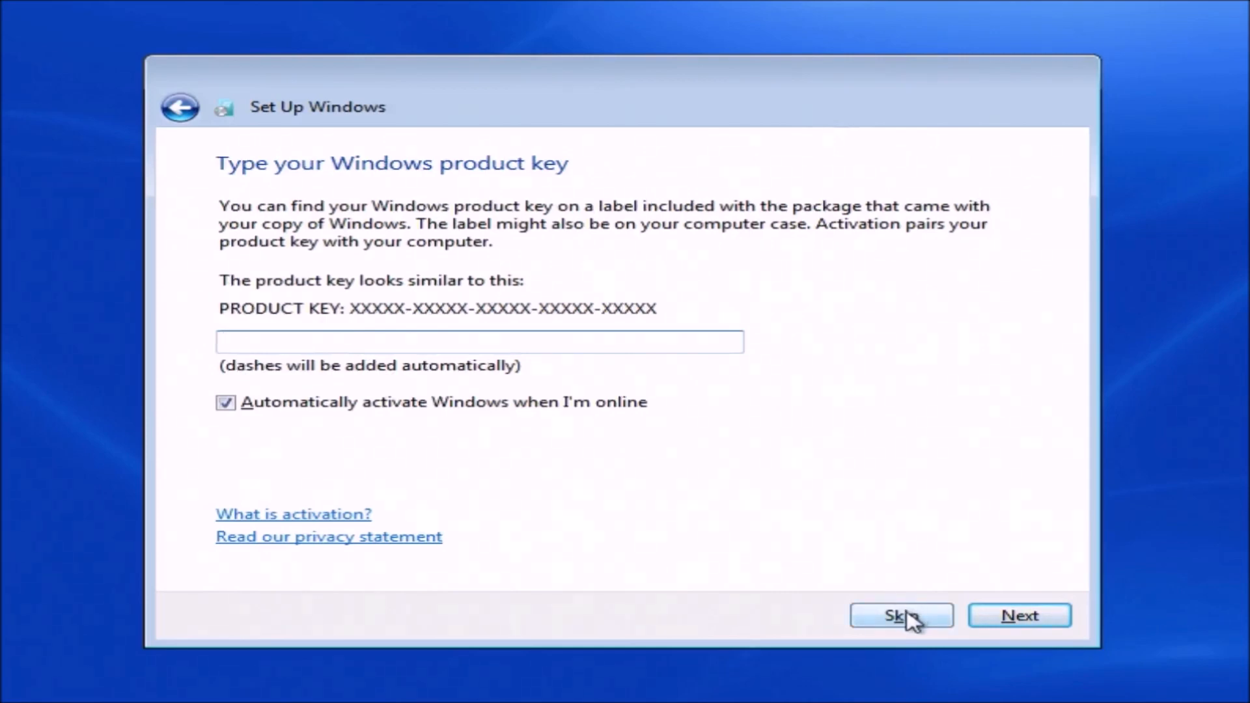
left_click(900, 614)
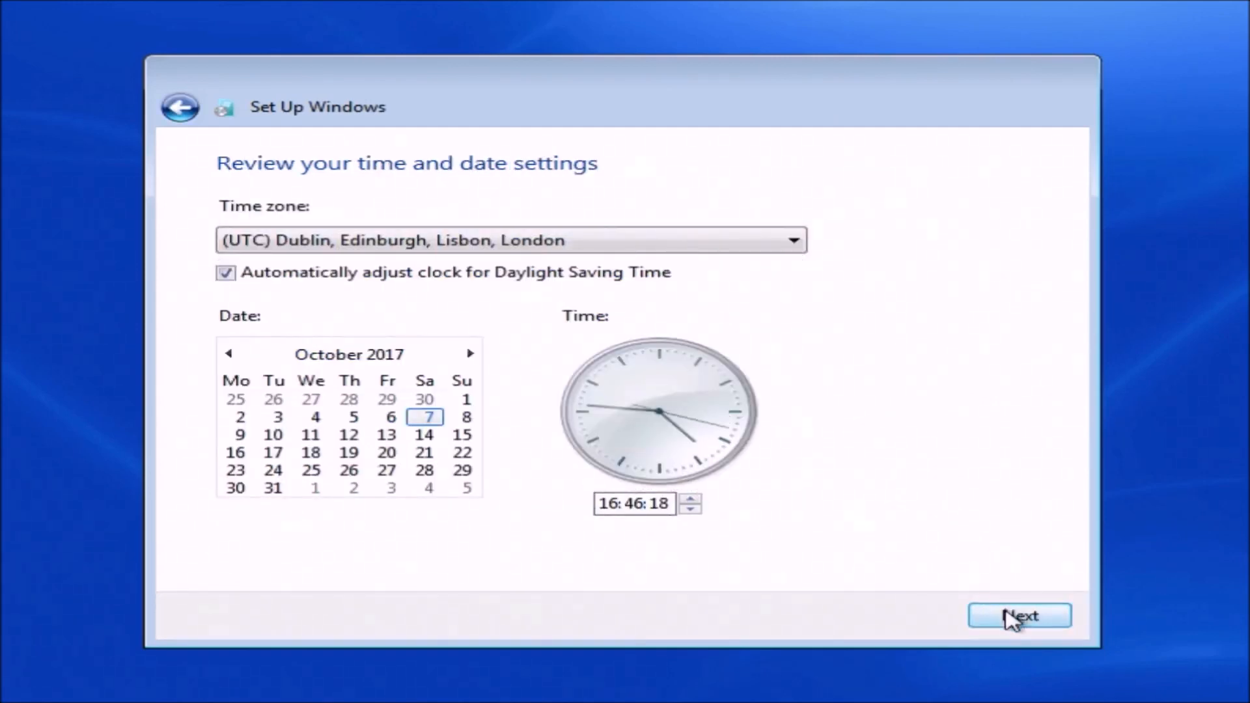
left_click(1019, 616)
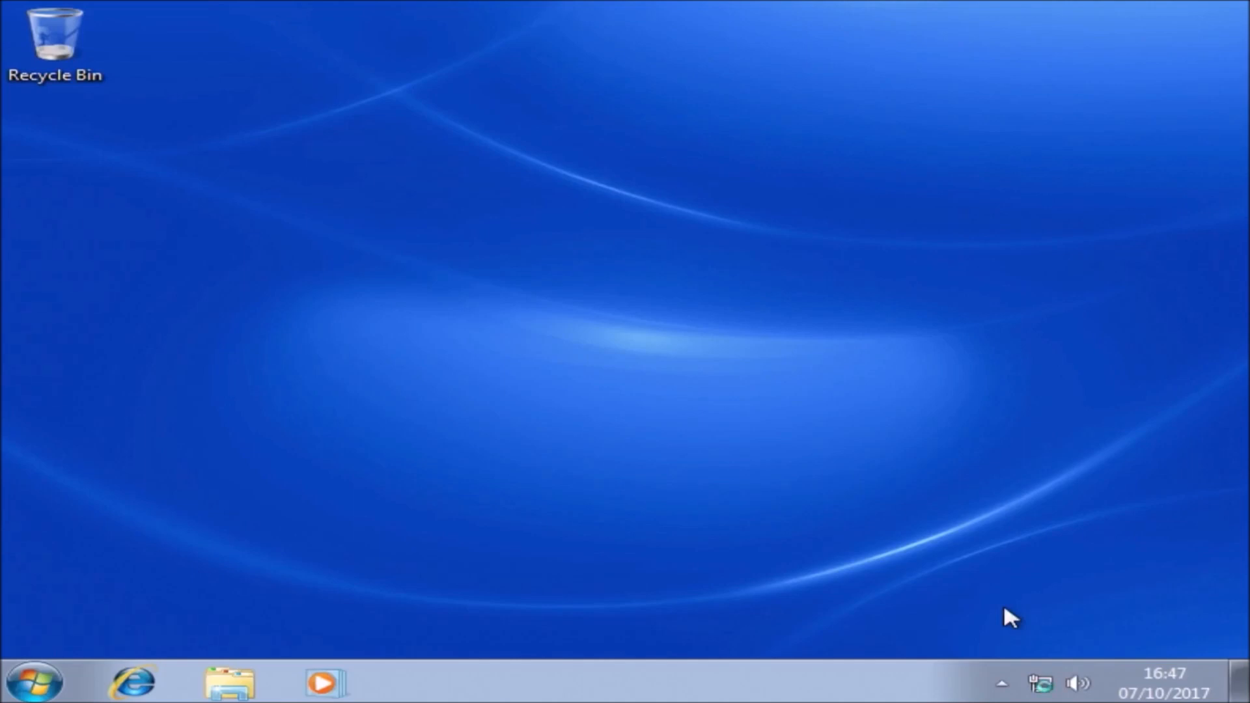
mouse_move(111, 120)
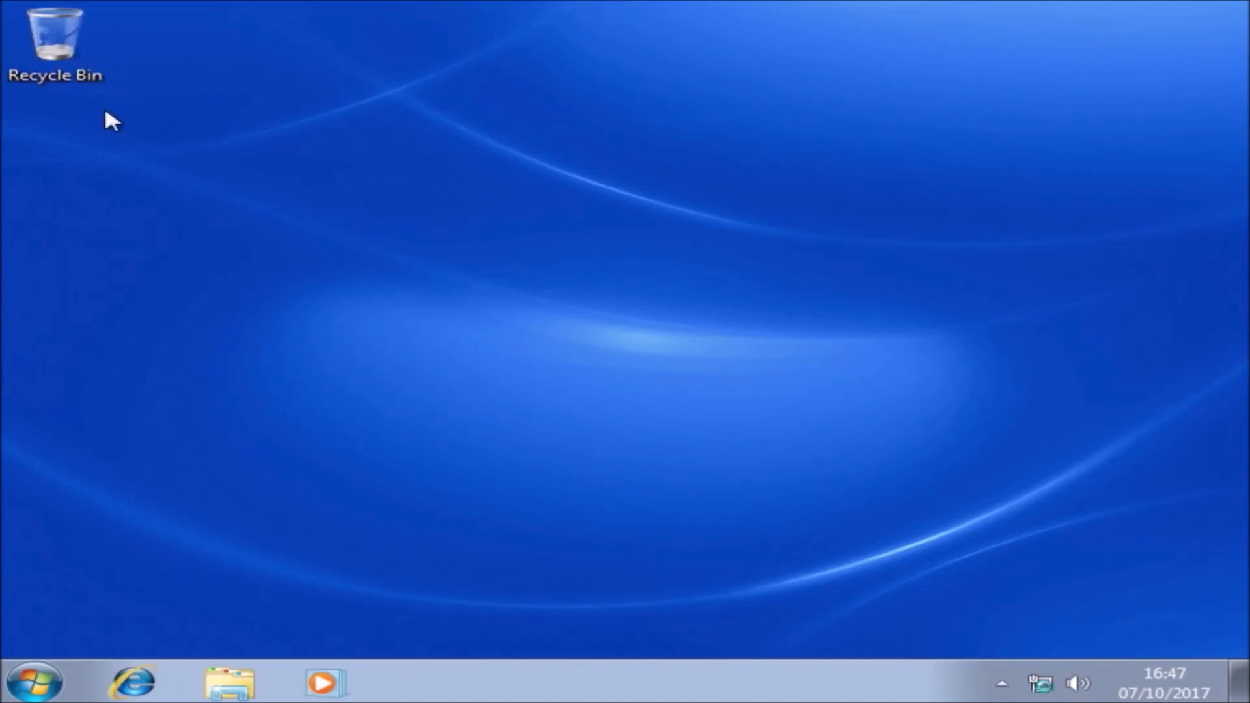
Step: Open Computer Properties to confirm 64-bit Windows 7 Home Premium with Service Pack 1
left_click(33, 681)
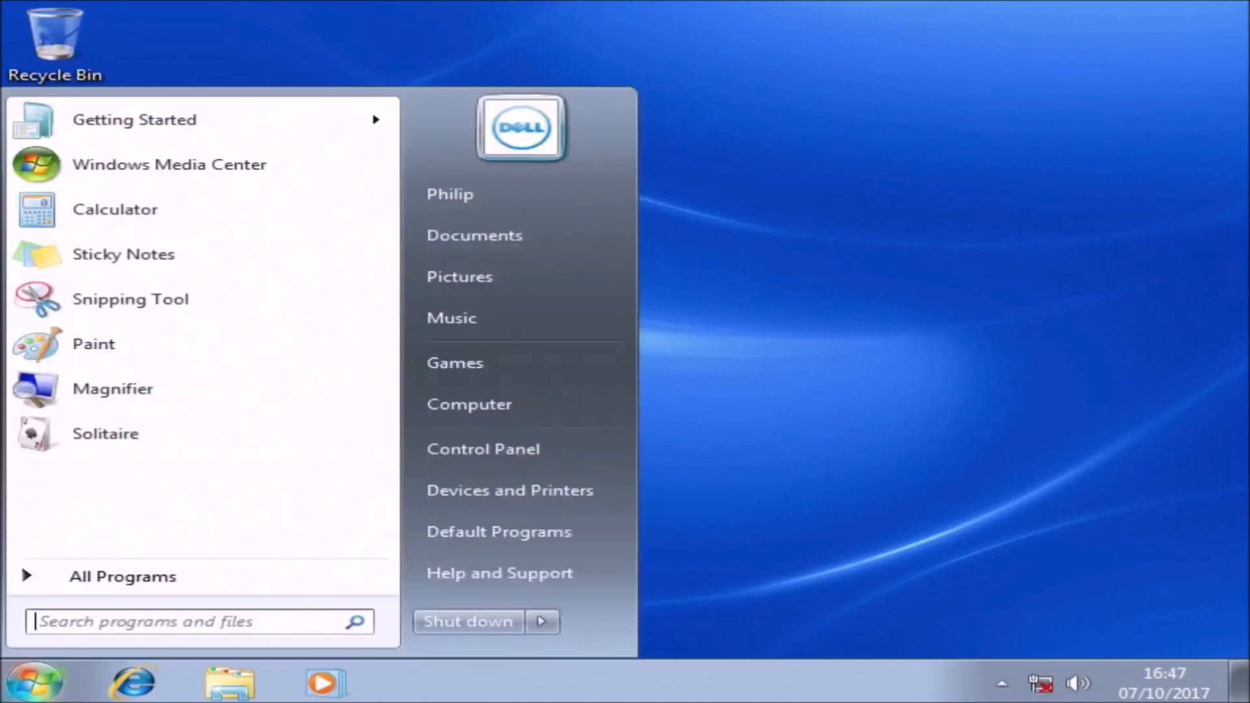
right_click(469, 404)
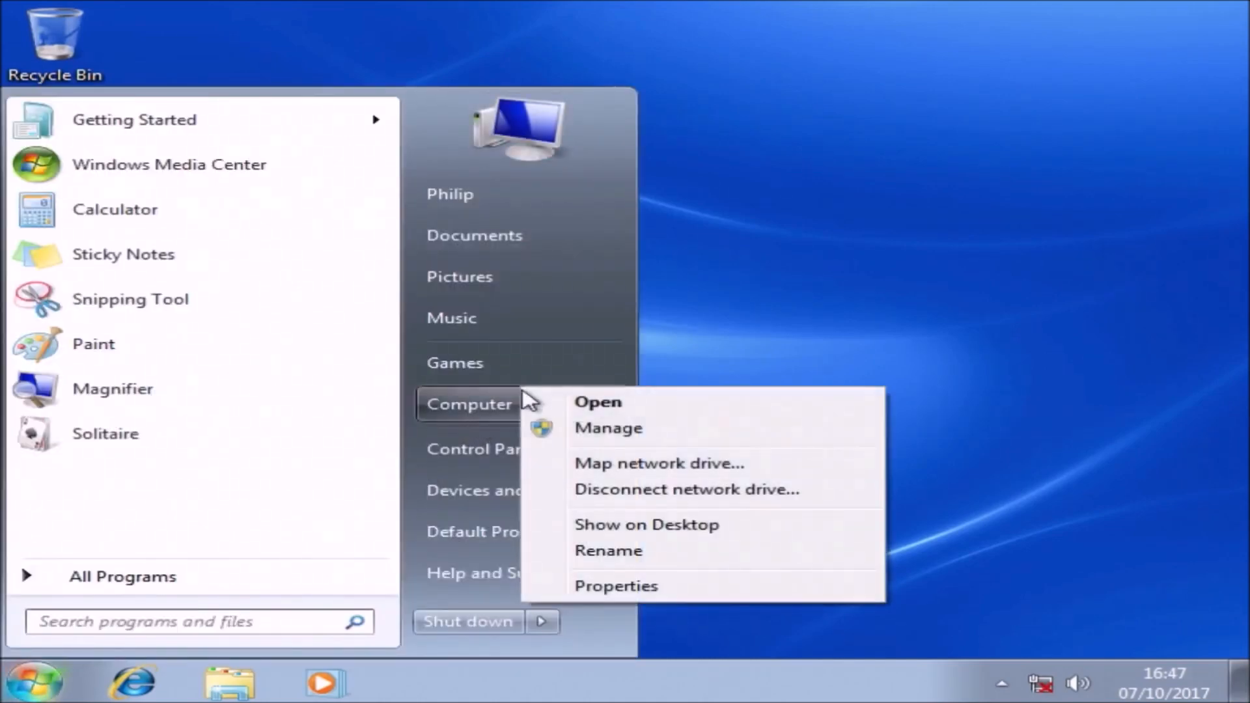
left_click(615, 585)
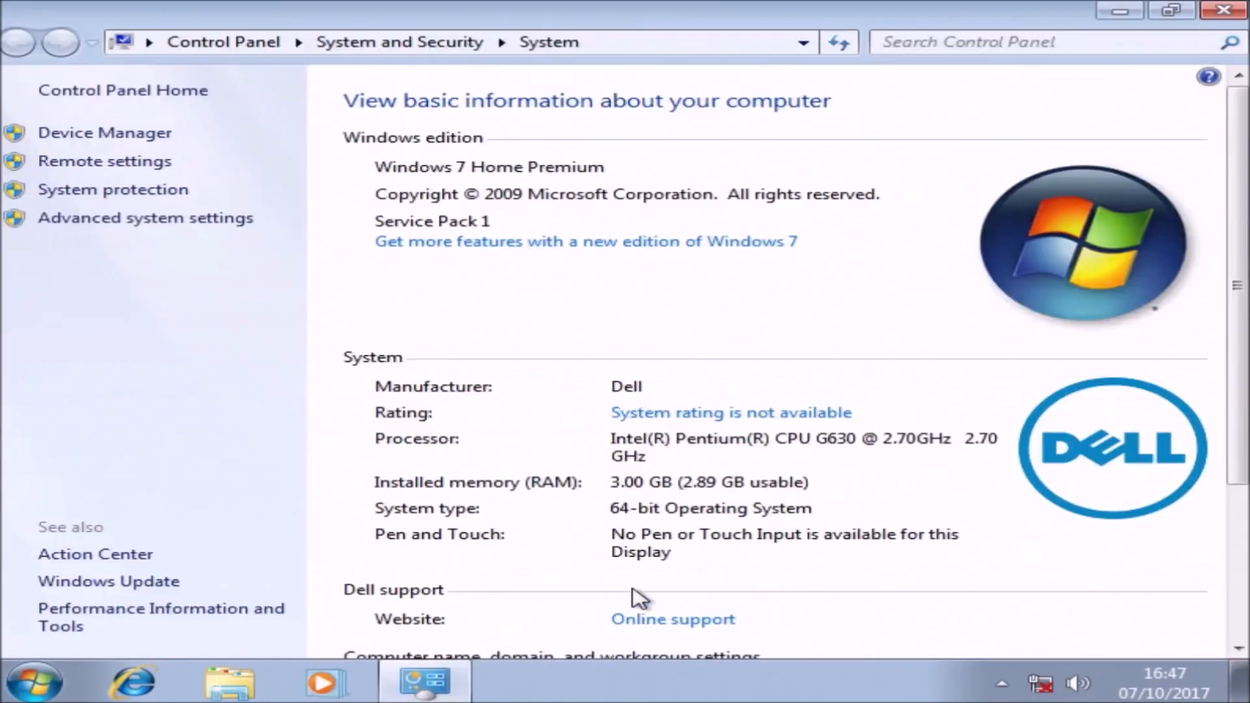
mouse_move(899, 319)
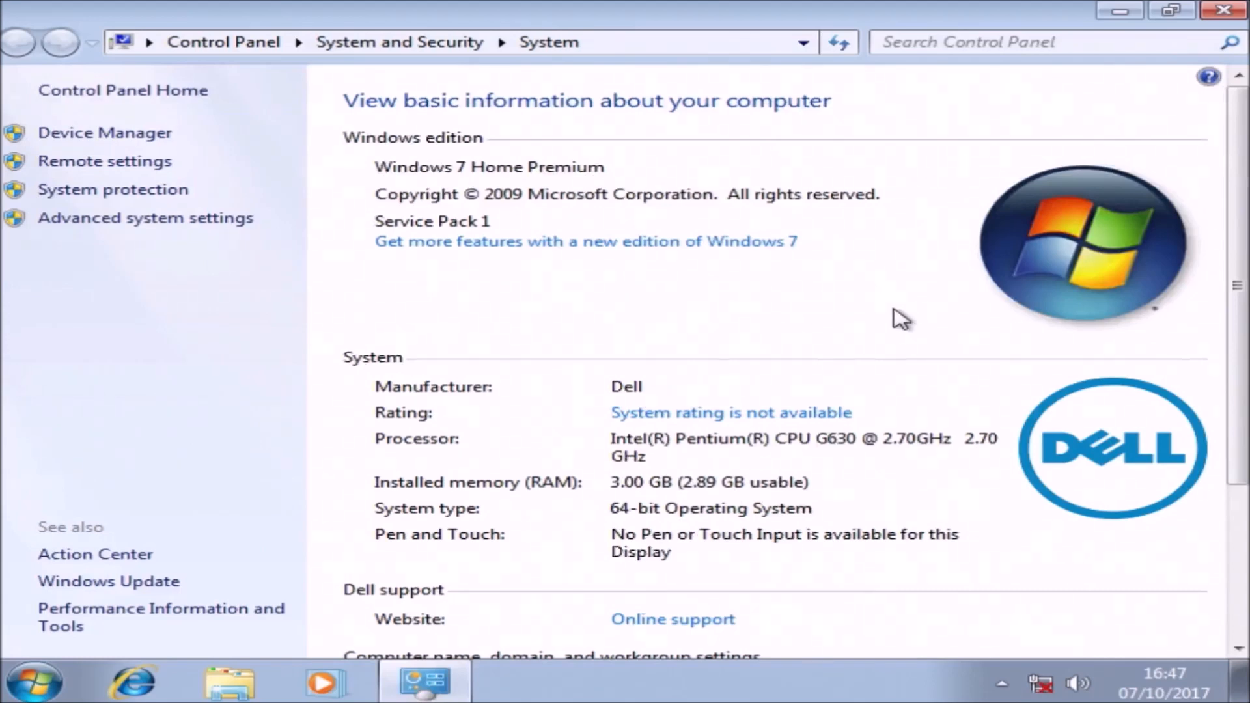
scroll("down", 3)
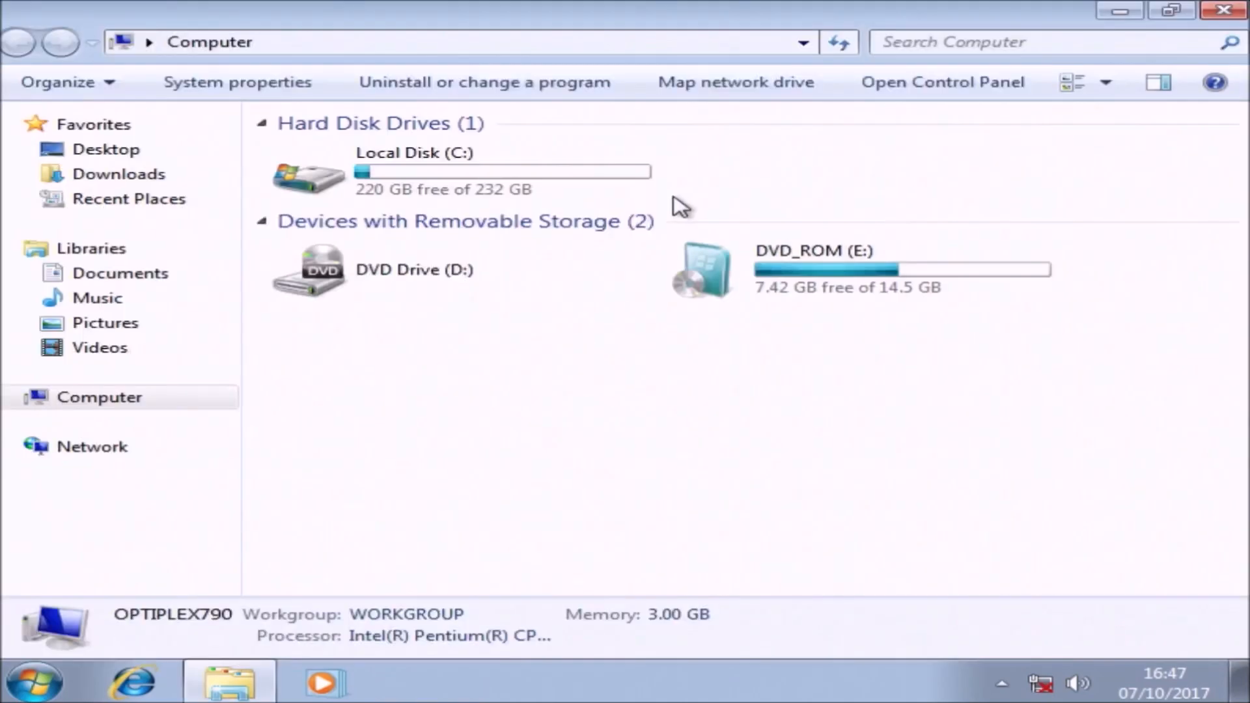
Step: Copy the OEM folder from E:\OEM SLP Major OEMs Cert and Script Collection\Dell\7 Home Premium
double_click(701, 270)
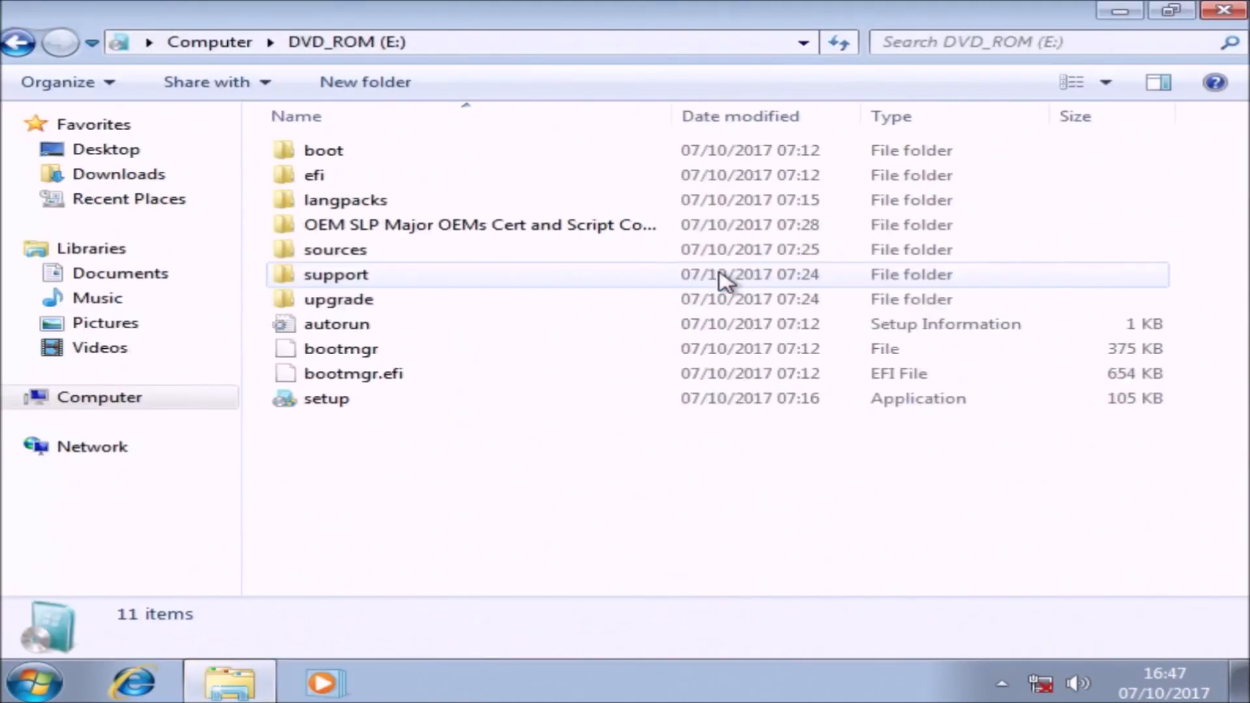
double_click(479, 224)
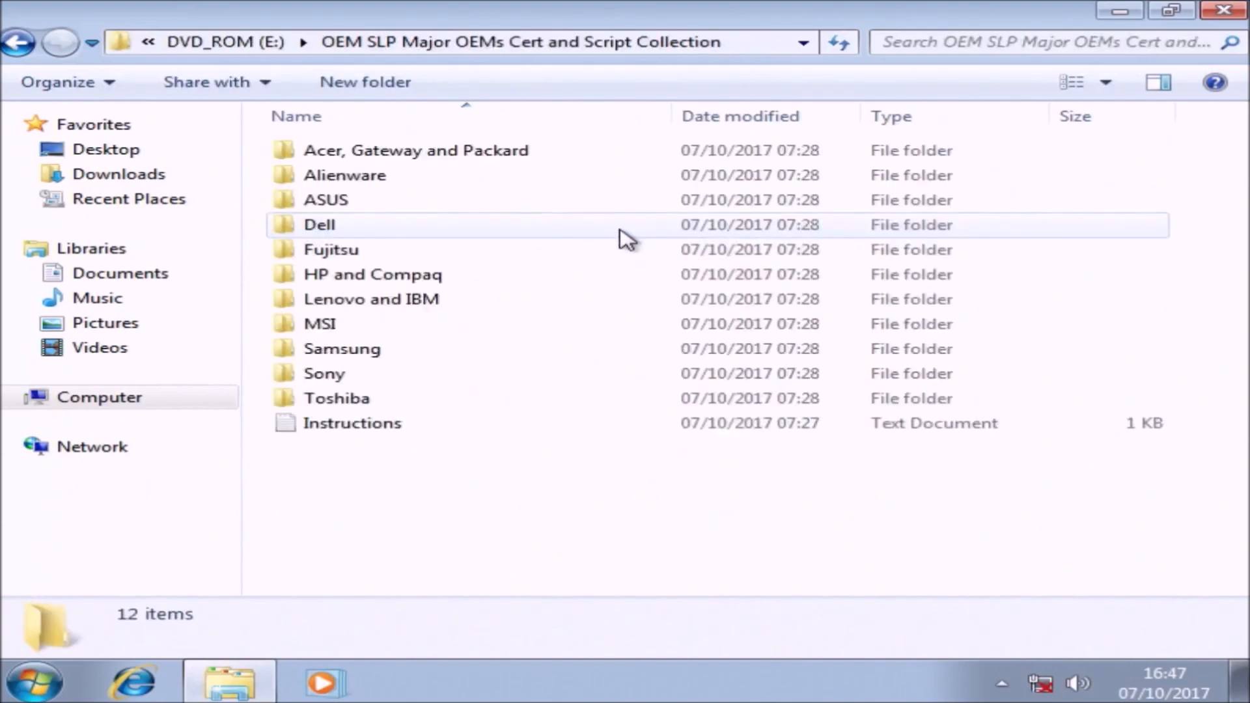
double_click(318, 224)
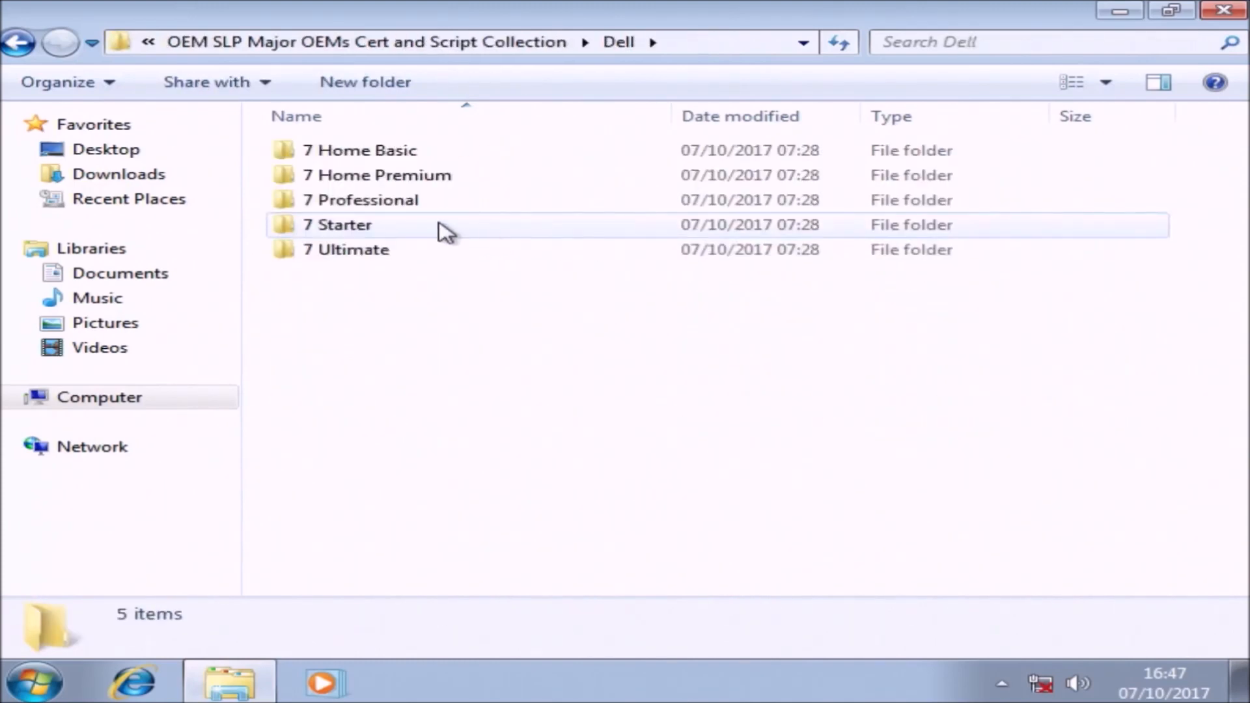
double_click(375, 175)
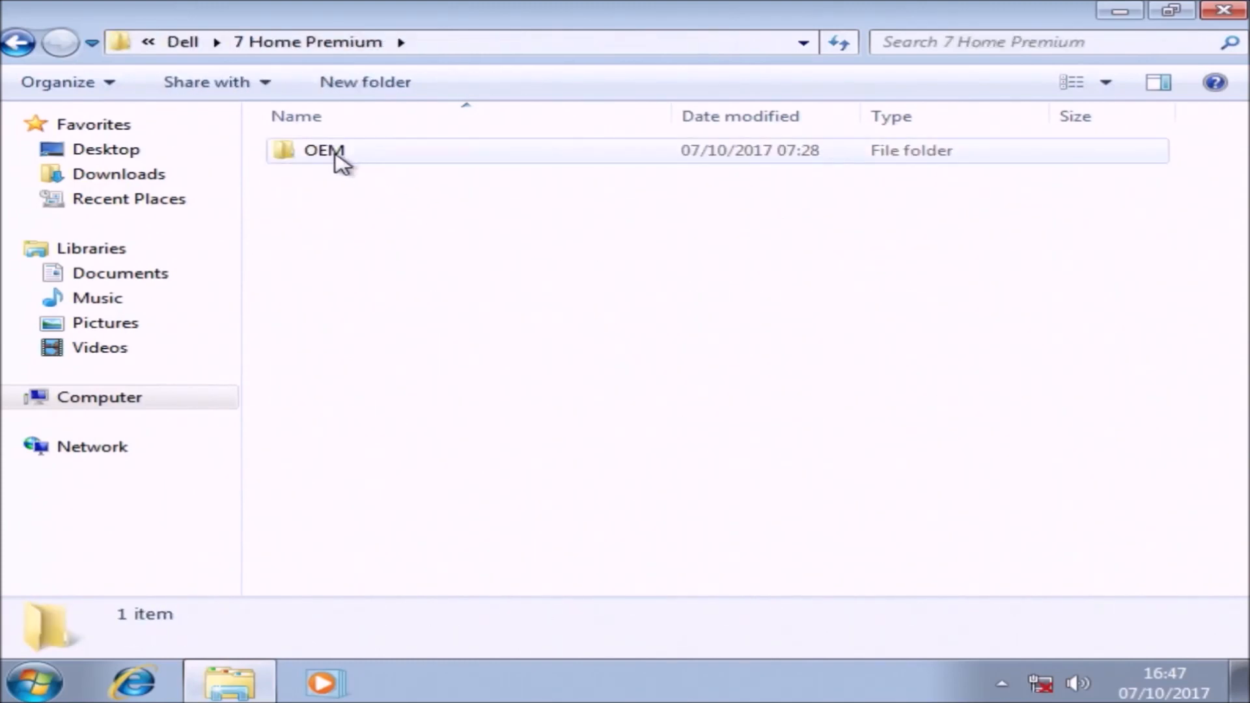
right_click(322, 150)
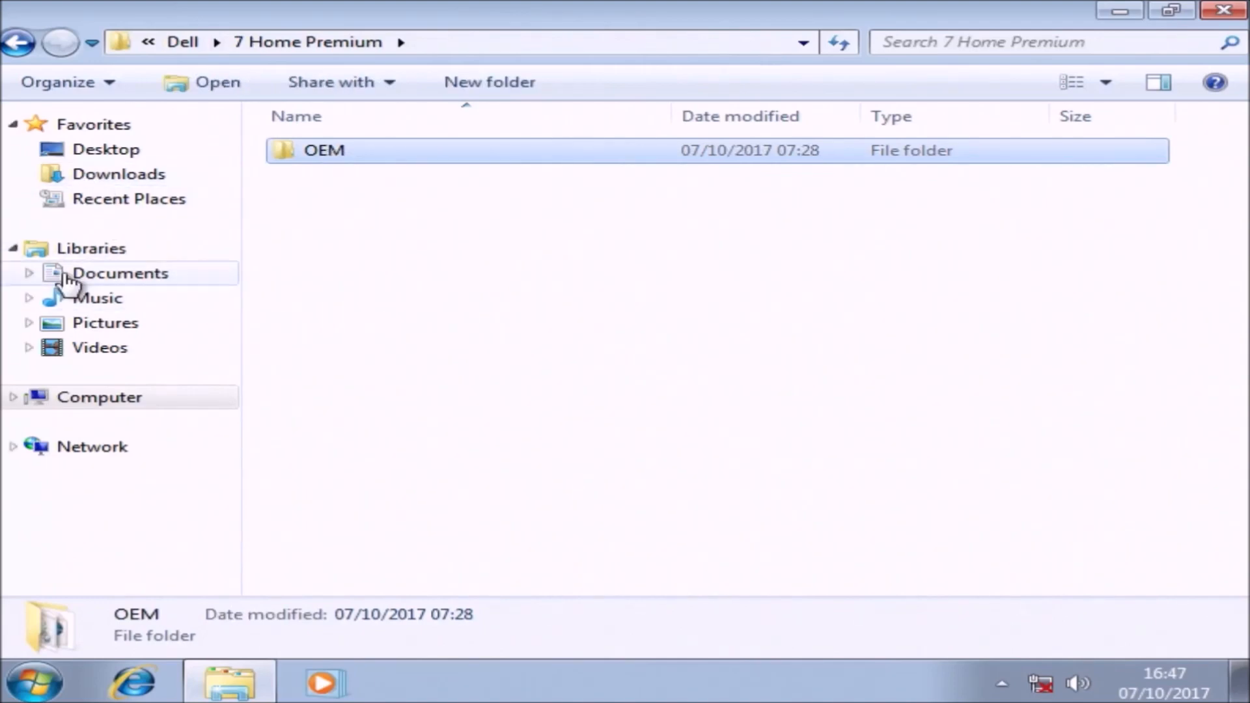
Step: Paste the OEM folder into the root of Local Disk (C:)
left_click(99, 397)
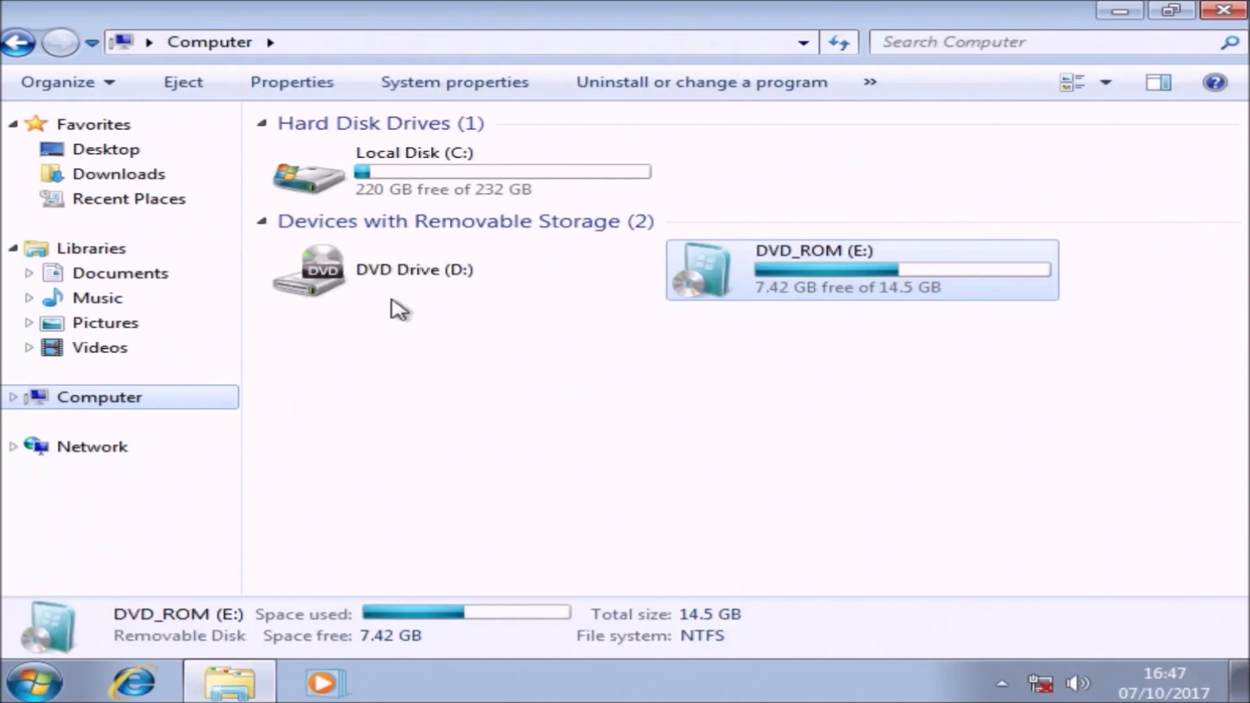
double_click(311, 171)
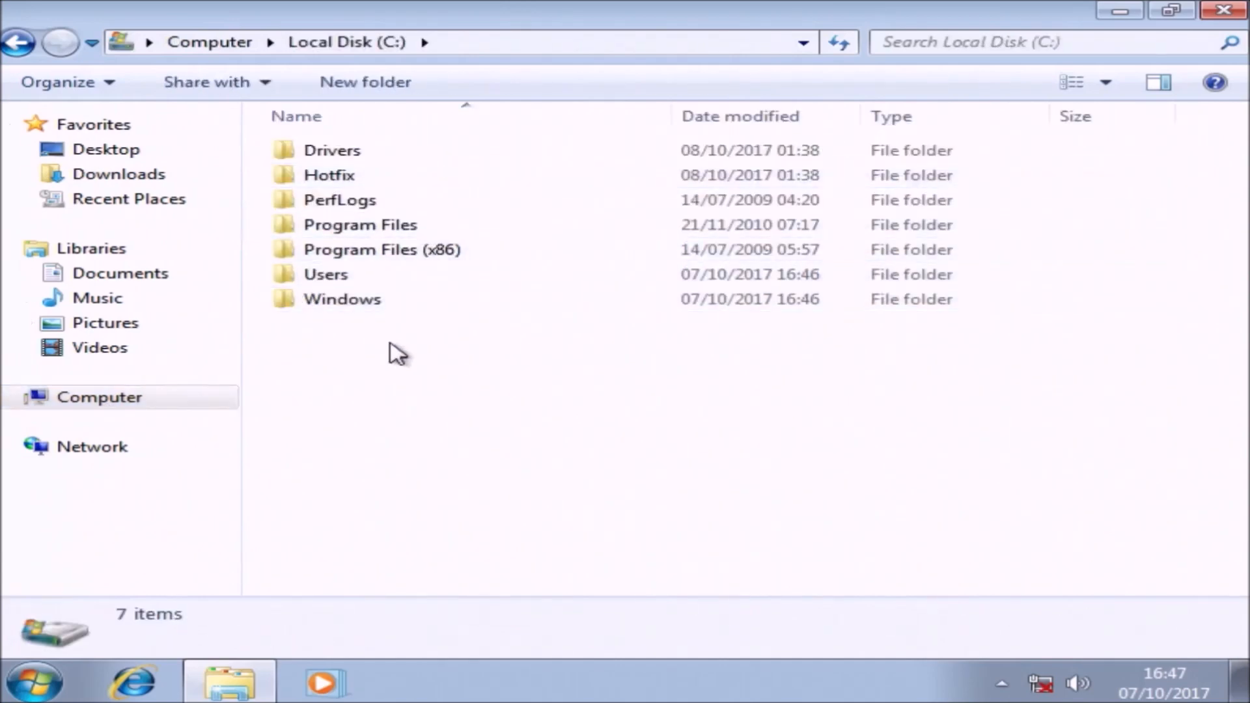
right_click(399, 355)
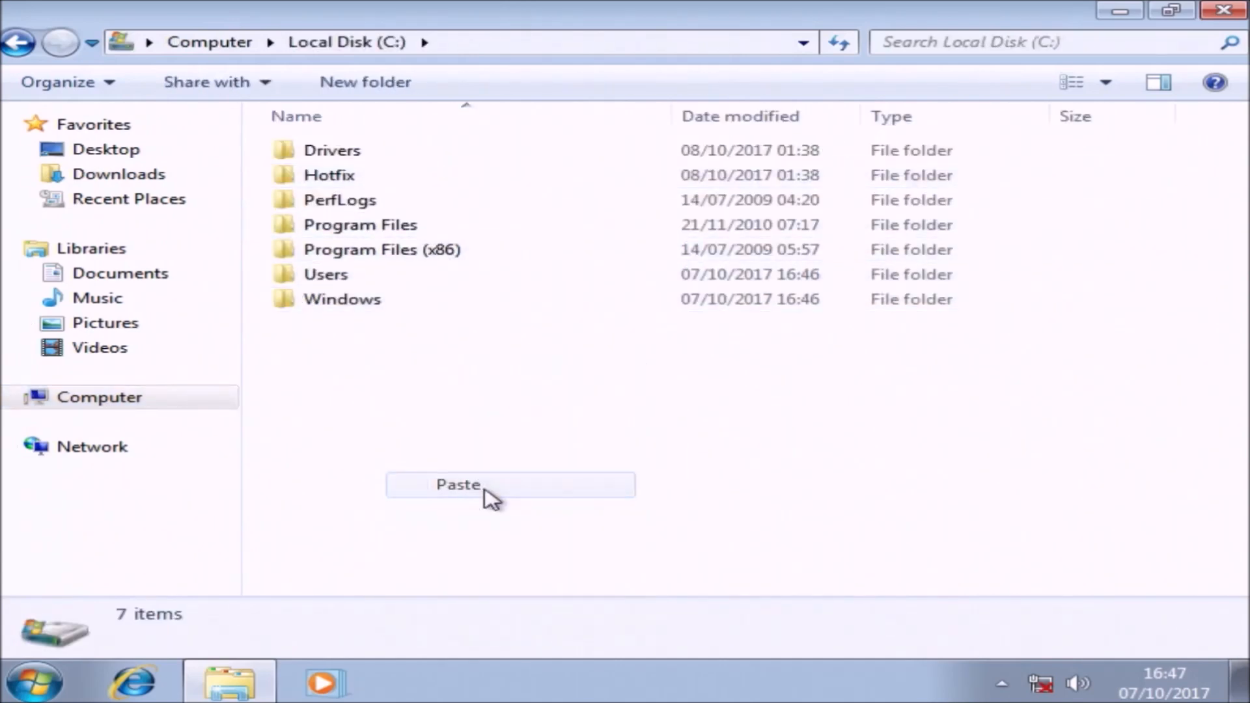
left_click(457, 484)
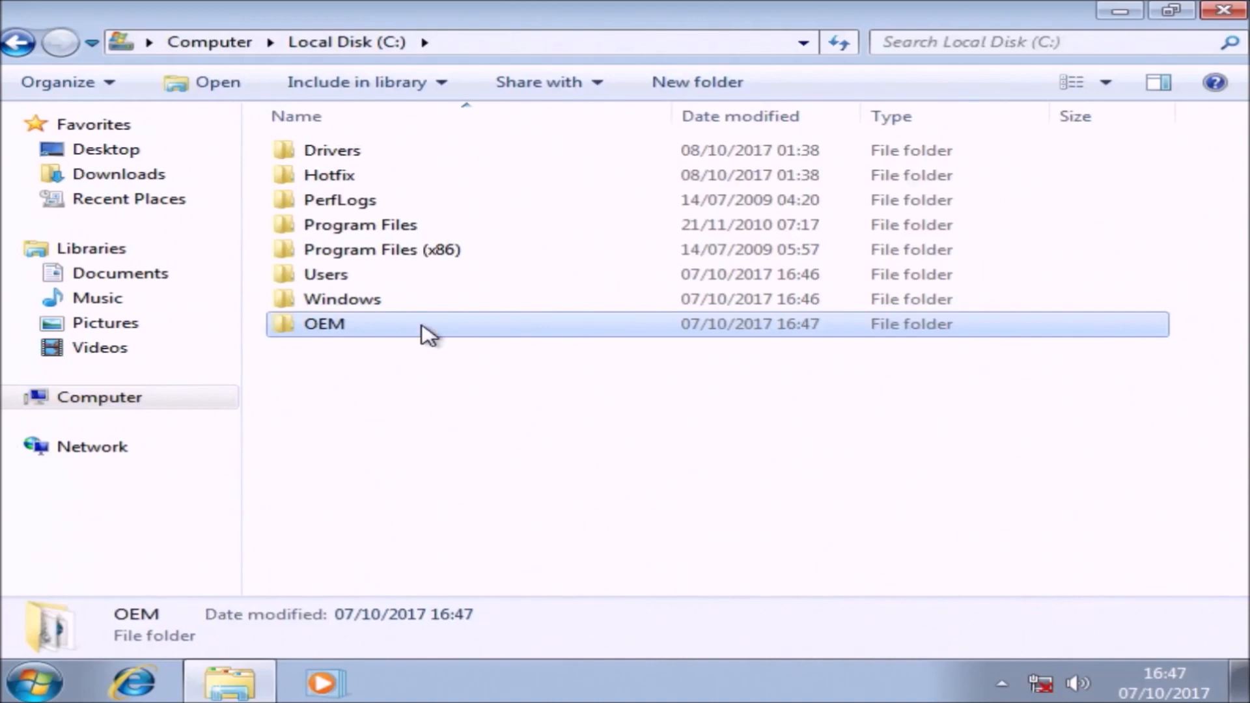
Step: Run the slp script as administrator, installing the OEM licence file and product key
right_click(315, 175)
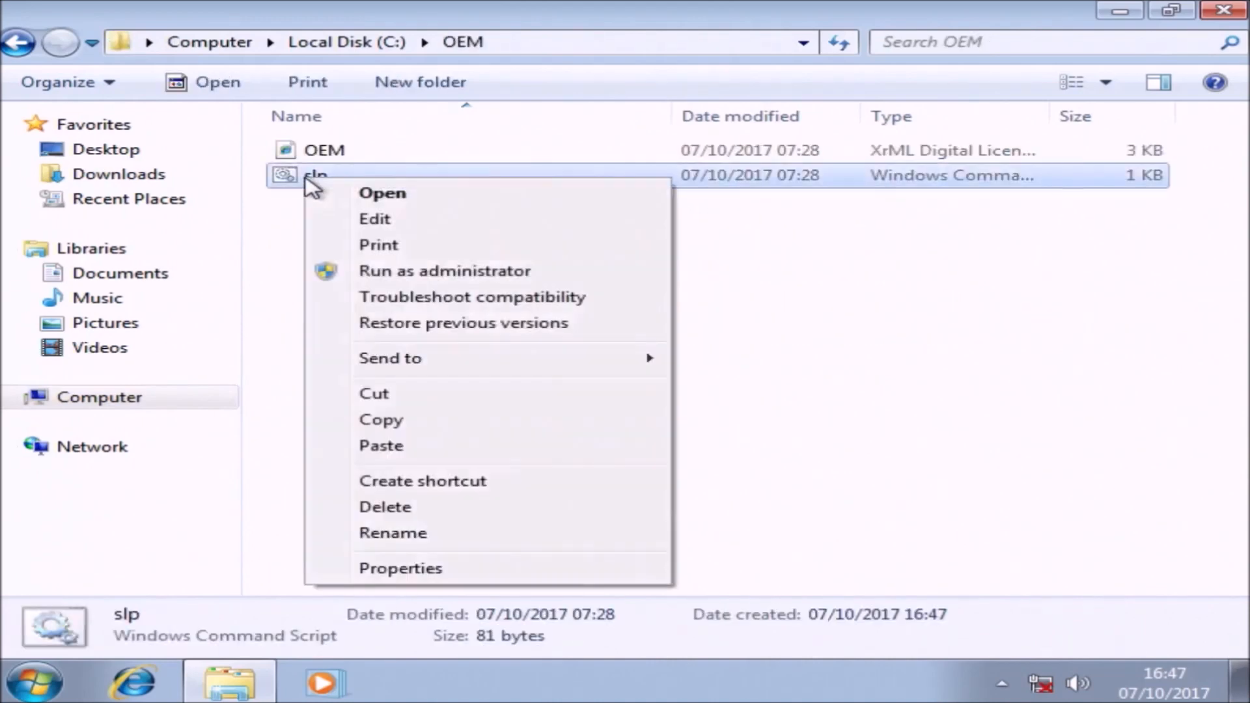
left_click(444, 270)
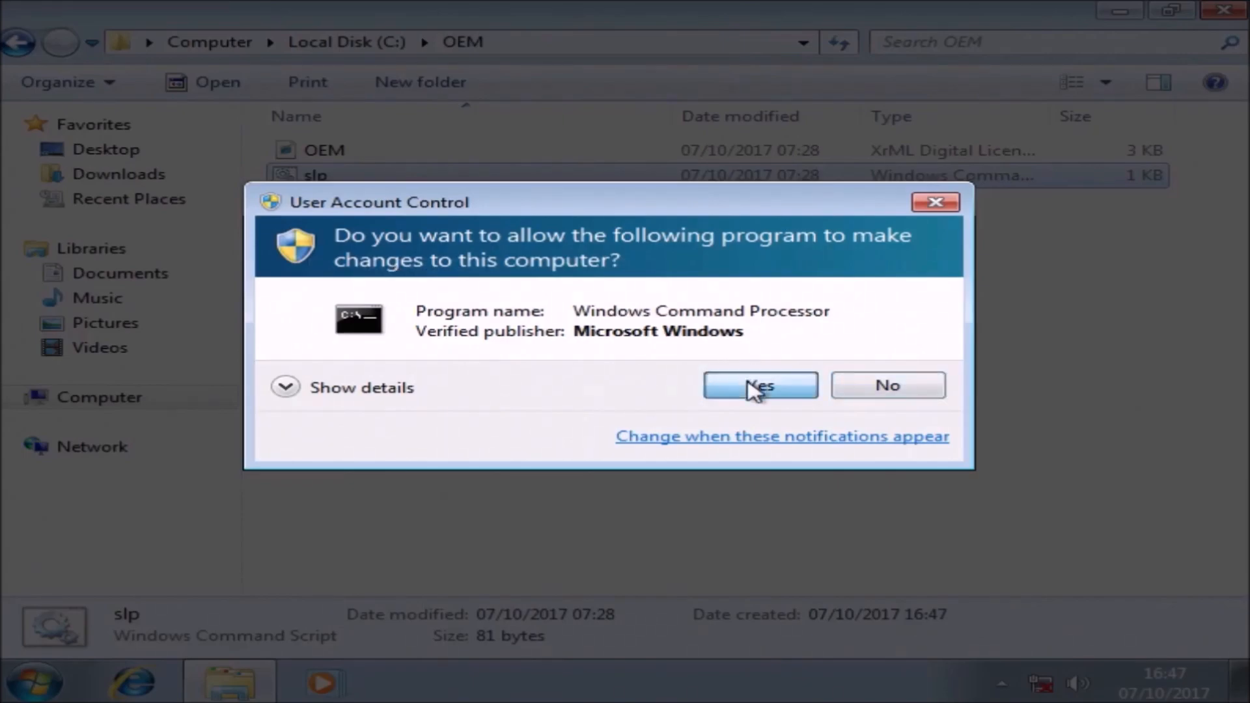
left_click(759, 385)
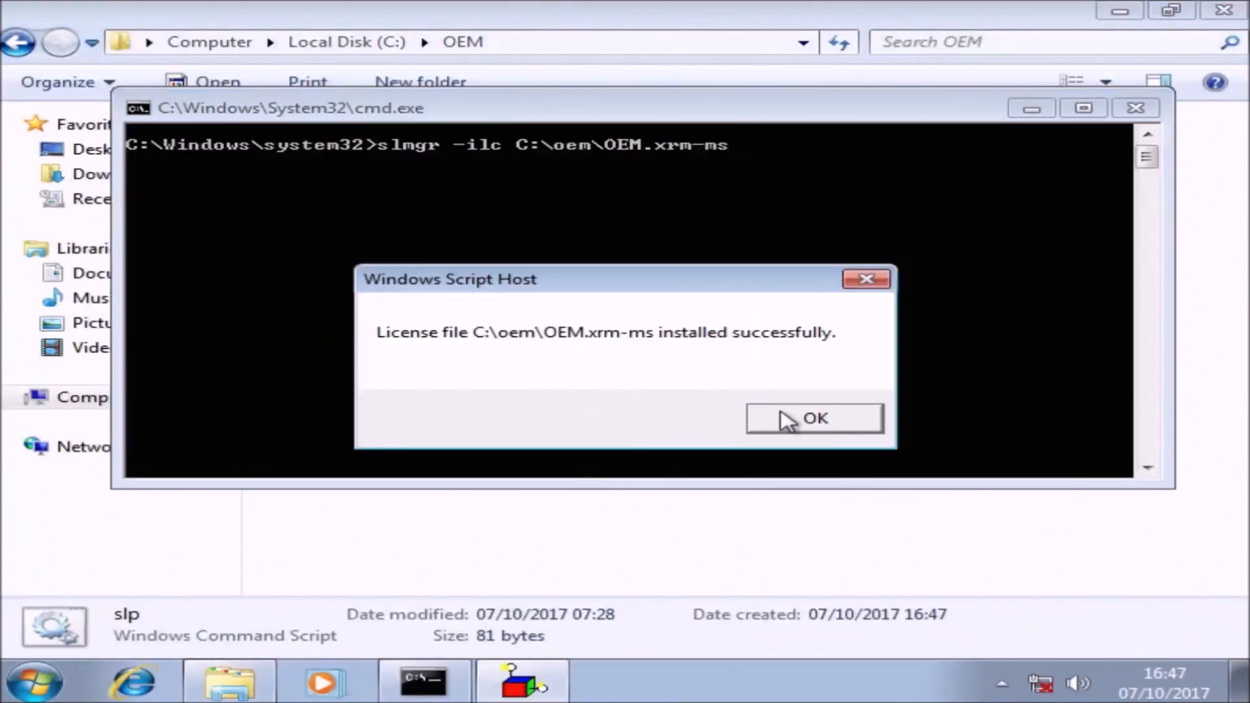
left_click(814, 418)
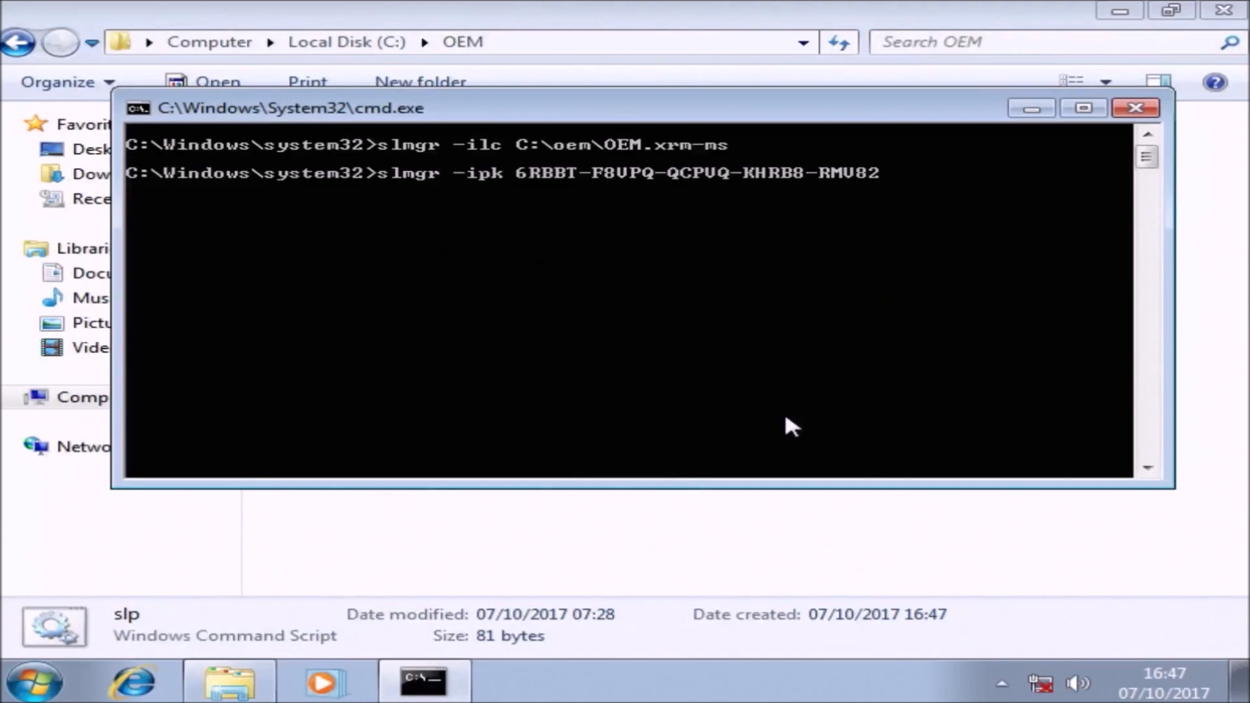
key("Return")
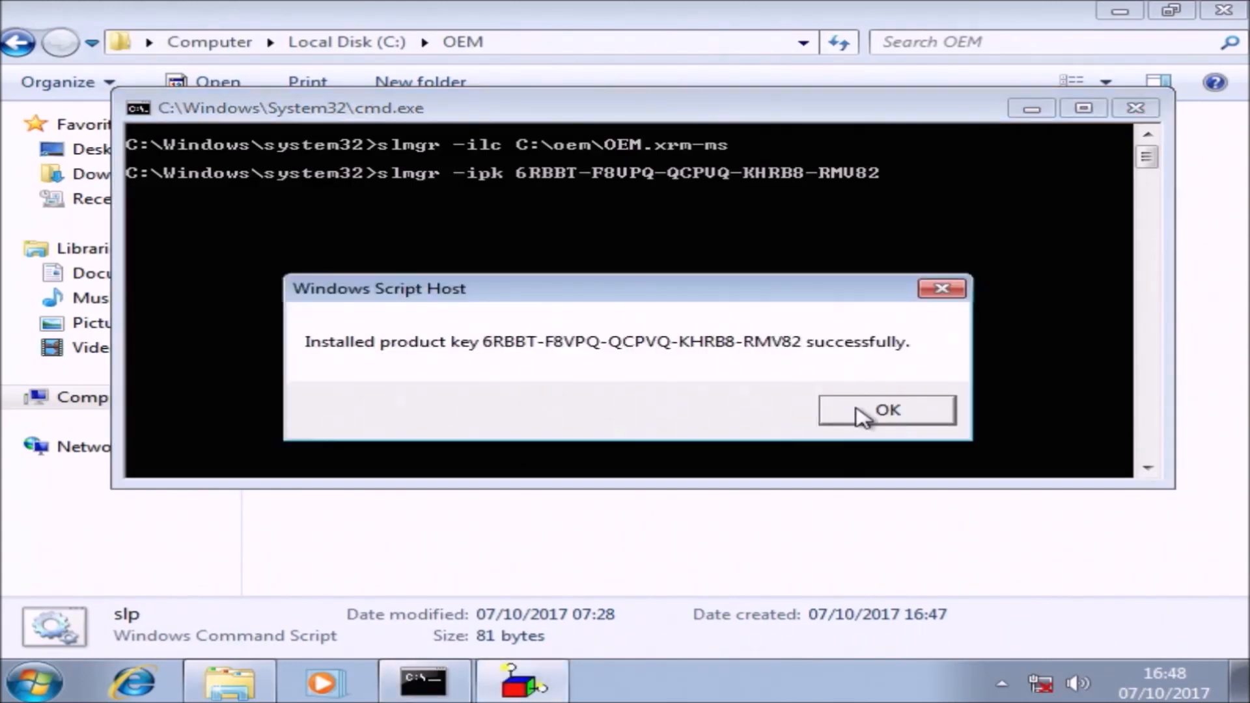
left_click(885, 408)
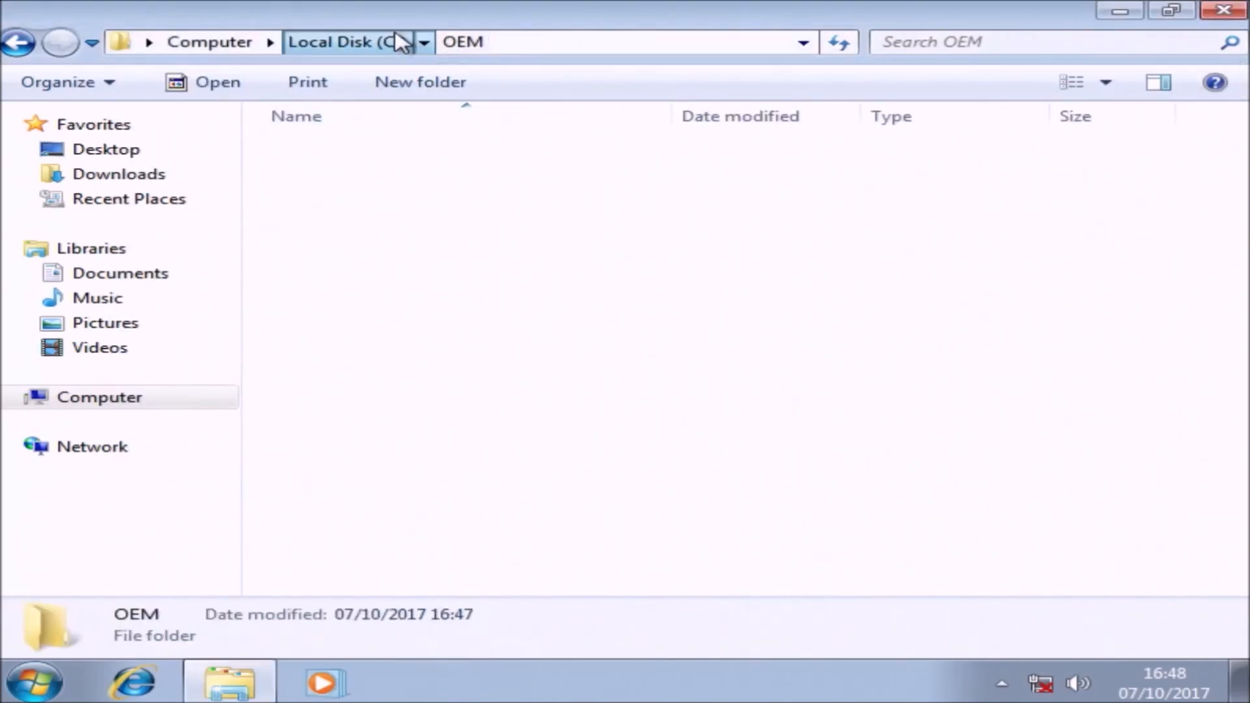
Step: Delete the OEM folder from Local Disk (C:) and close Explorer
right_click(322, 199)
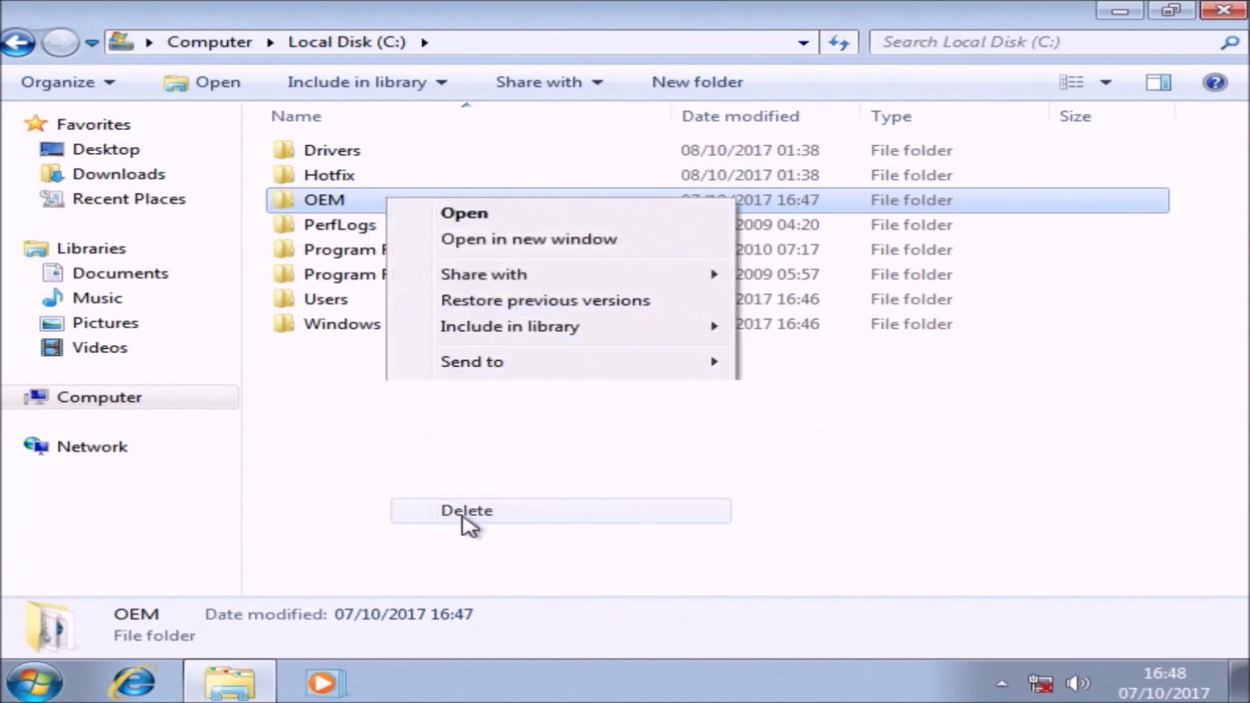
left_click(465, 511)
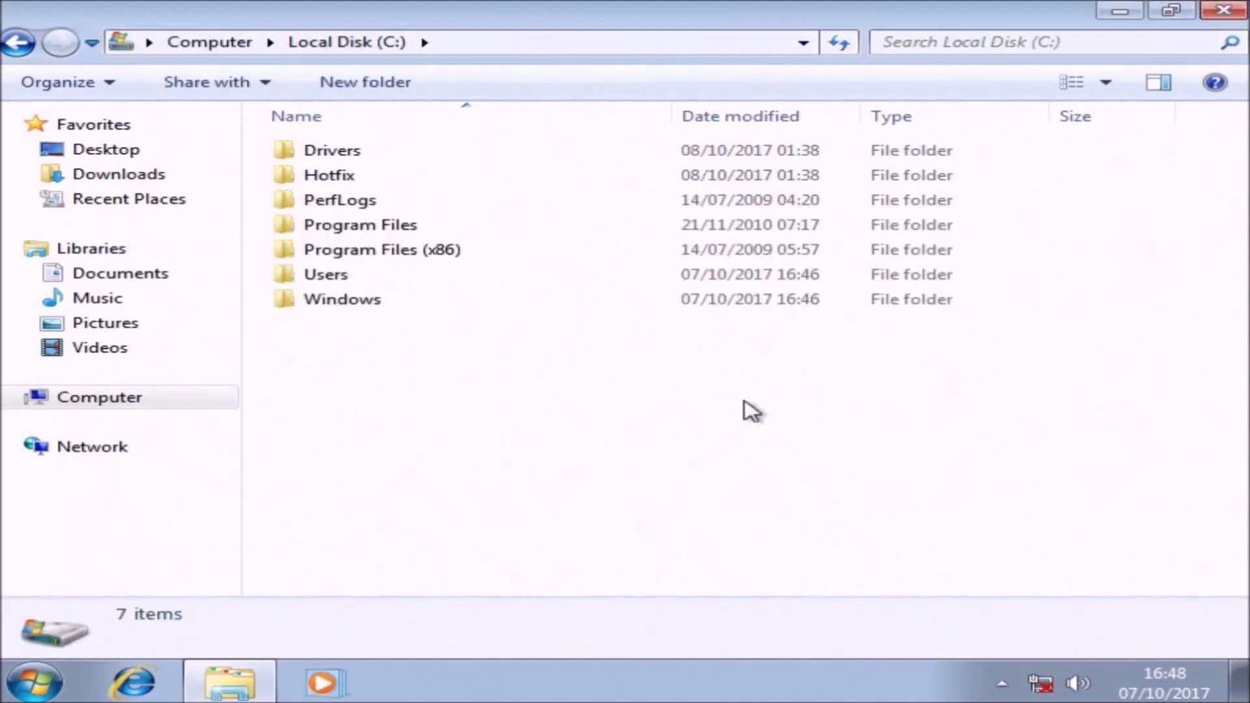
left_click(1222, 9)
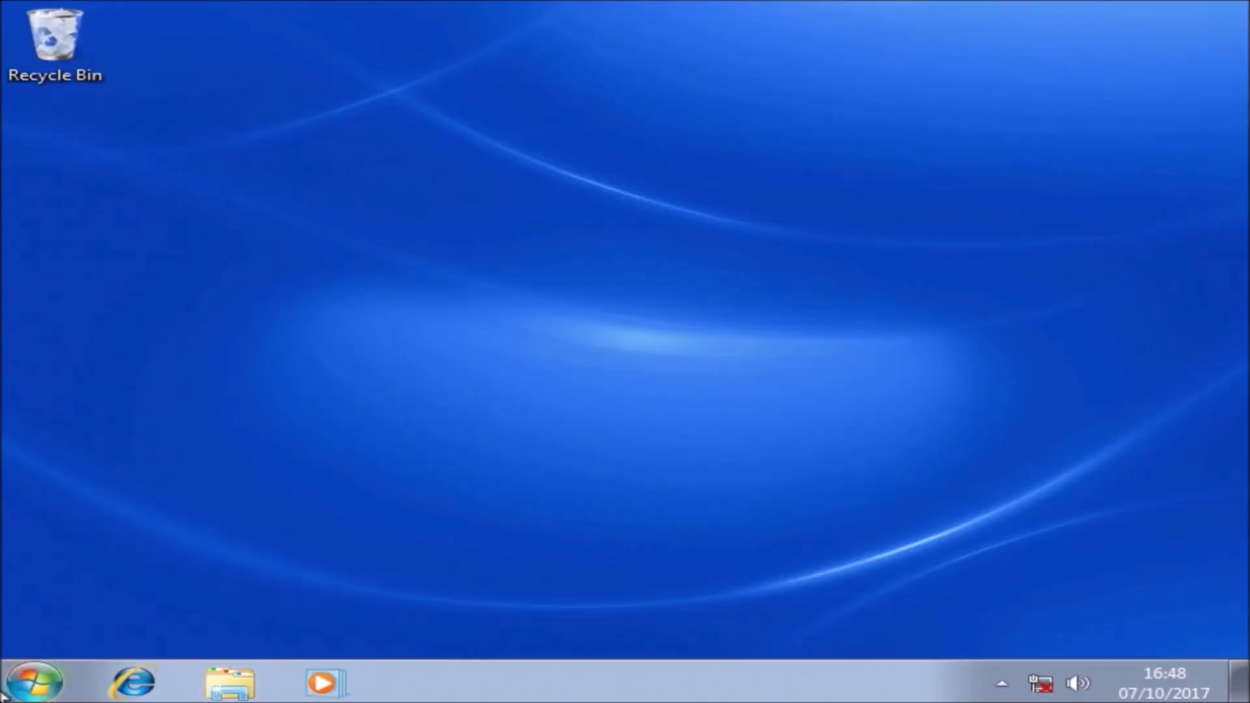
Step: Check the System page shows Windows activated with an OEM Product ID, then close it
left_click(33, 681)
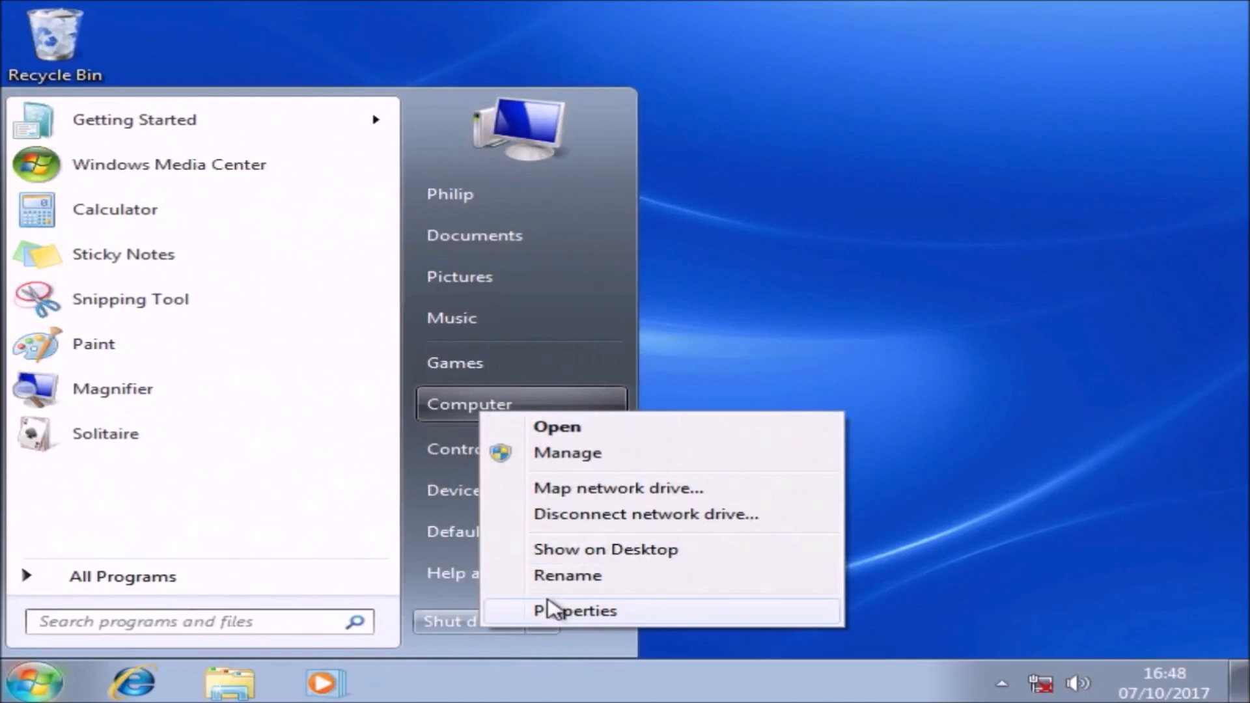
left_click(575, 610)
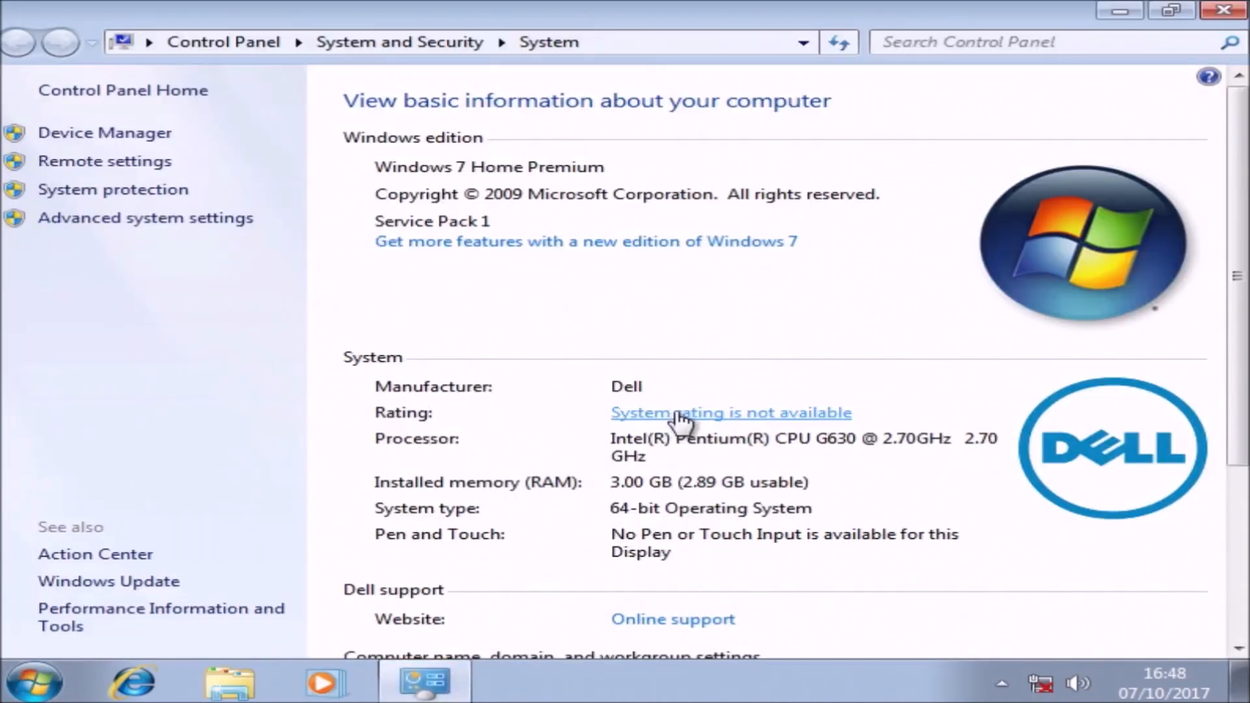
scroll("down", 3)
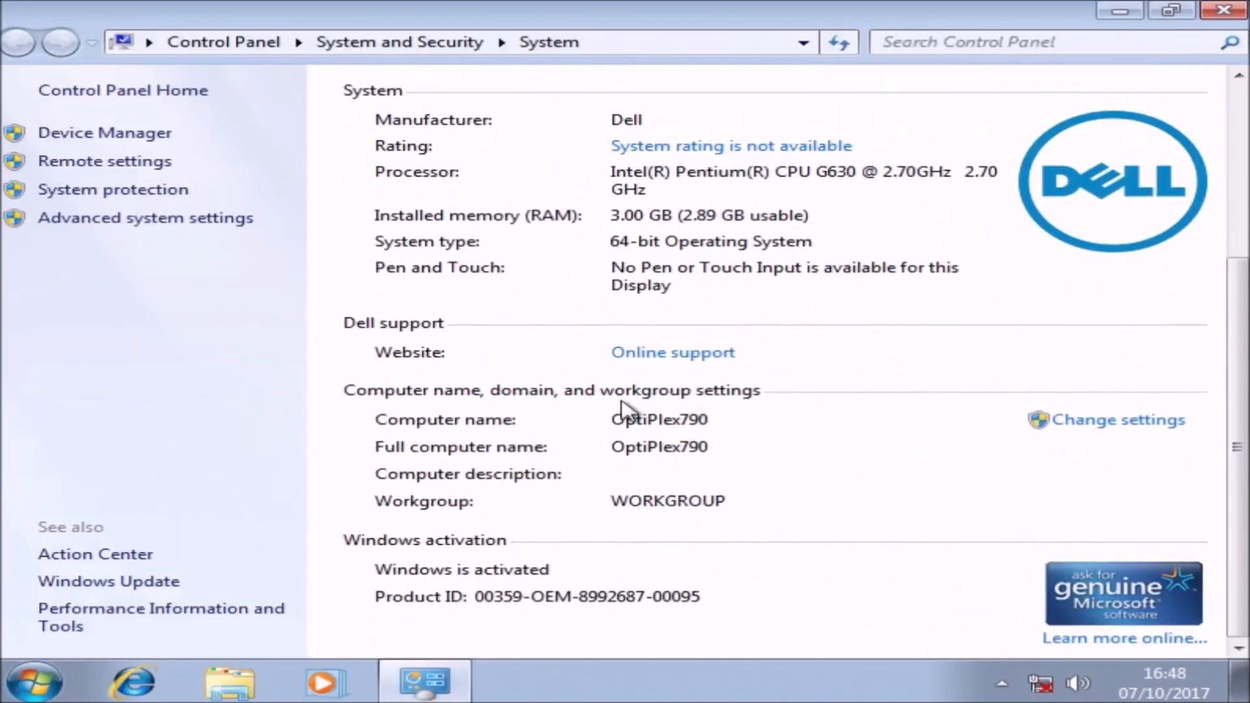
left_click(1222, 9)
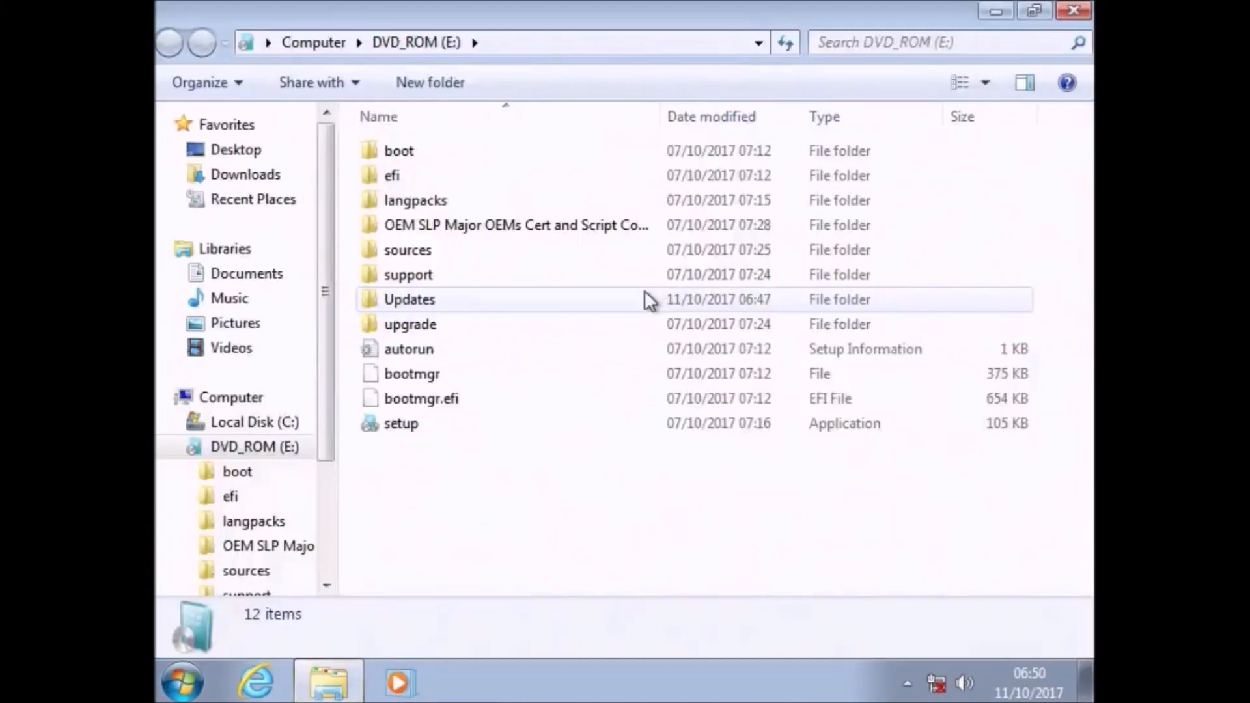
mouse_move(450, 311)
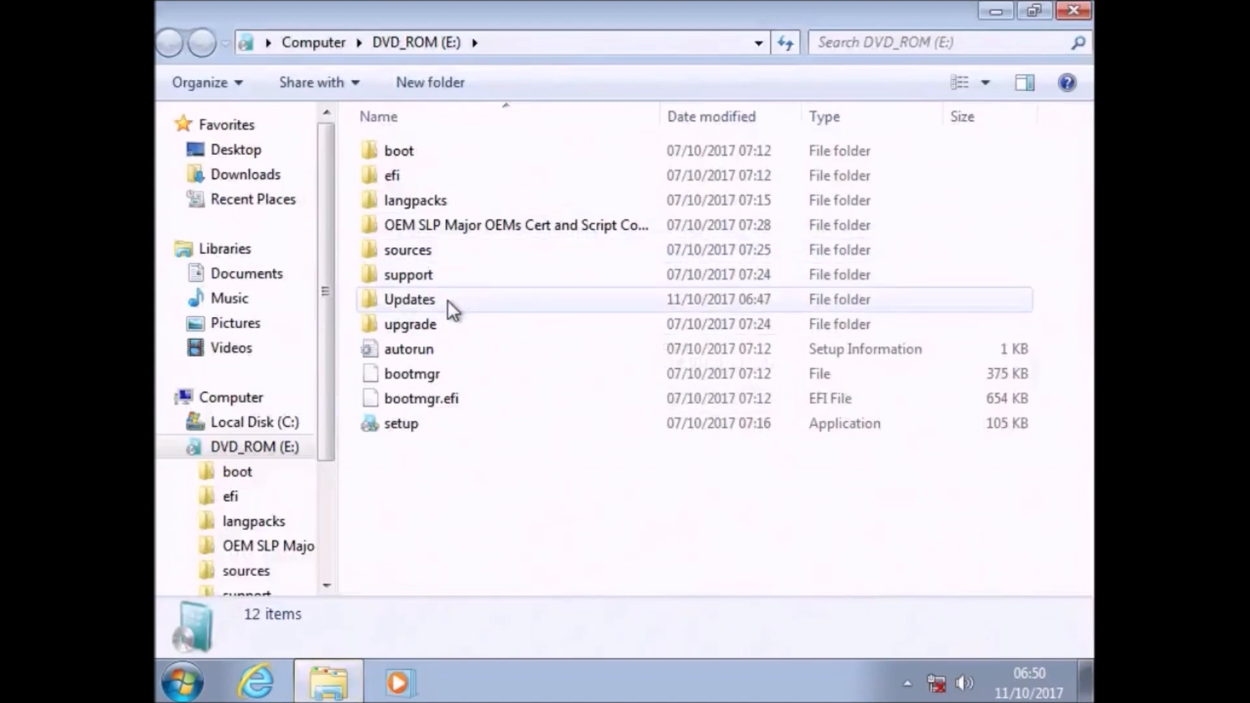
Step: Install Service Stack update KB3020369 from Updates\1. Service Stack, then close the installer and folder
double_click(409, 298)
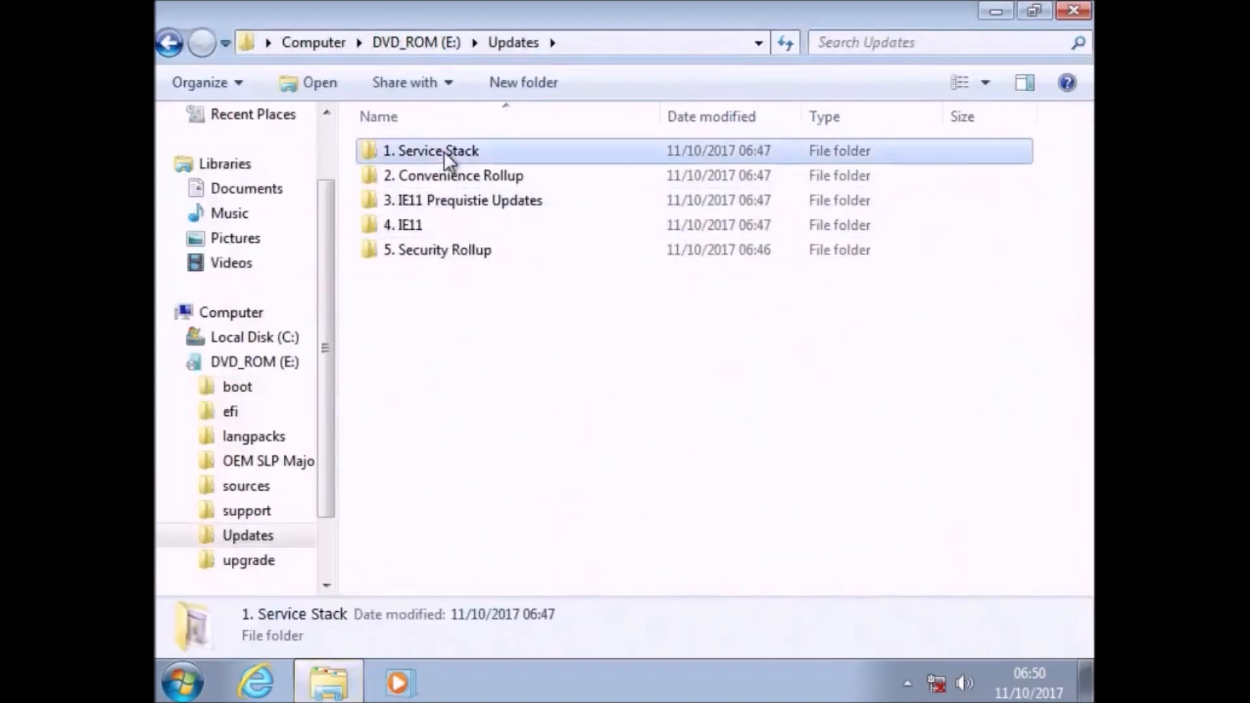
double_click(430, 150)
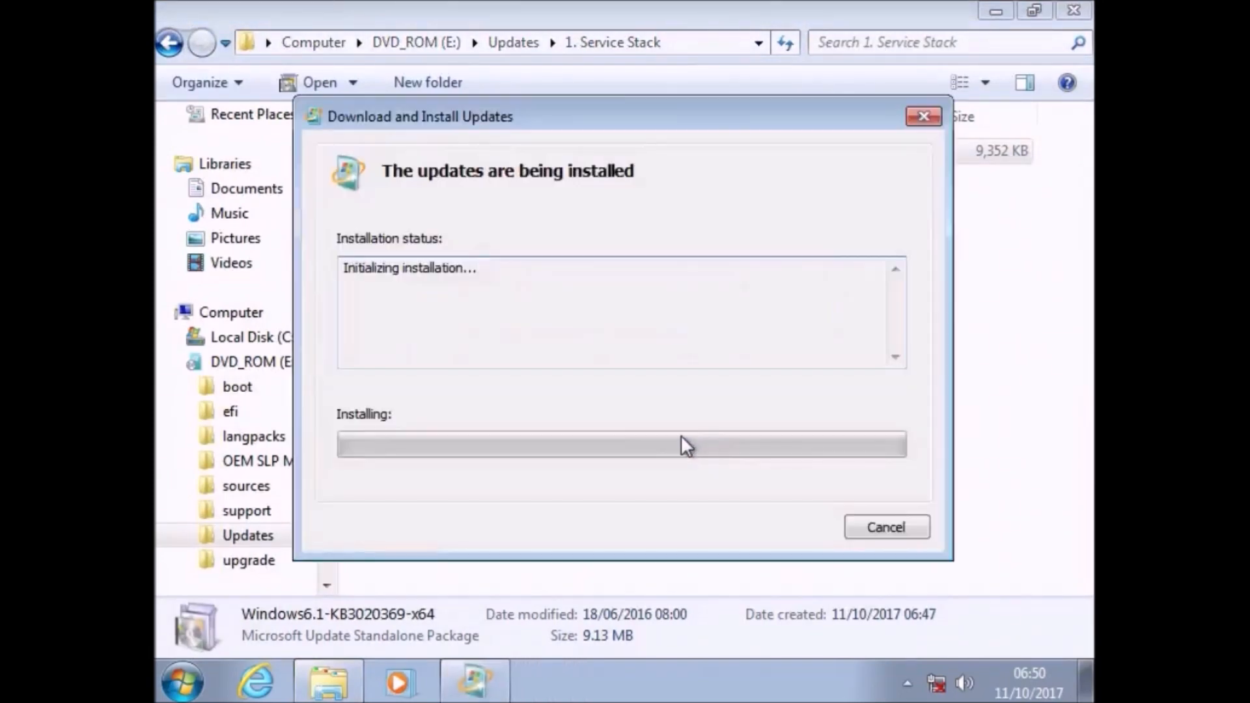
mouse_move(779, 489)
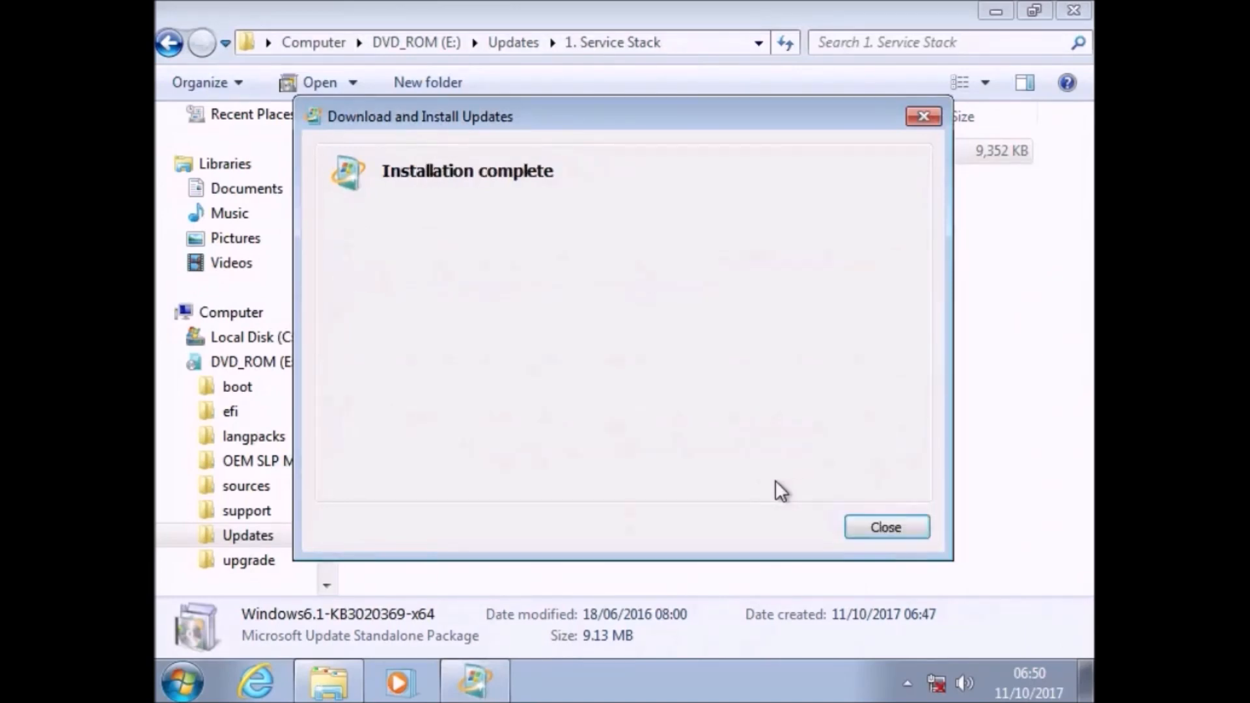
left_click(884, 526)
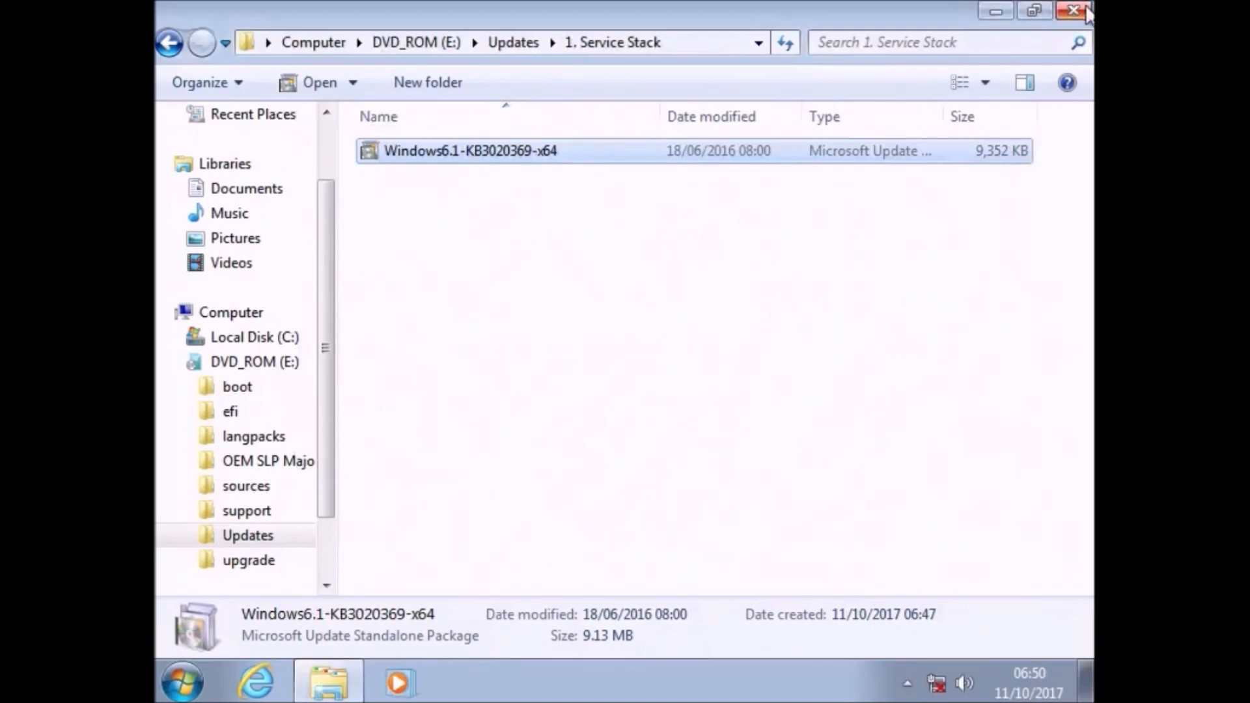
left_click(1072, 11)
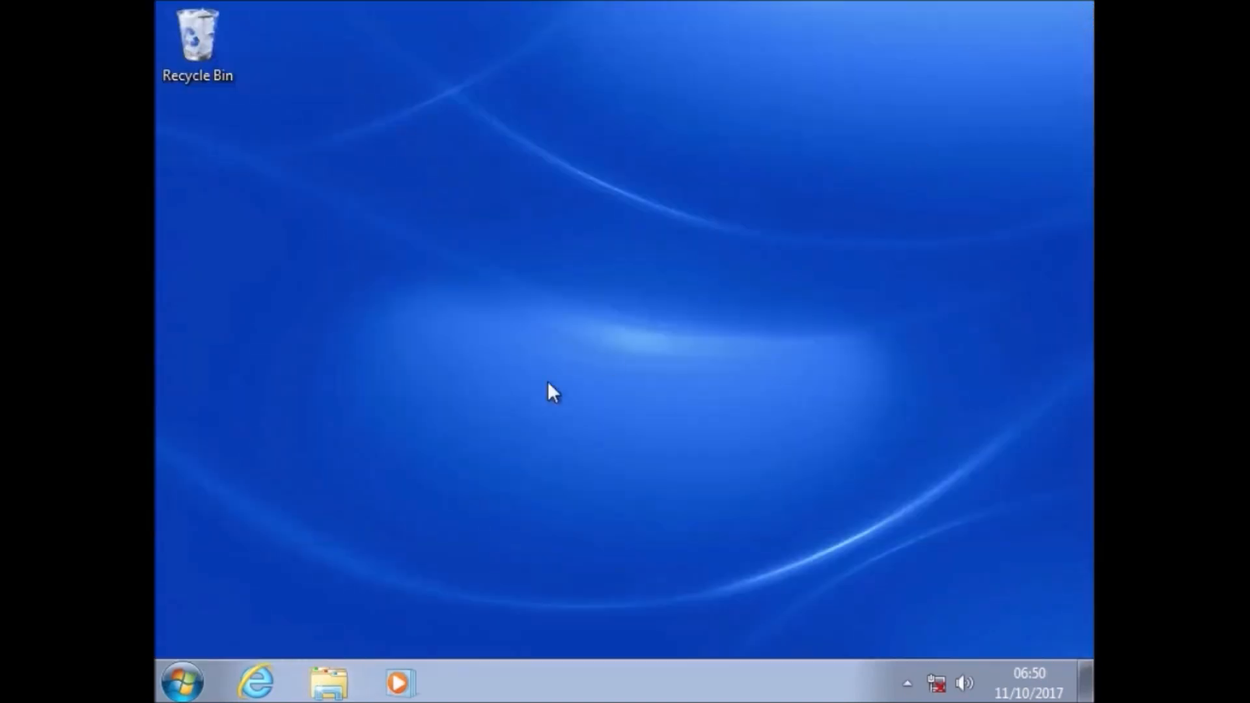
Step: Browse to the computer's drives from the Start menu
left_click(182, 681)
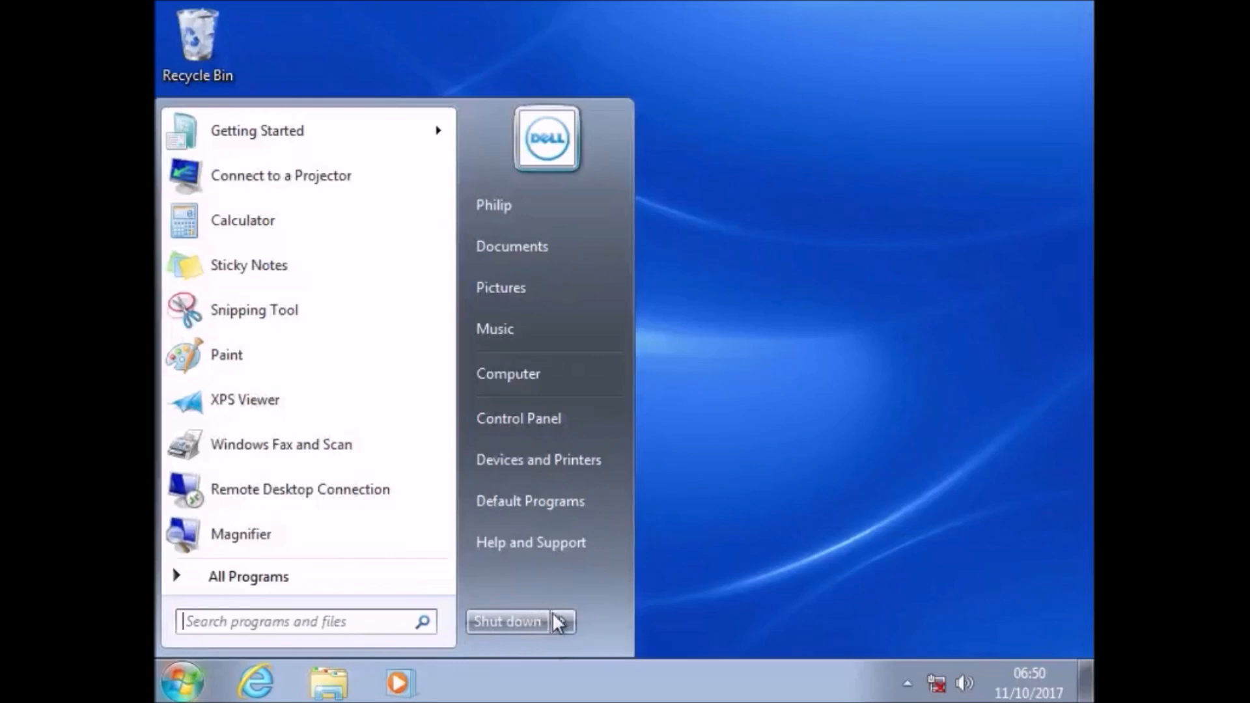
left_click(506, 622)
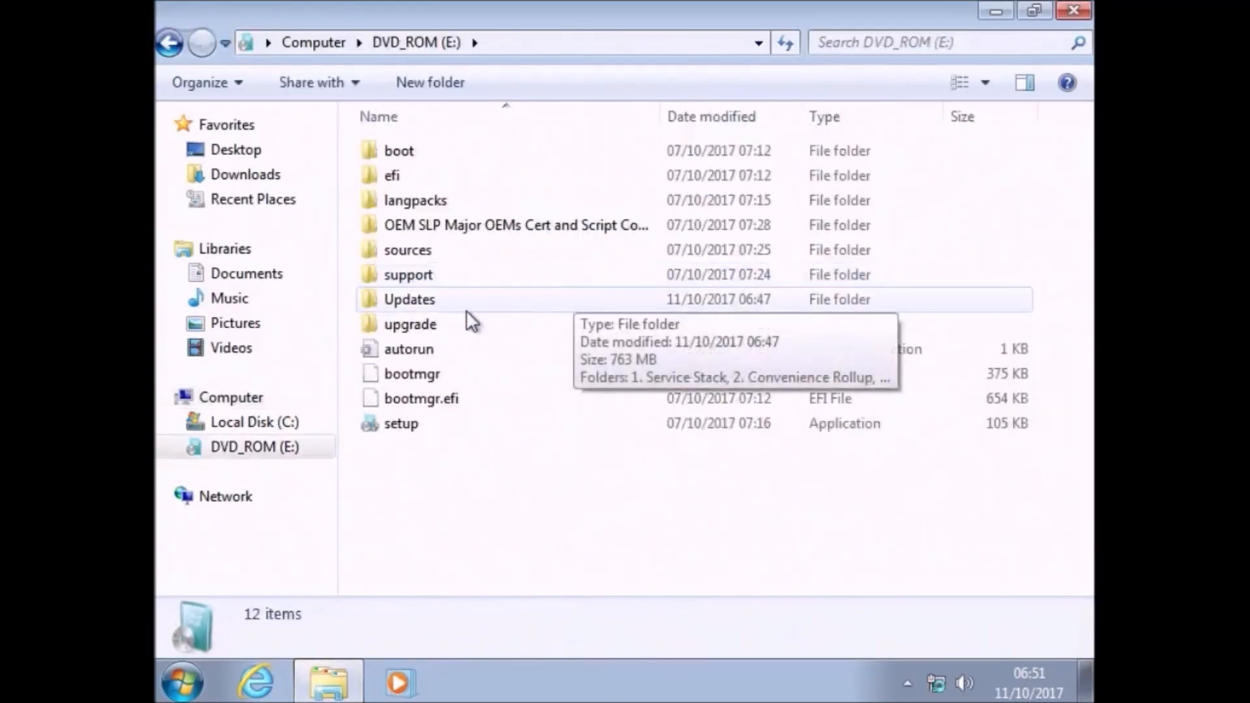
Step: Run Convenience Rollup KB3125574 from the 2. Convenience Rollup folder and restart when done
double_click(409, 299)
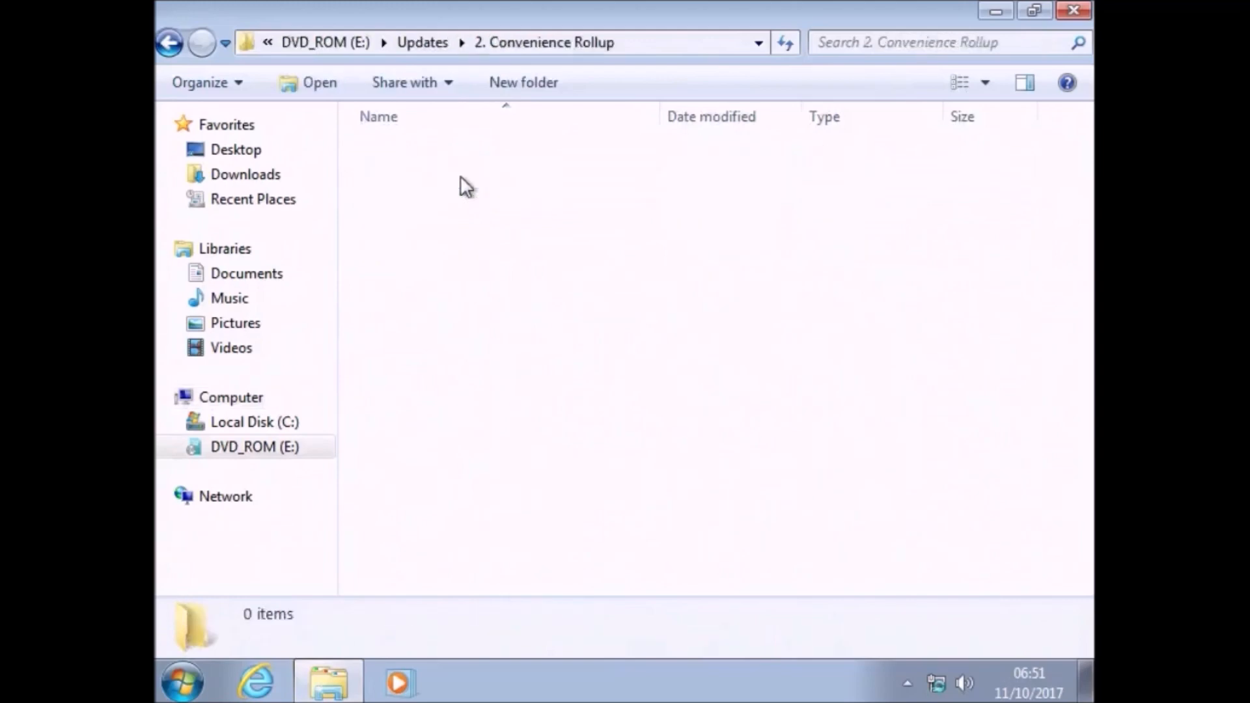
double_click(515, 151)
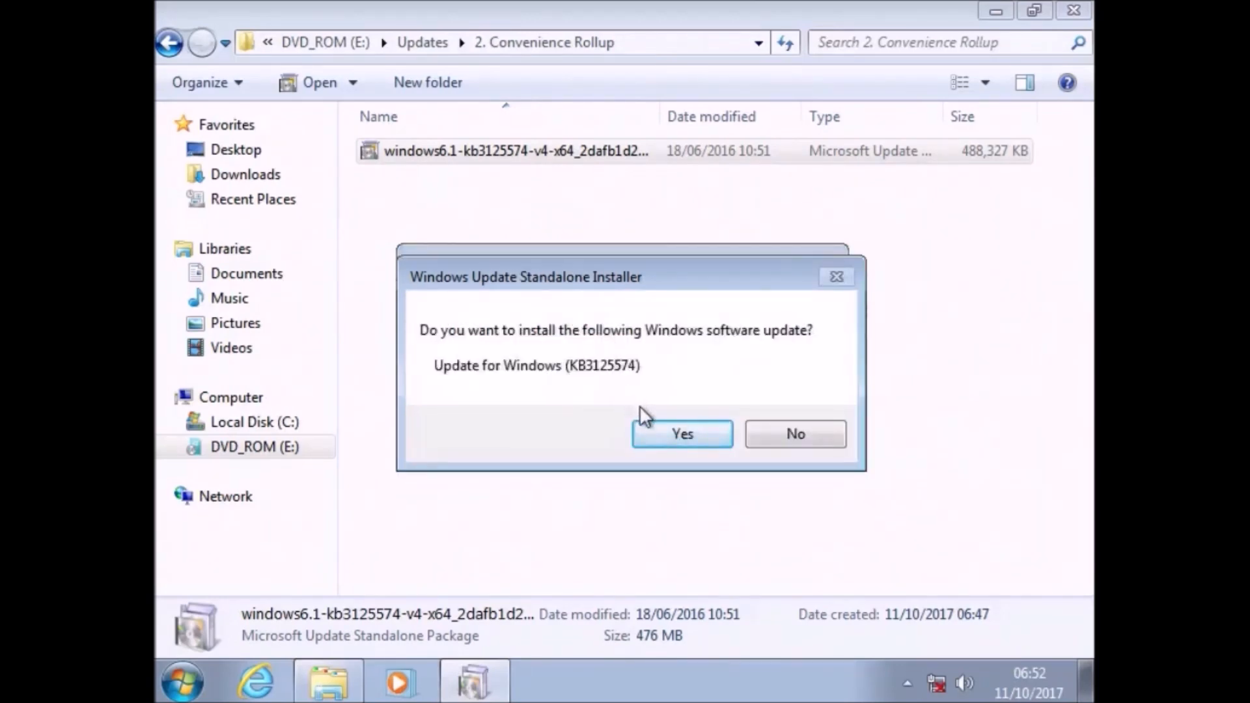
left_click(681, 434)
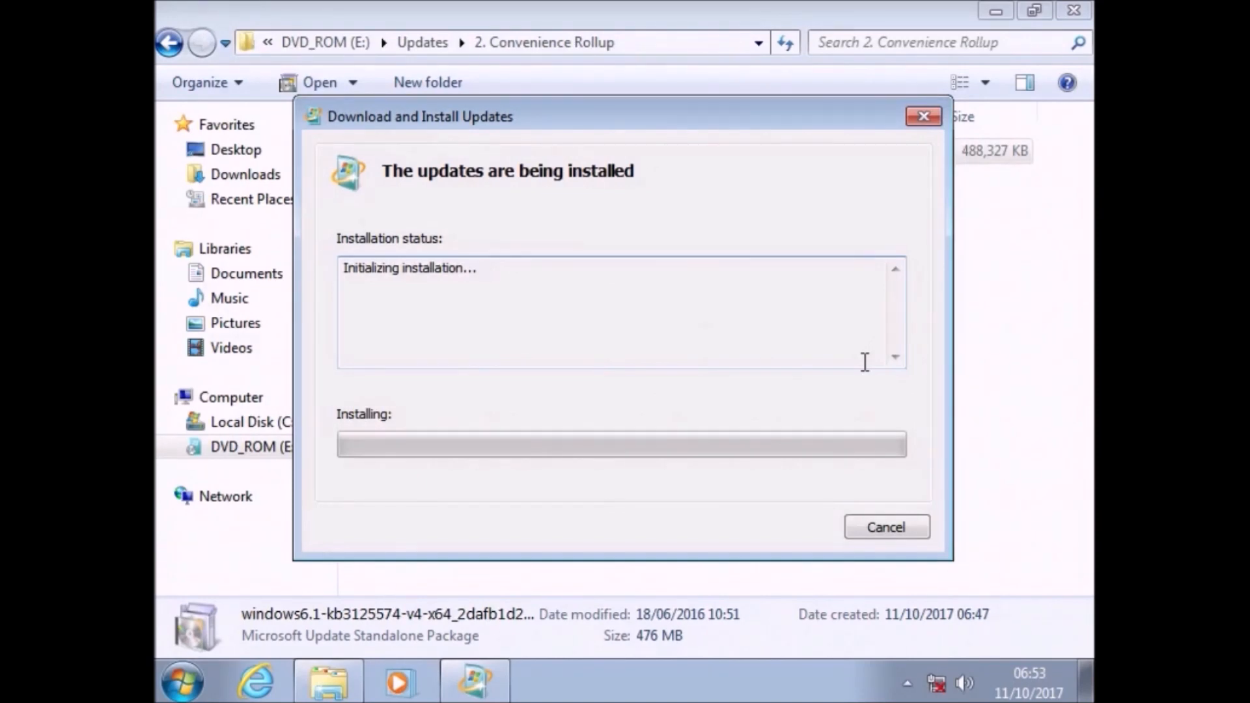
mouse_move(1012, 474)
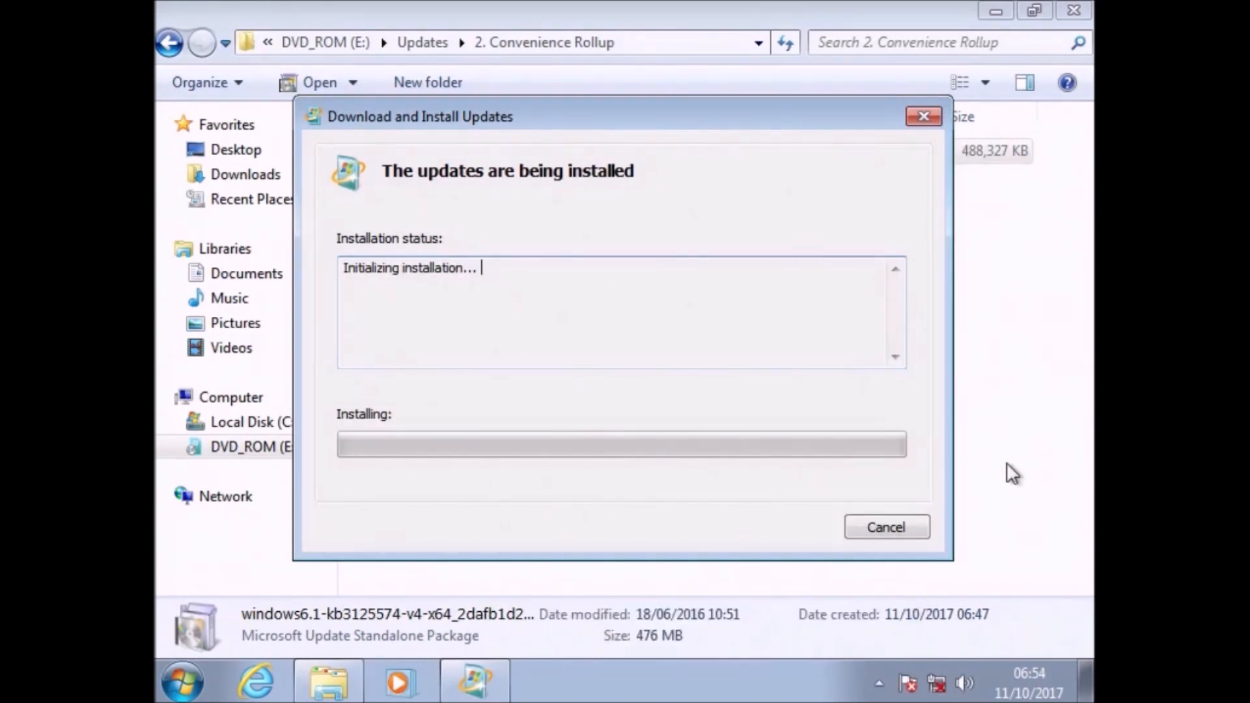
mouse_move(856, 213)
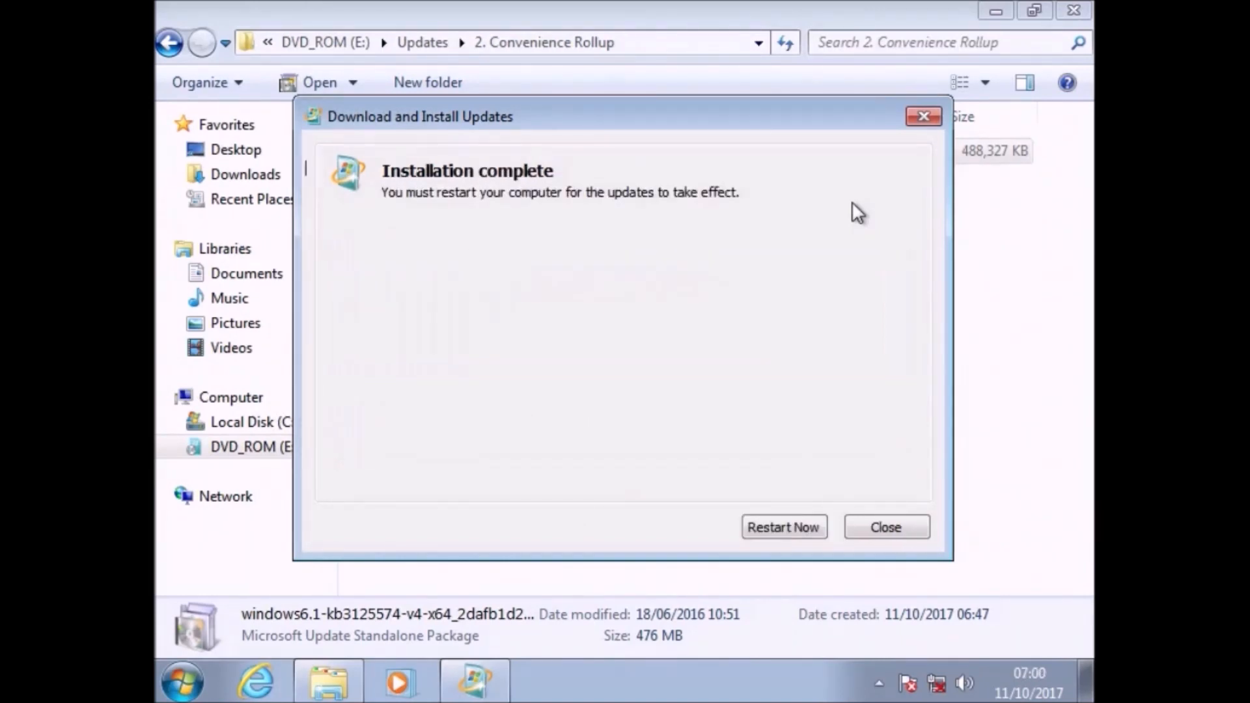
mouse_move(819, 418)
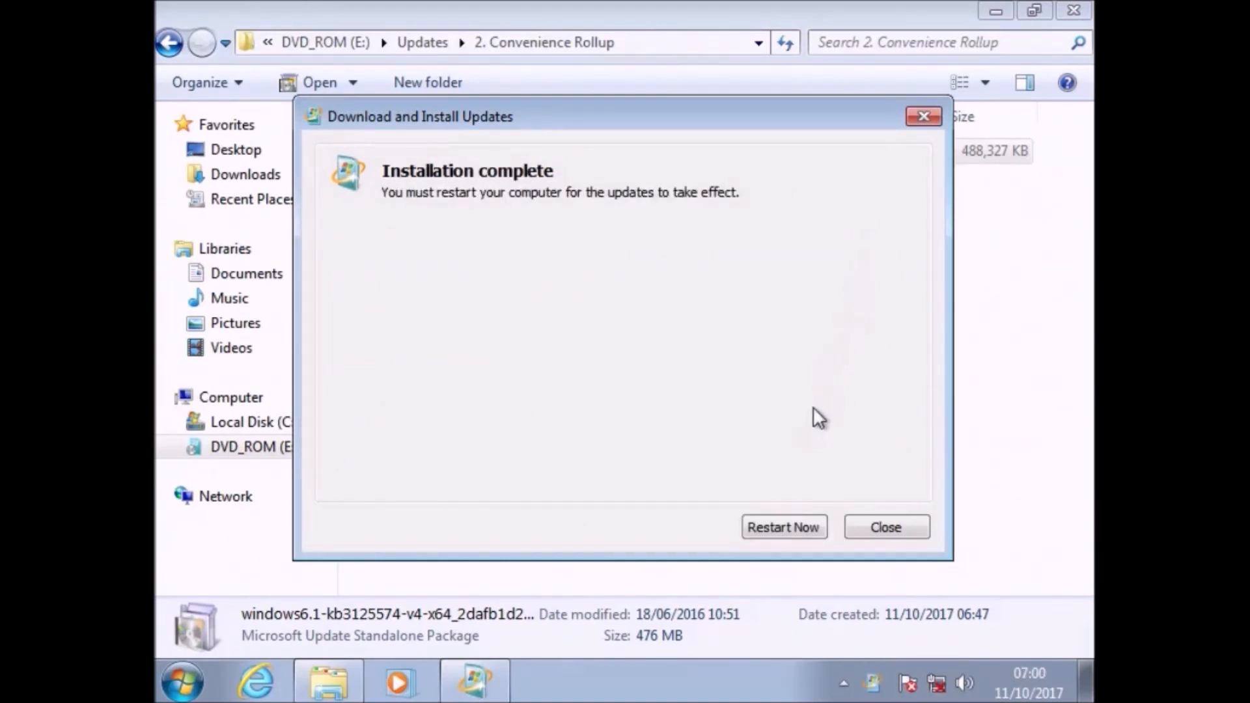
left_click(885, 526)
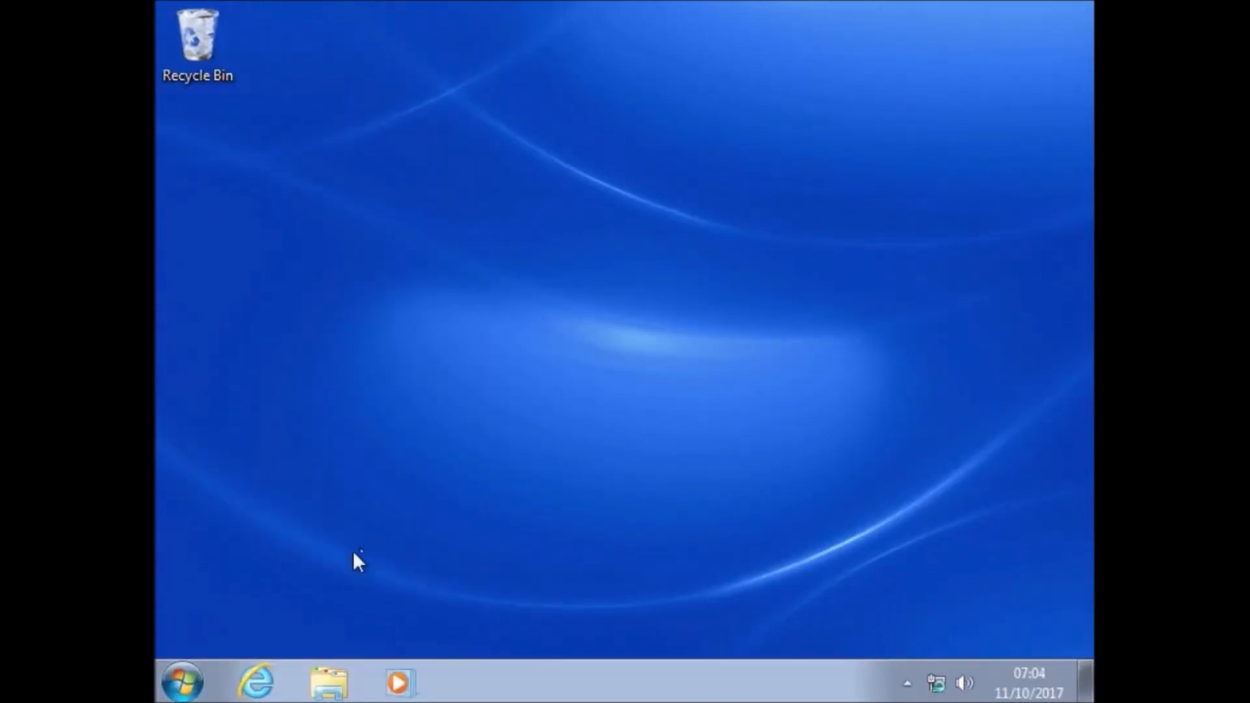
Step: Open the Updates folder on the DVD_ROM (E:) drive via Start > Computer
left_click(182, 681)
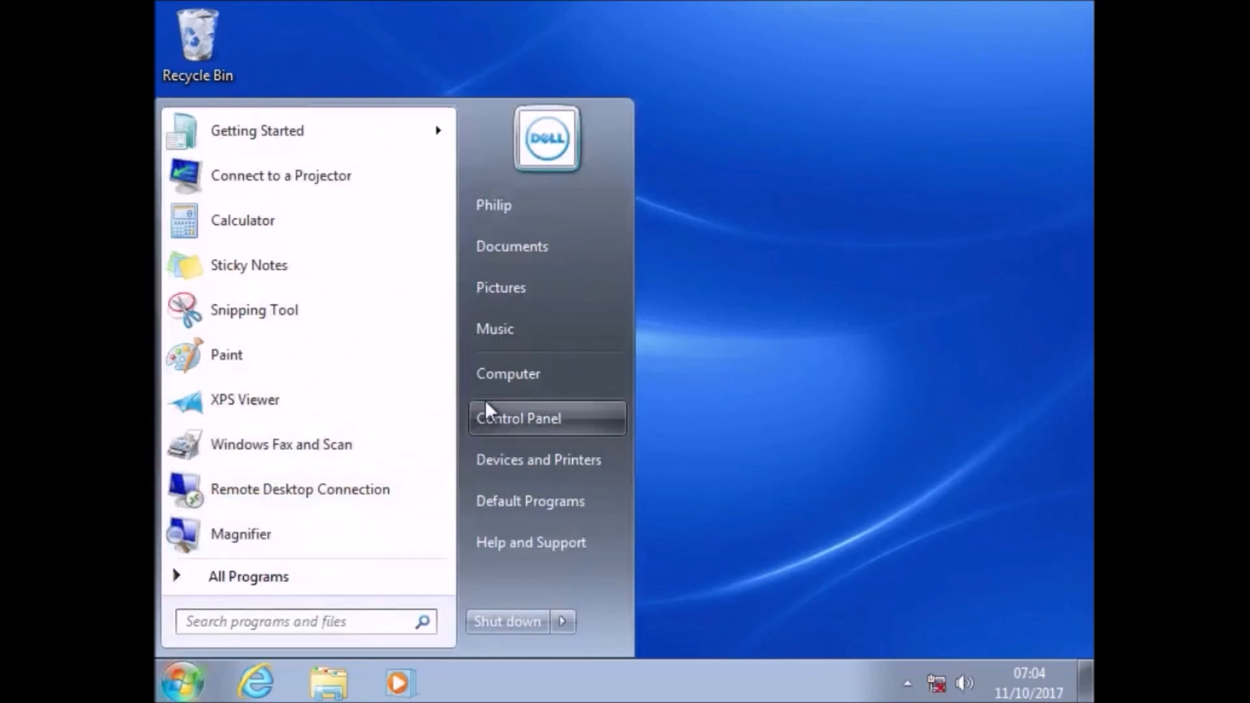
left_click(508, 372)
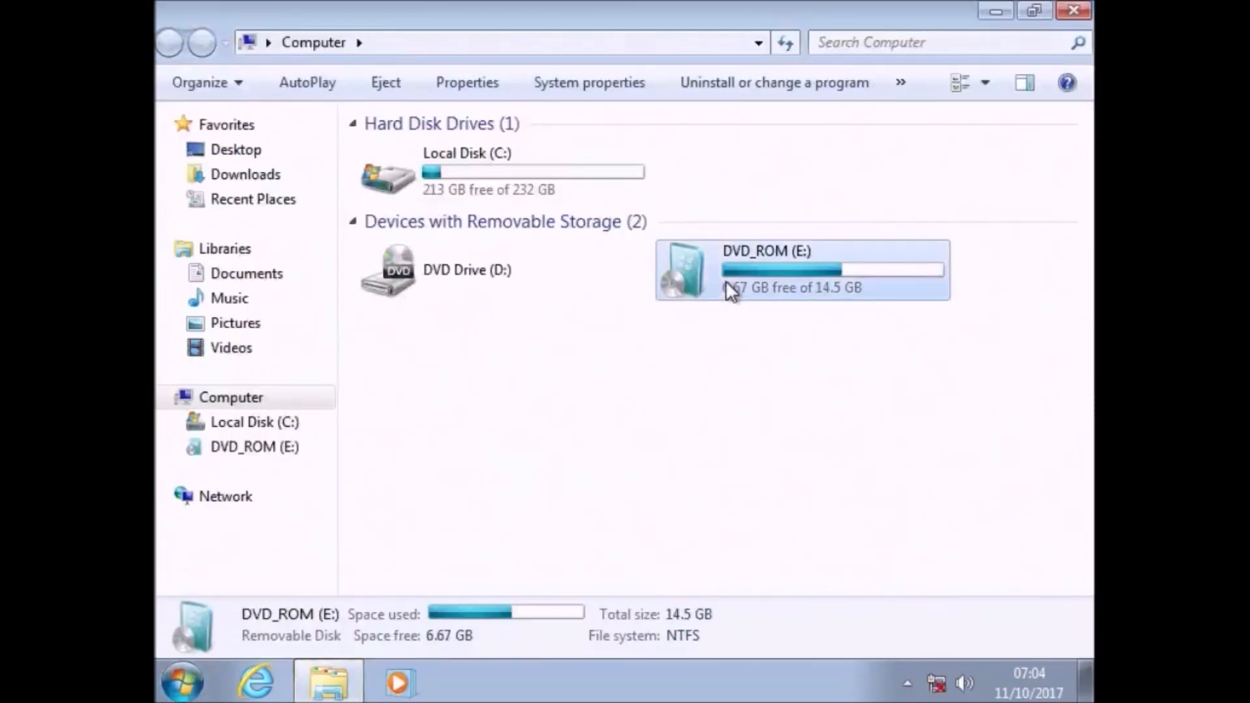
double_click(801, 269)
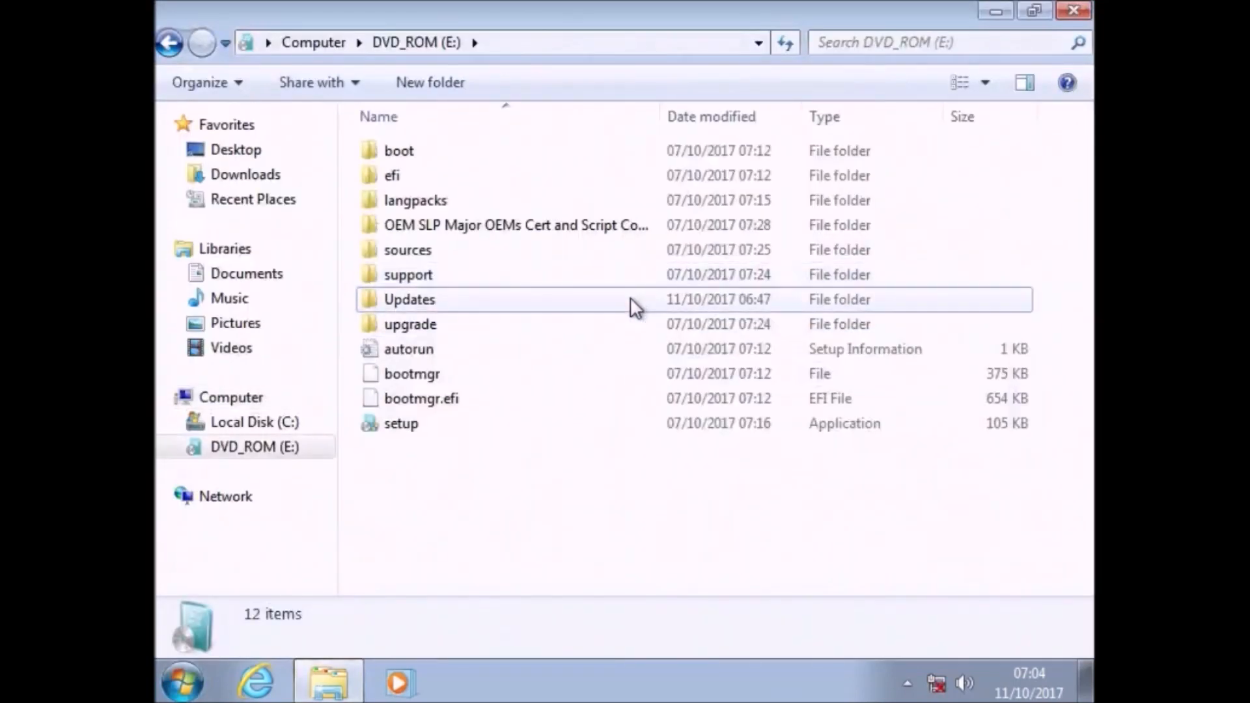
double_click(410, 299)
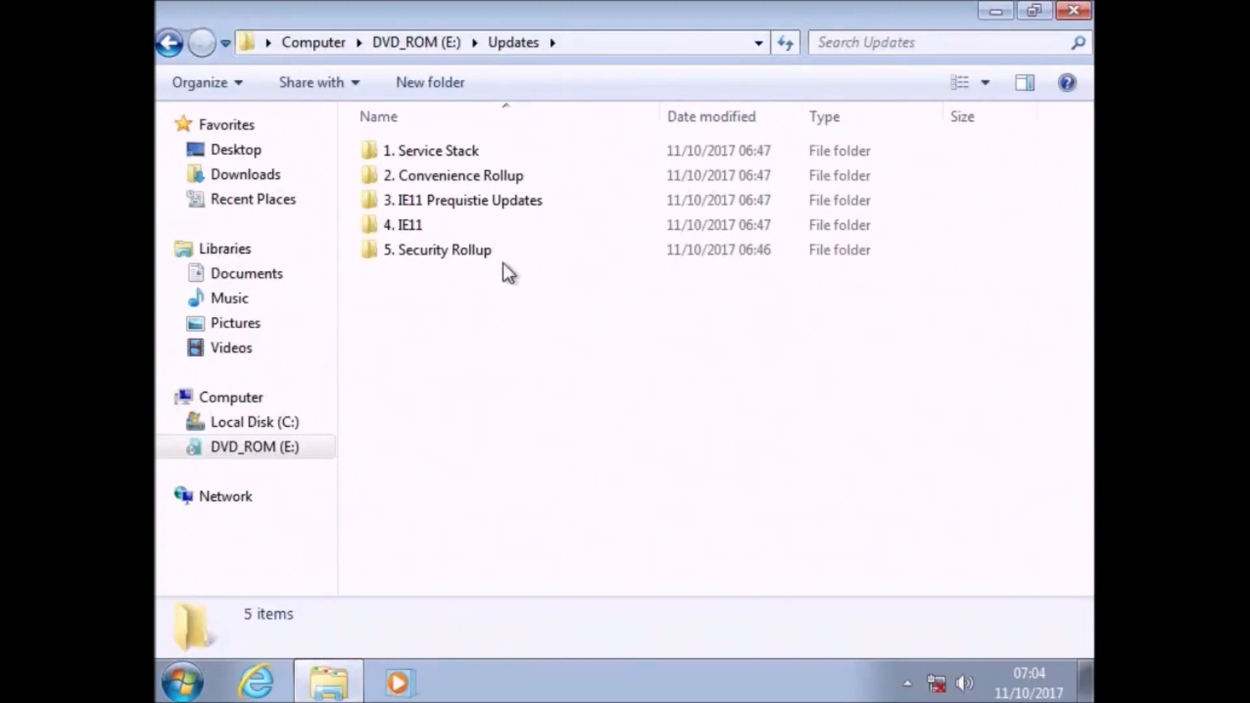
Step: Look through the IE11 prerequisite and 4. IE11 folders, then enter 5. Security Rollup
double_click(467, 200)
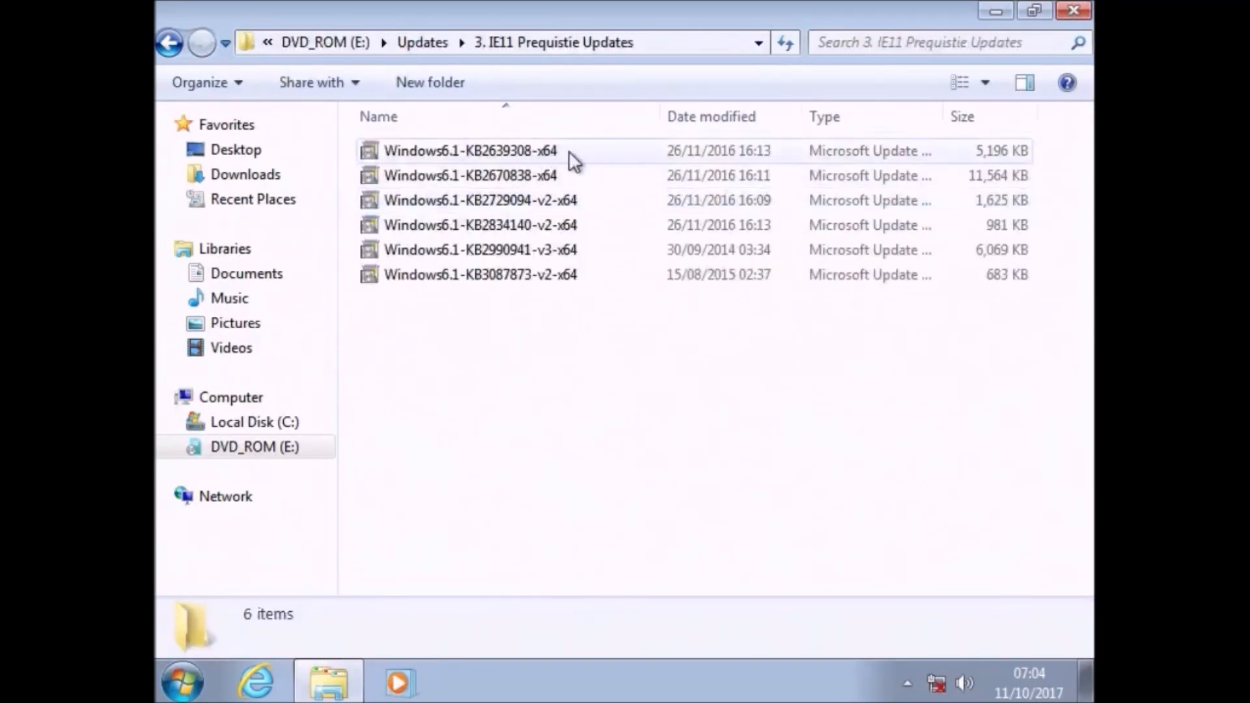
left_click(479, 200)
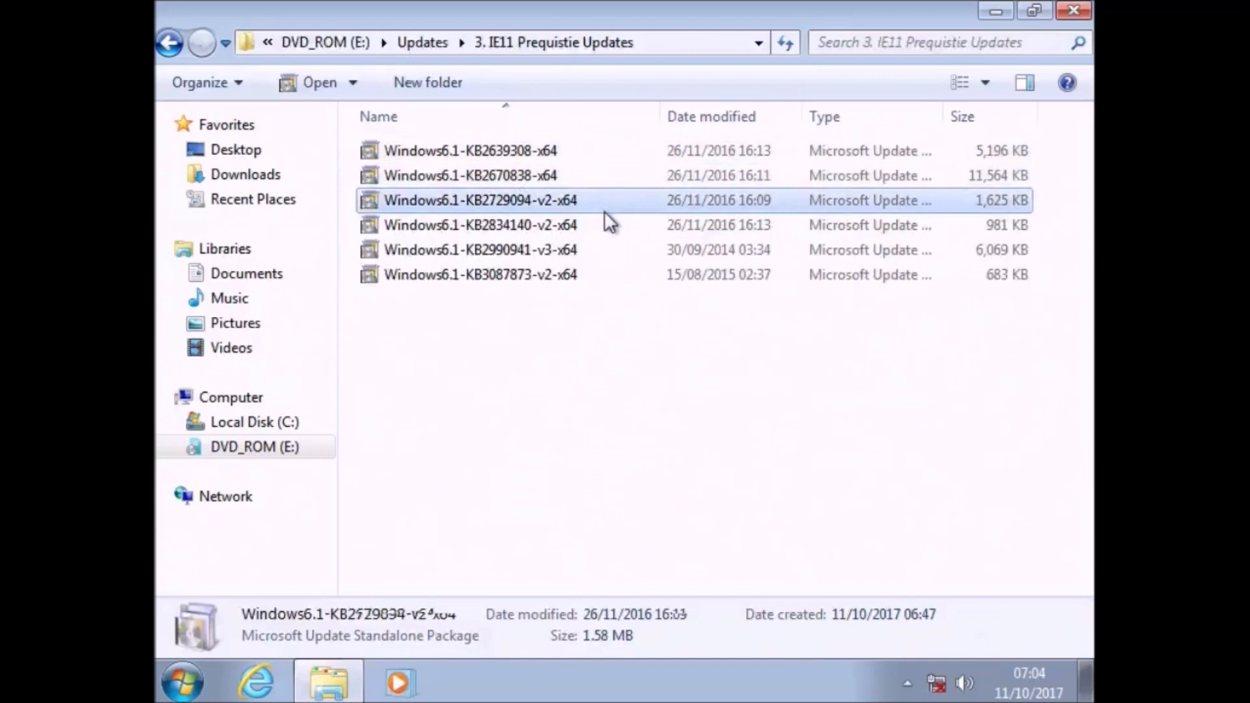
left_click(478, 274)
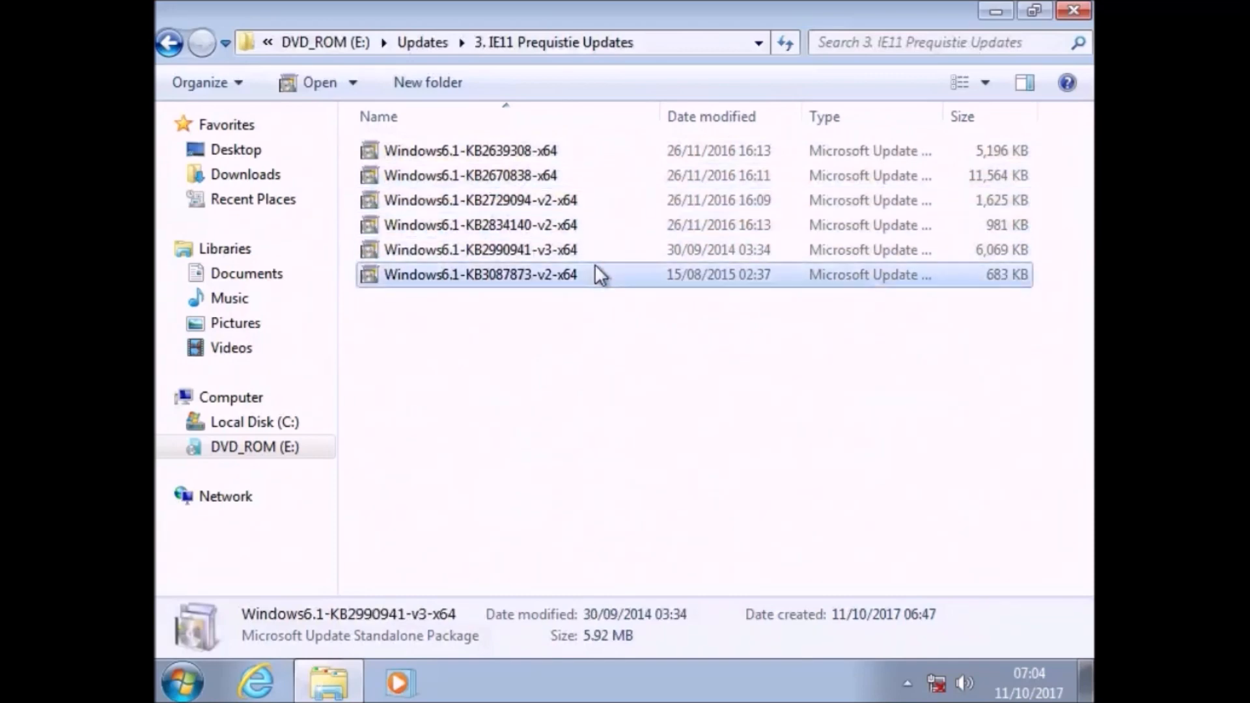
left_click(170, 42)
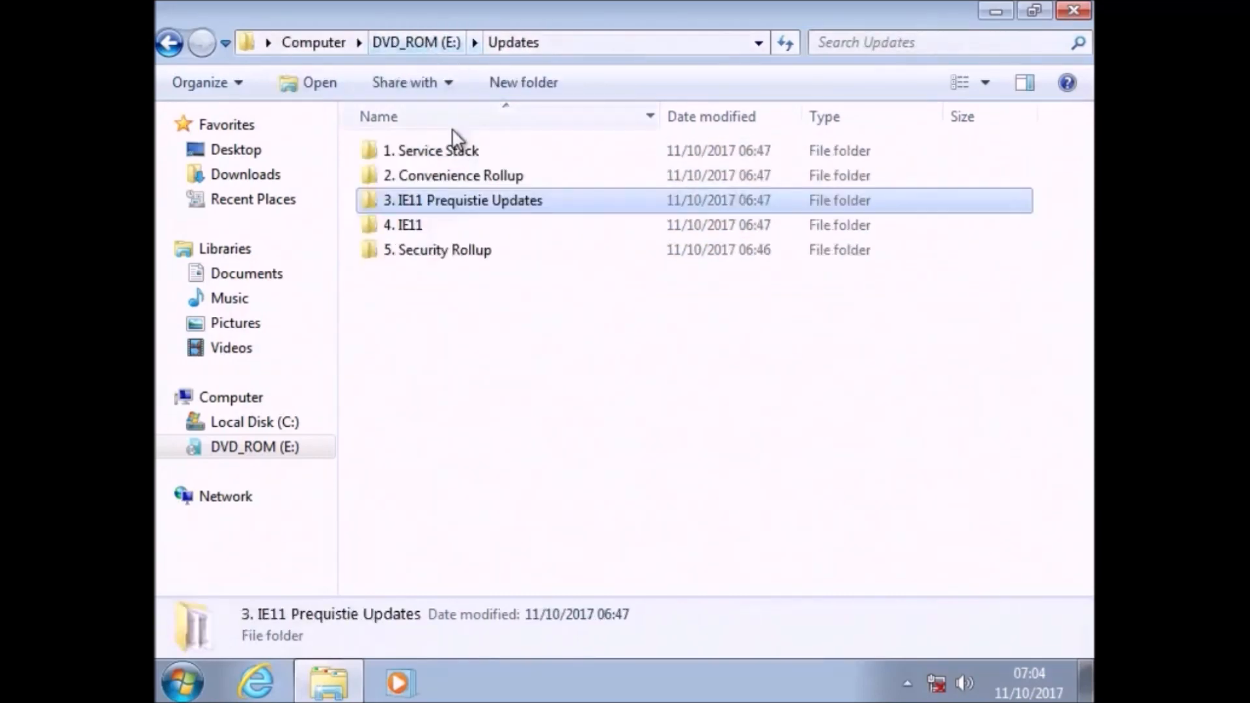
double_click(466, 199)
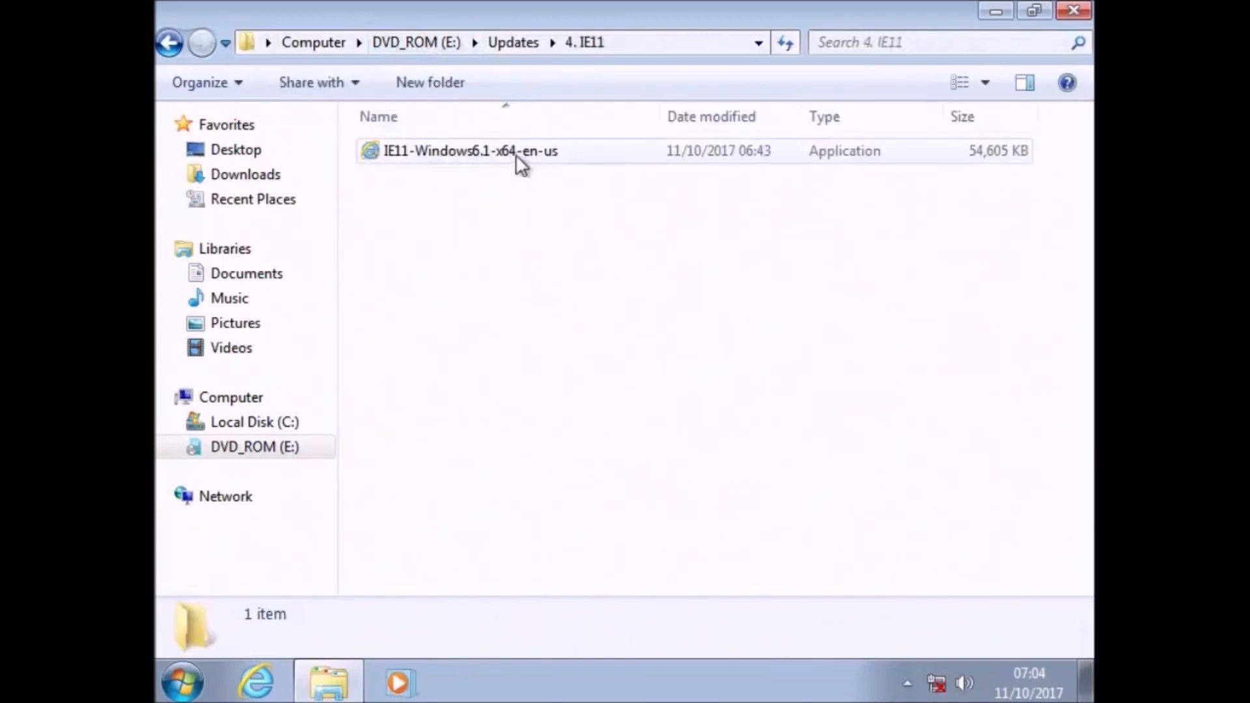
left_click(168, 43)
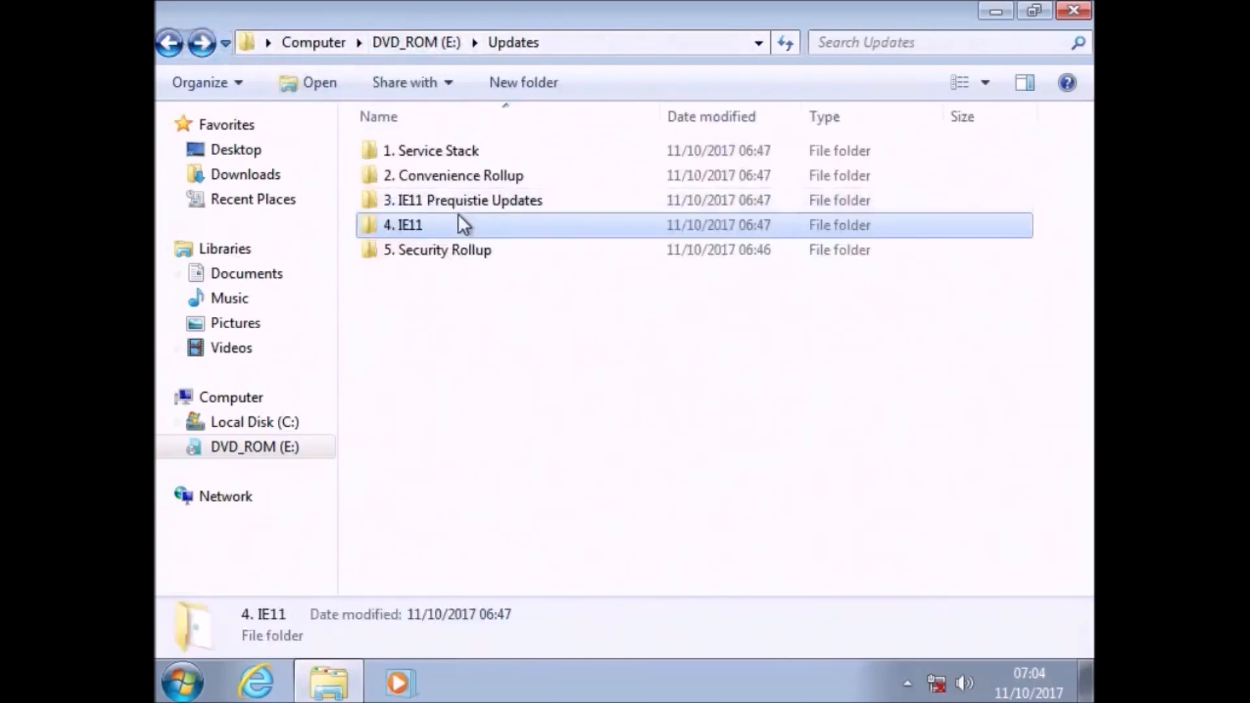
double_click(438, 249)
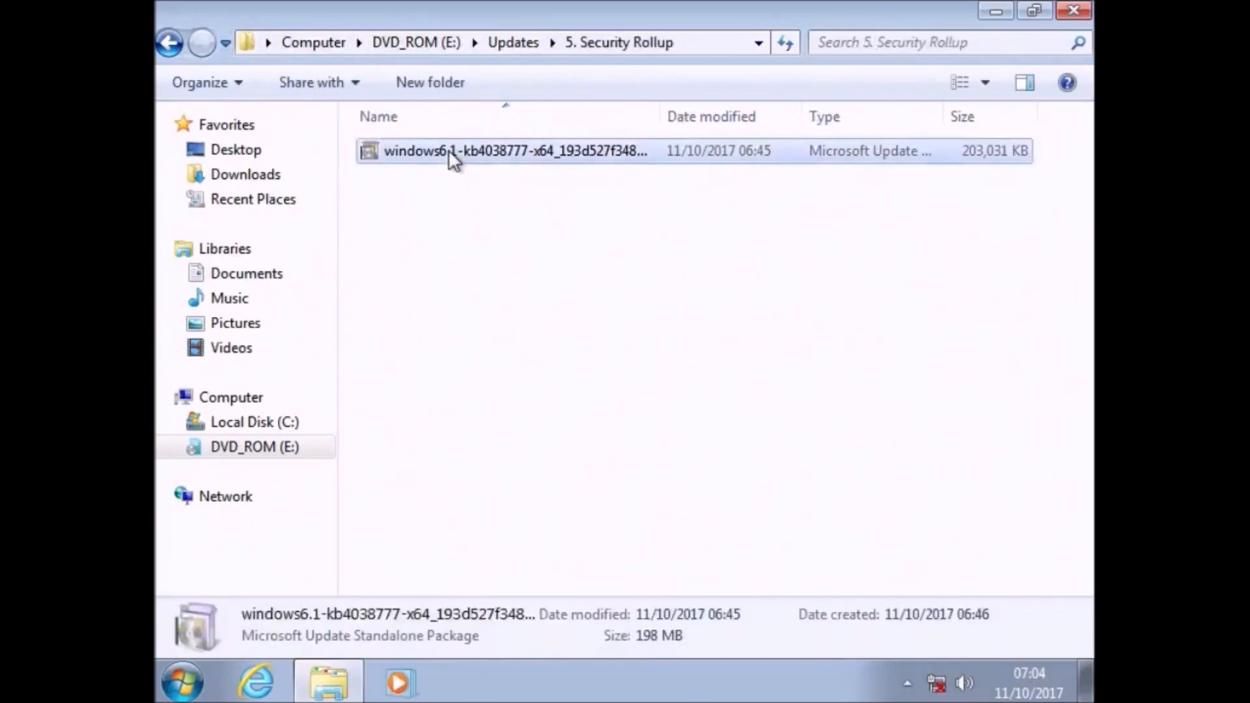
Step: Install security rollup KB4038777 and force the restart to configure Windows
double_click(515, 150)
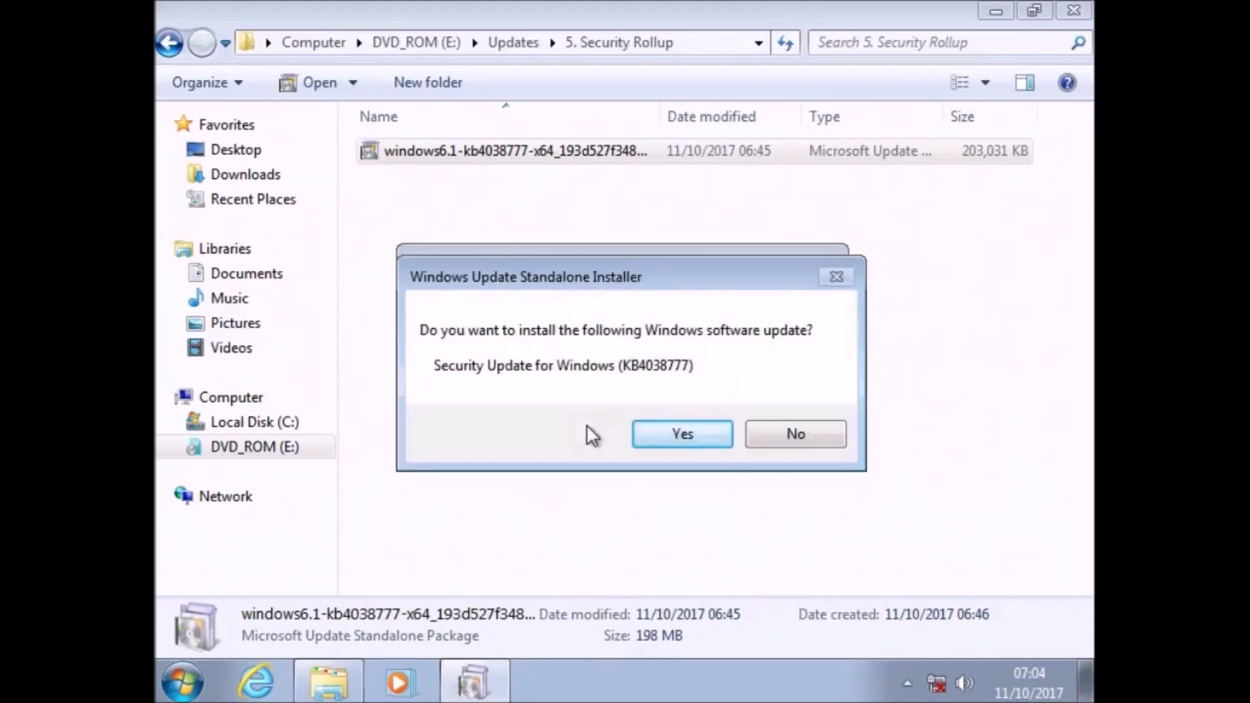
left_click(682, 433)
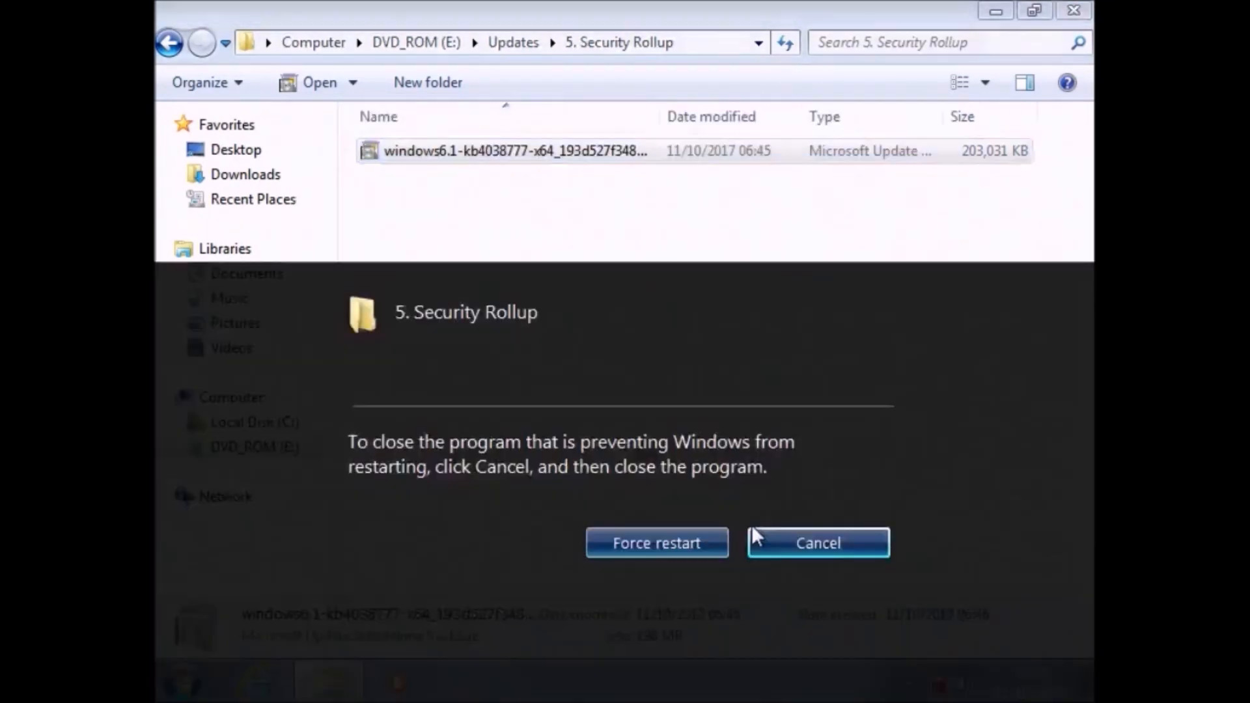
left_click(656, 542)
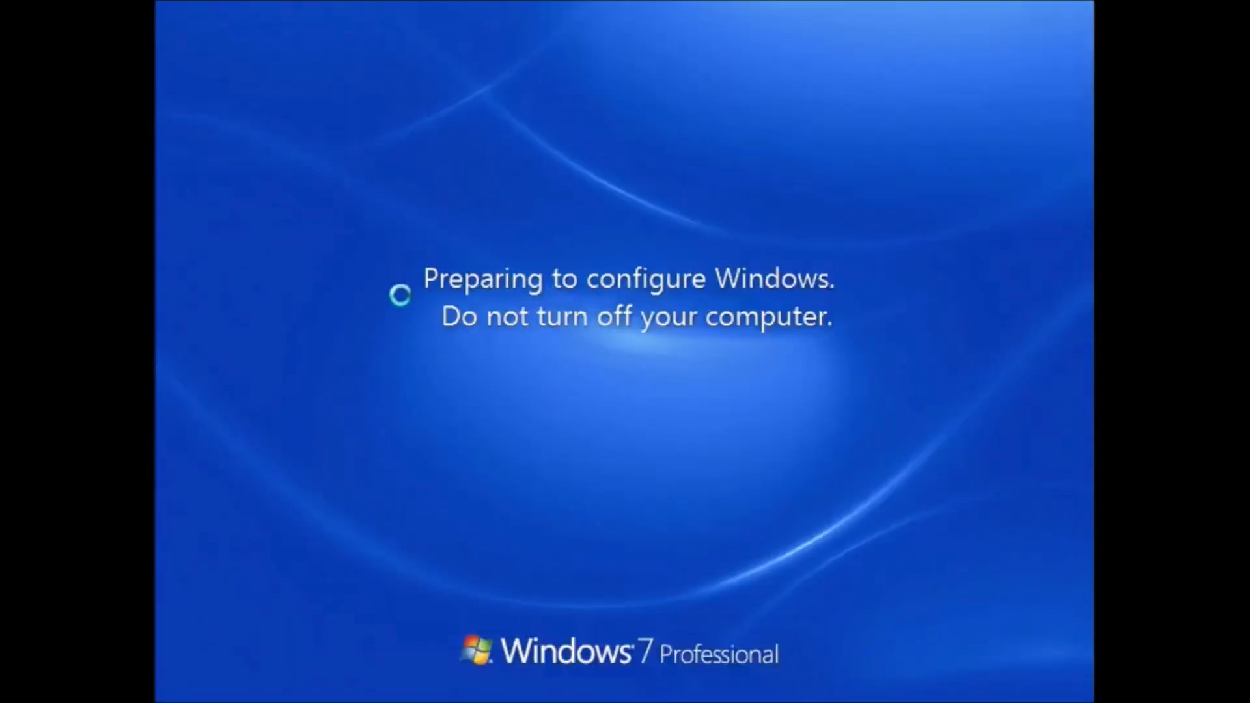